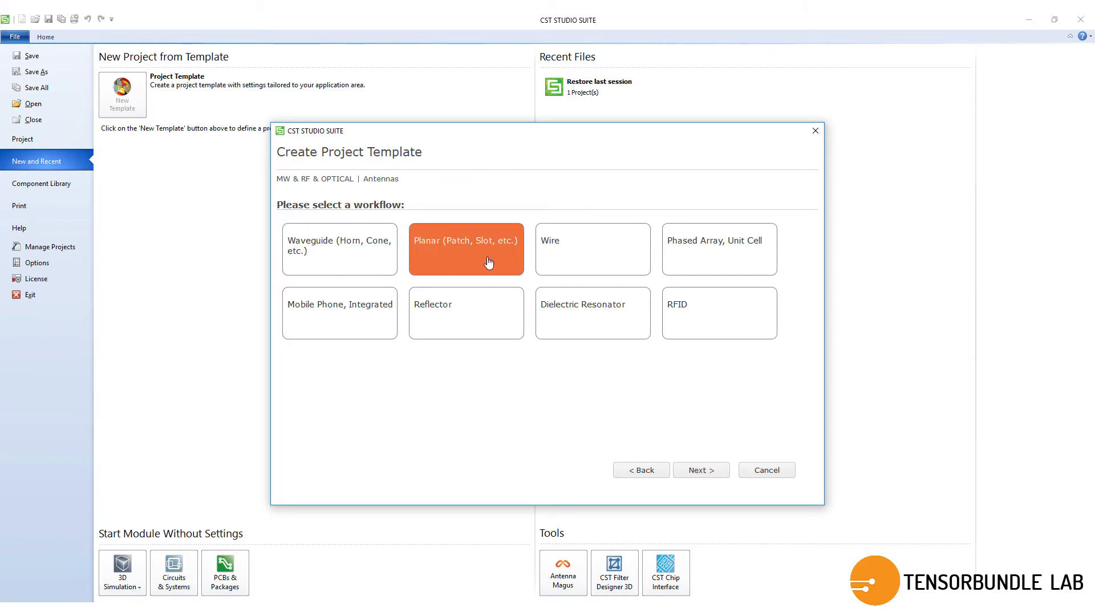
- Create a Planar antenna template project: Time Domain, 2–6 GHz, E/H-field and farfield monitors at 3;4;5 GHz
click(700, 469)
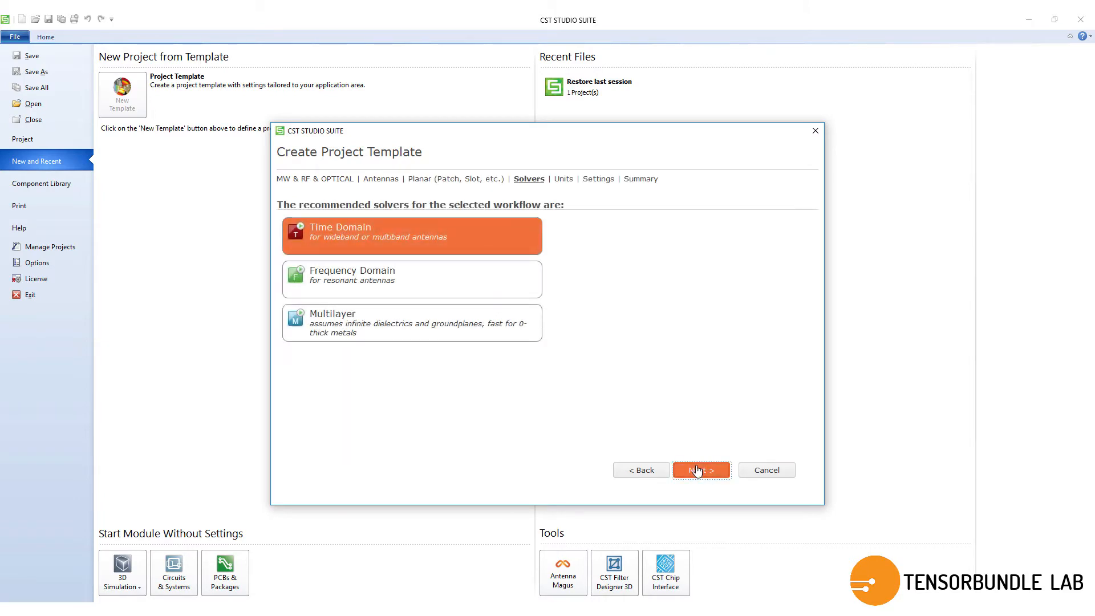
click(700, 469)
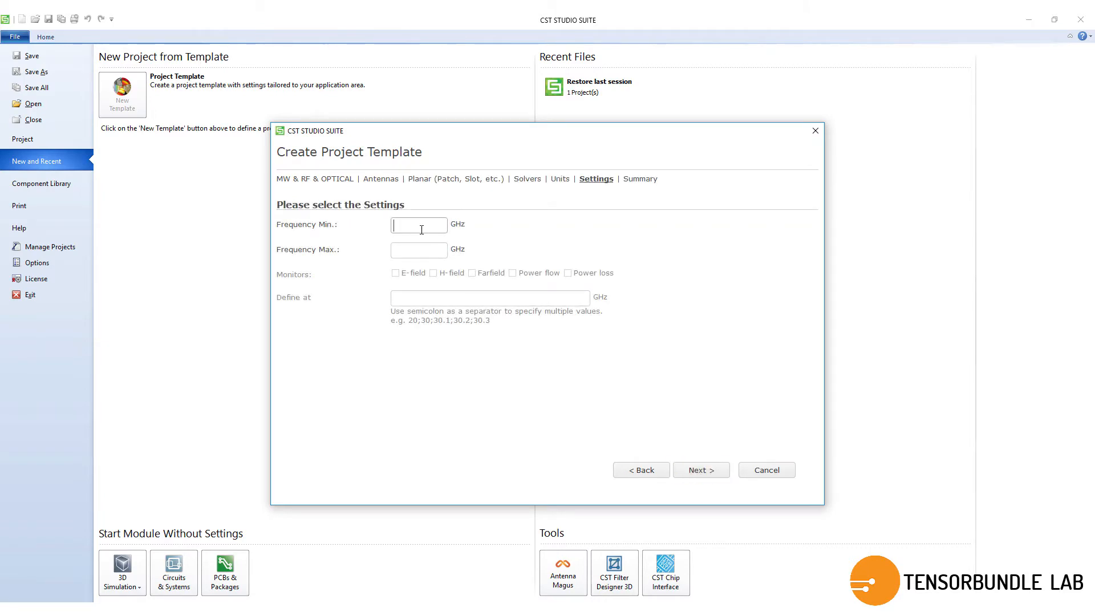
text(2)
click(418, 249)
text(6)
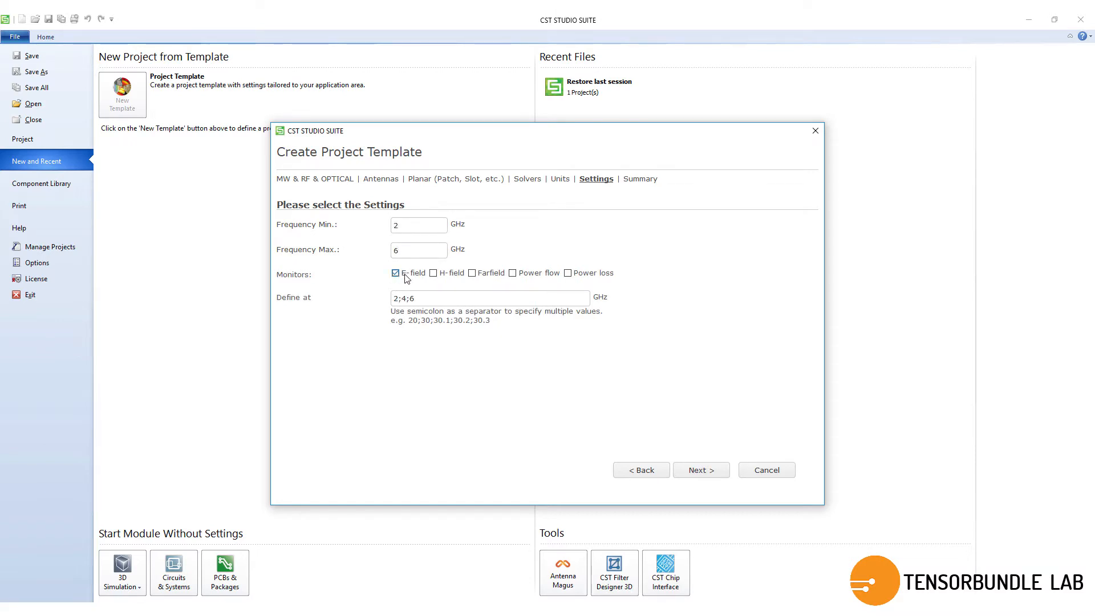
click(472, 273)
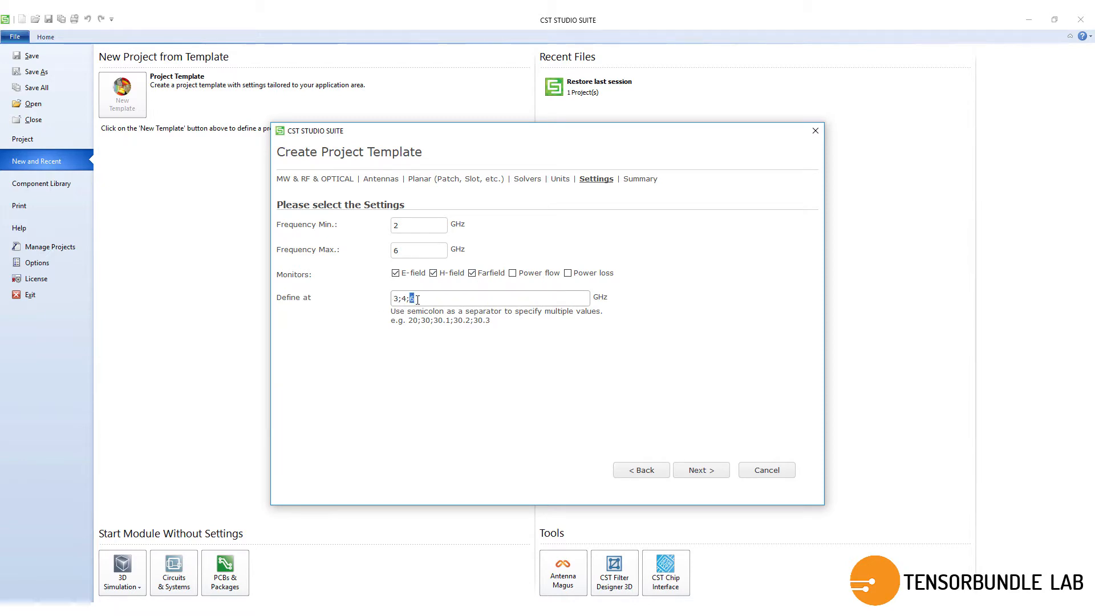
click(700, 469)
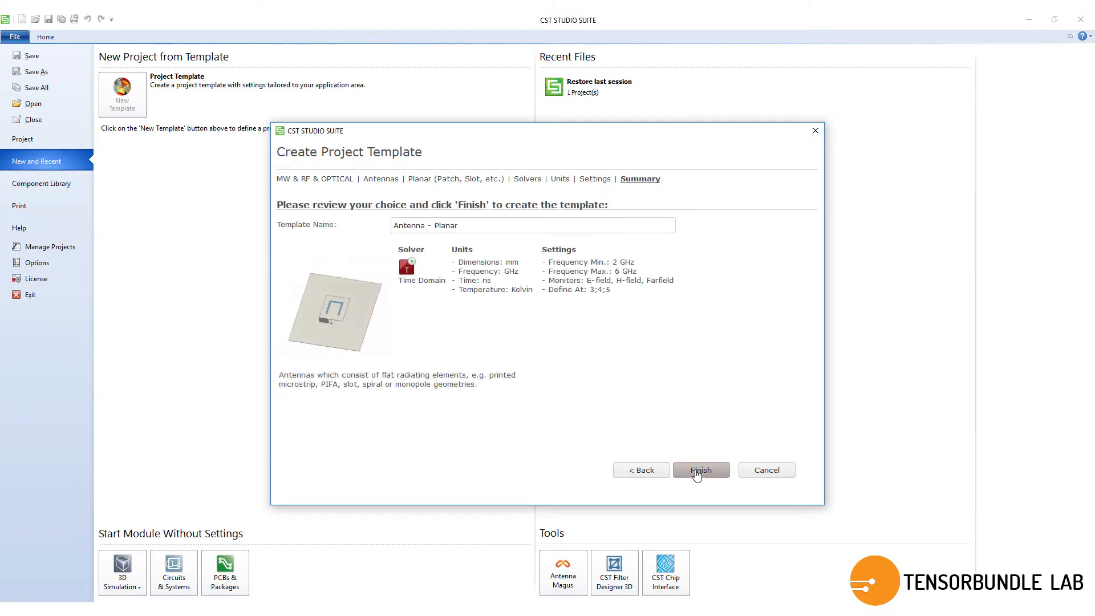
click(700, 469)
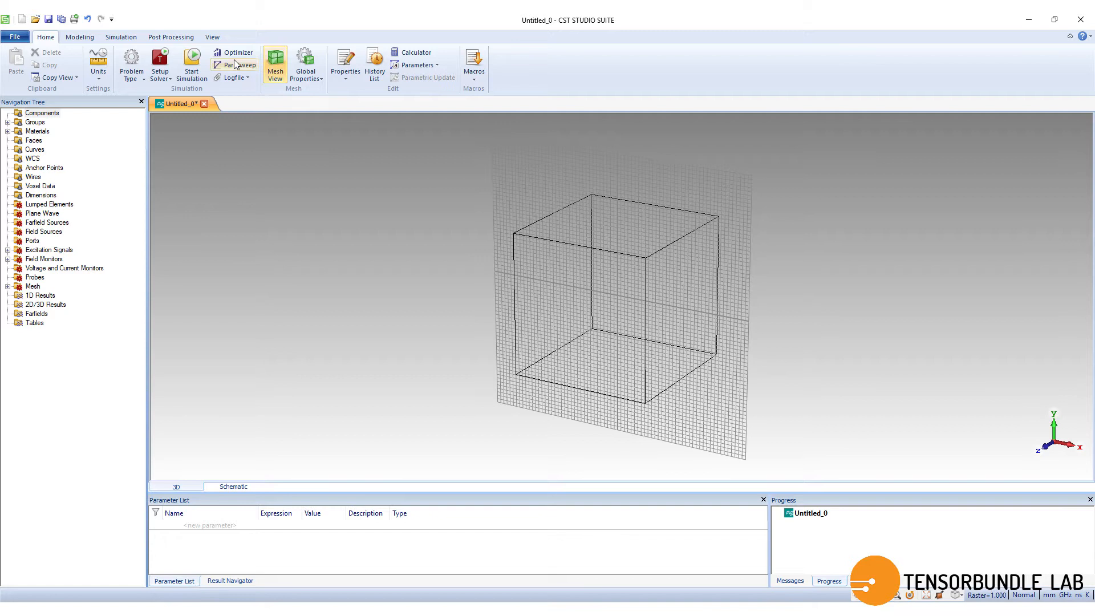
- Turn off Mesh View and start the Brick tool from the Modeling tab
click(211, 37)
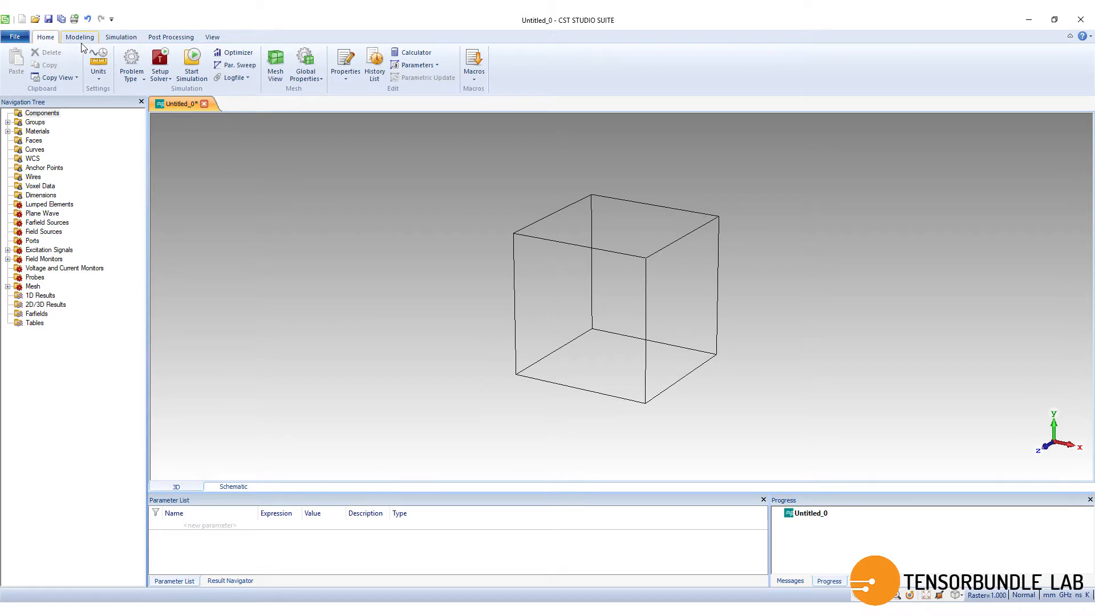
click(121, 36)
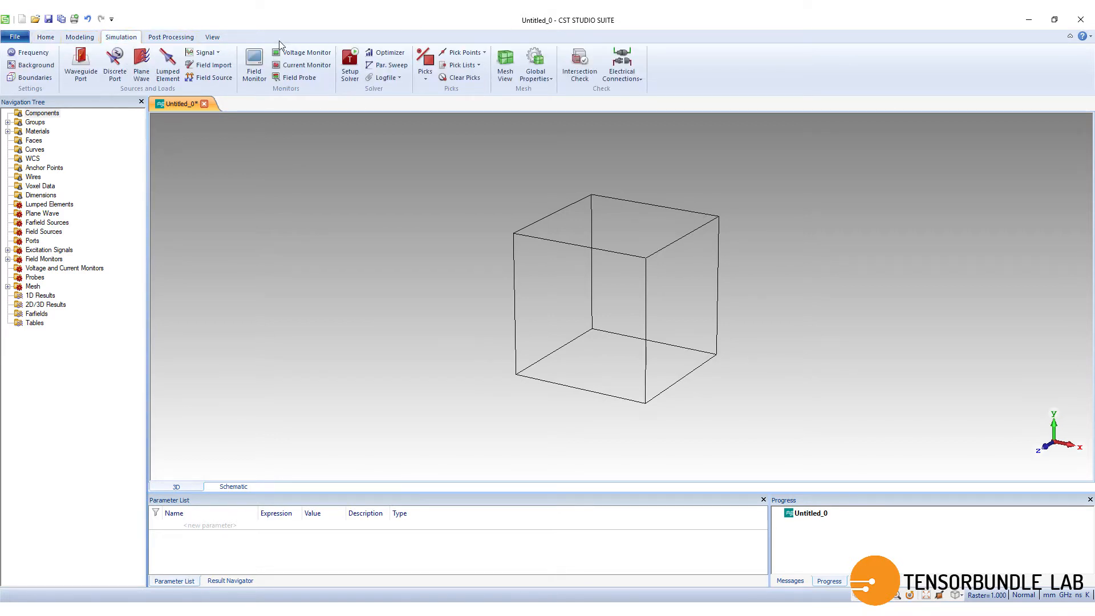
click(79, 37)
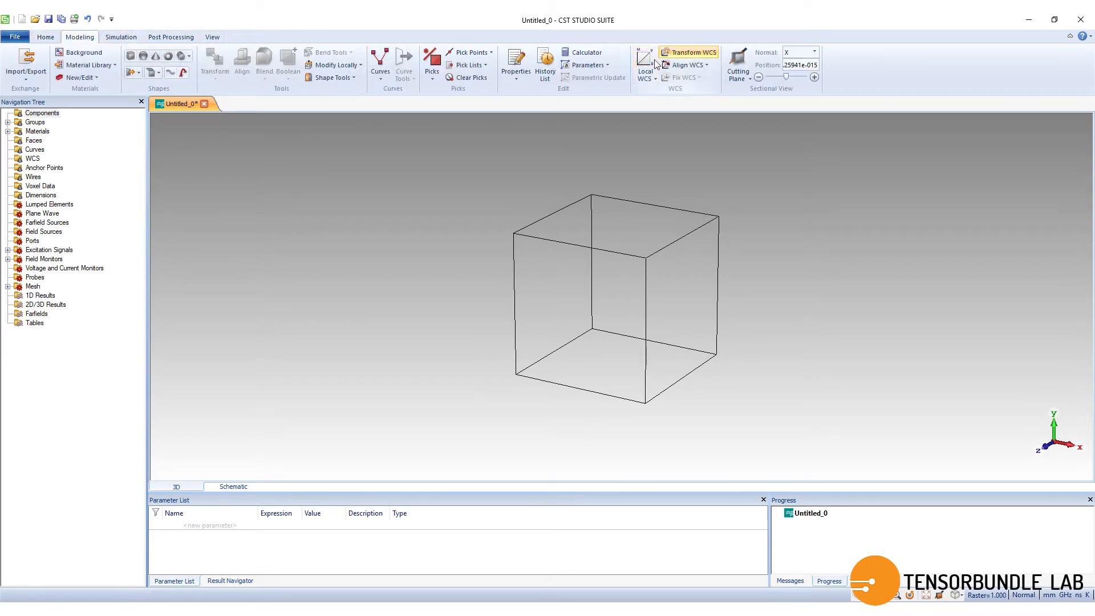
click(643, 64)
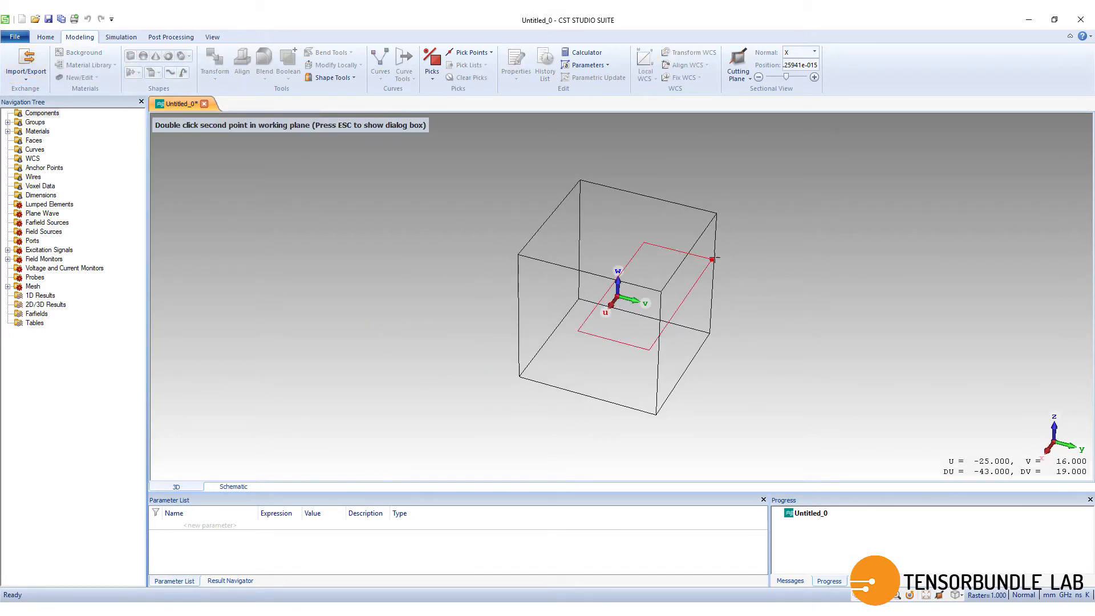
- Draw a brick named 'substrate' spanning U ±SW/2, V ±SL/2 and W 0 to SH
double_click(701, 257)
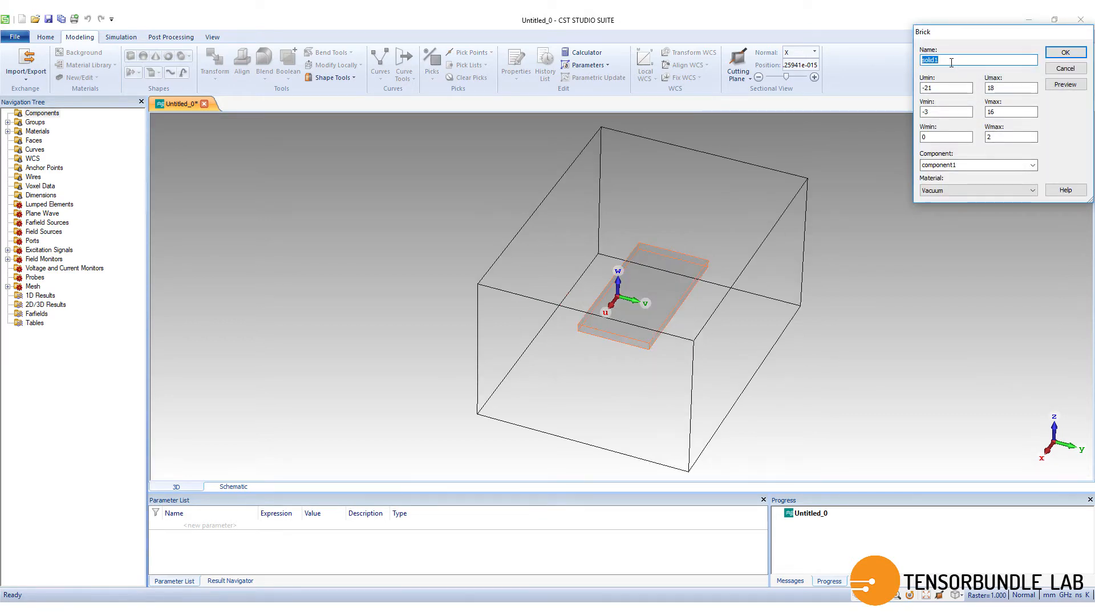
text(subs)
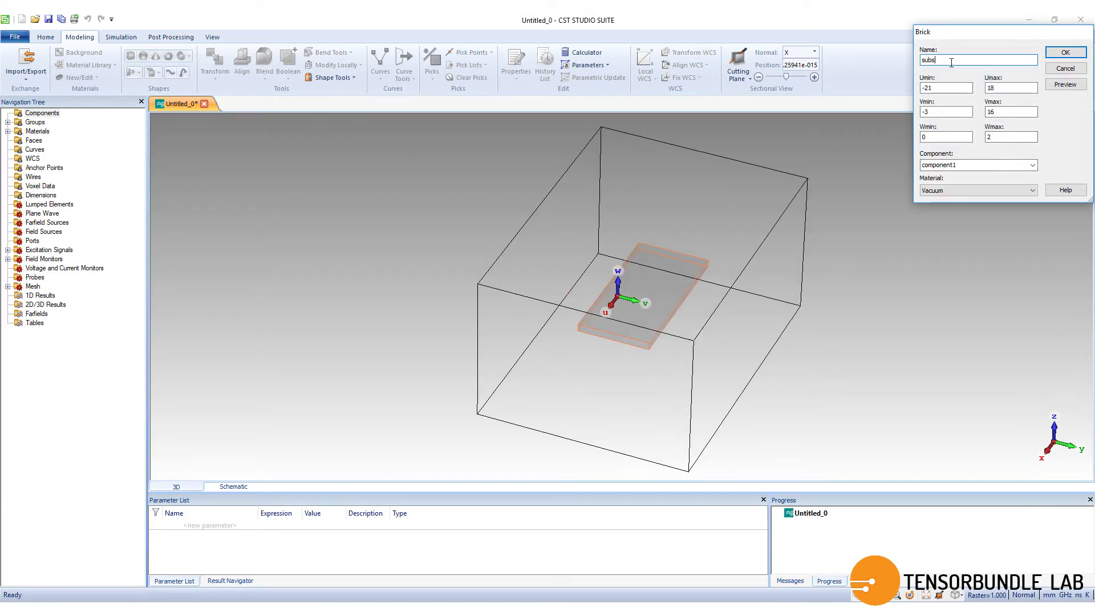
text(trate)
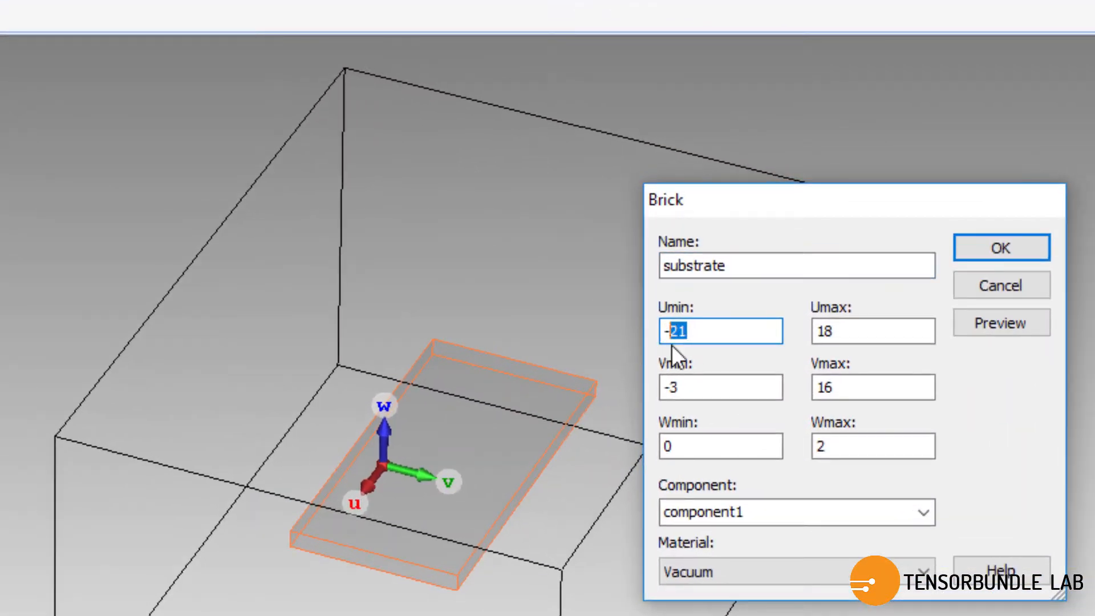
text(-SW/2)
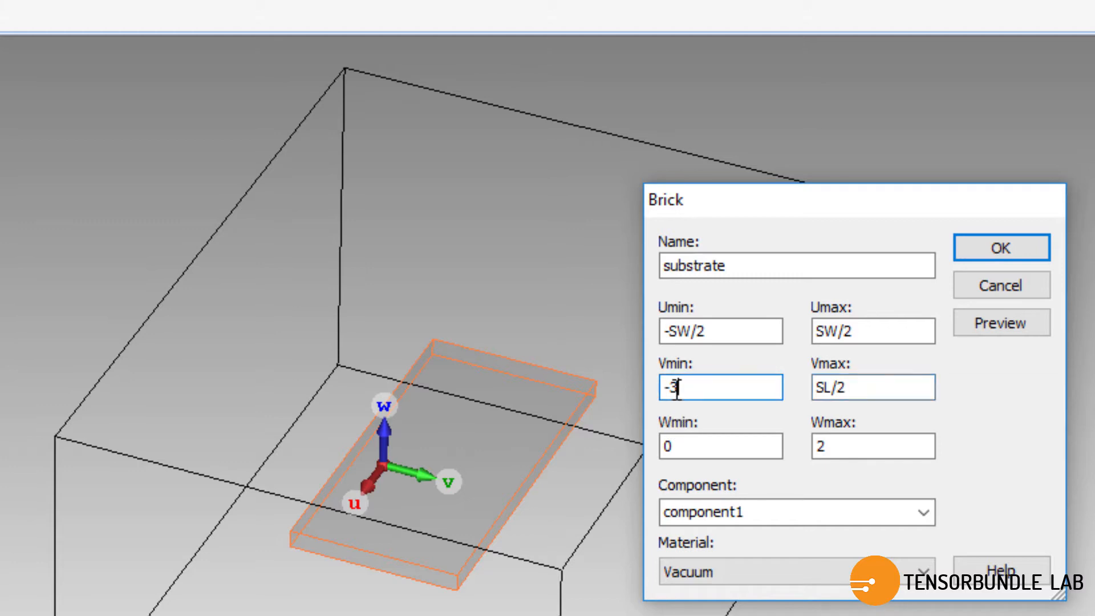
text(SL/2)
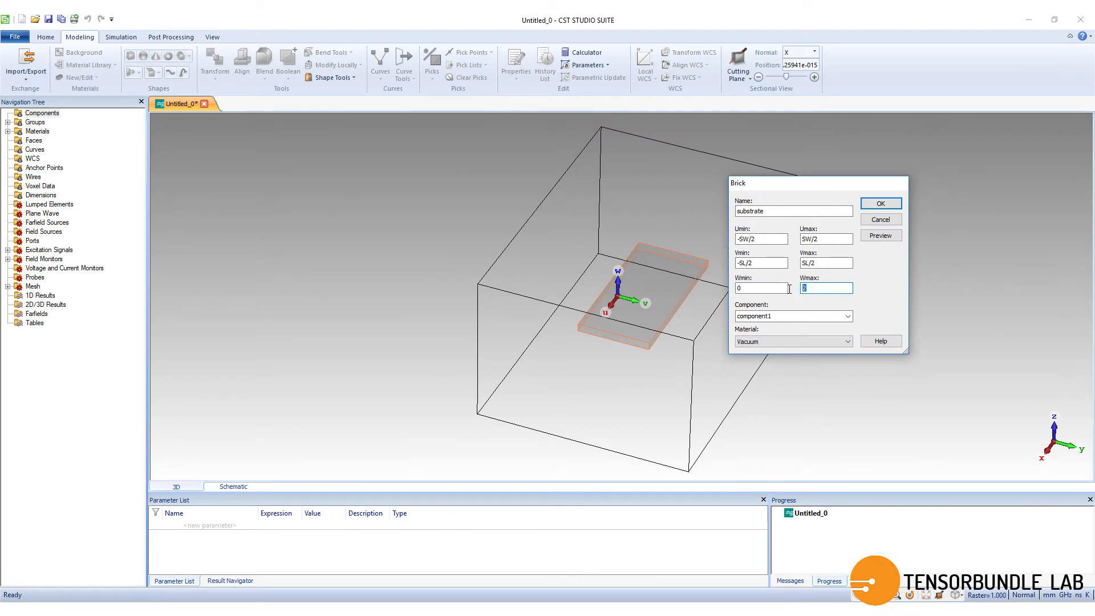
text(SH)
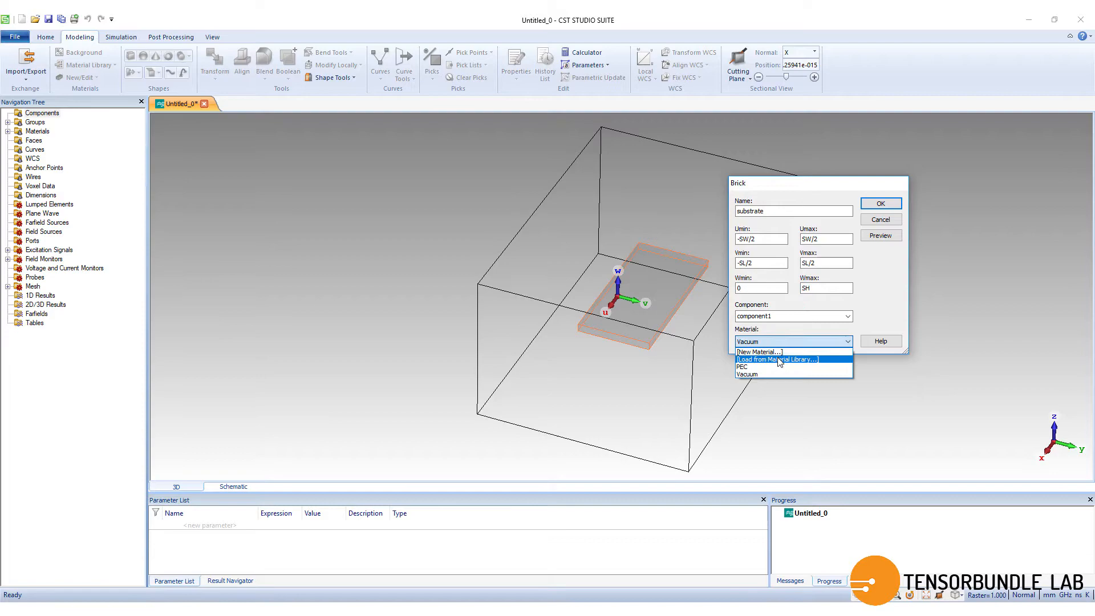
- Assign Rogers RO3003 (lossy) material, confirm, and define SL = 50 and SH = 1.5
click(775, 358)
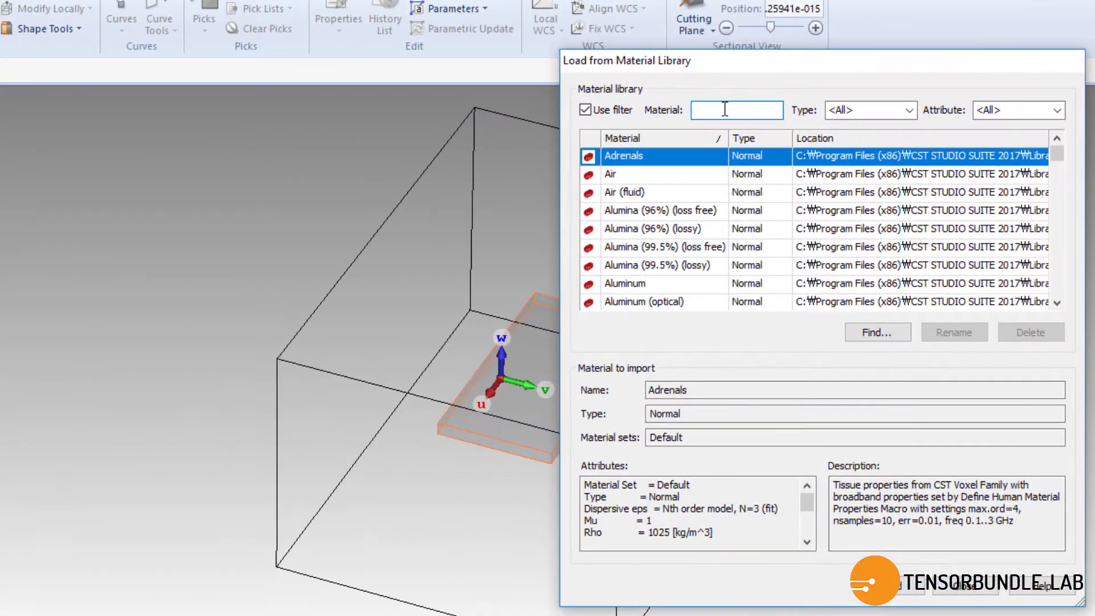
text(Rog)
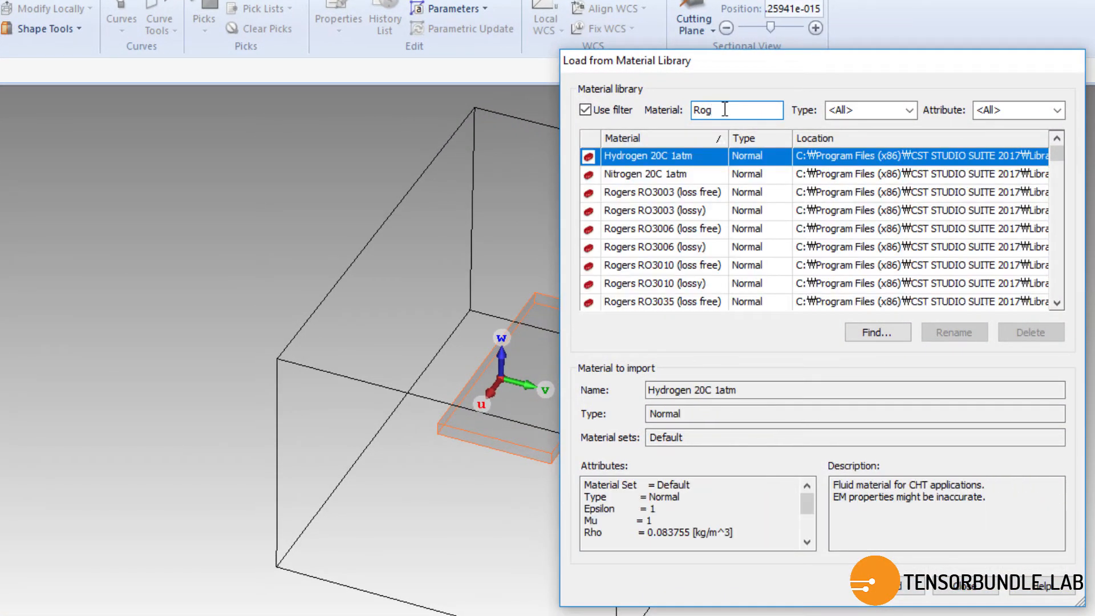
text(er)
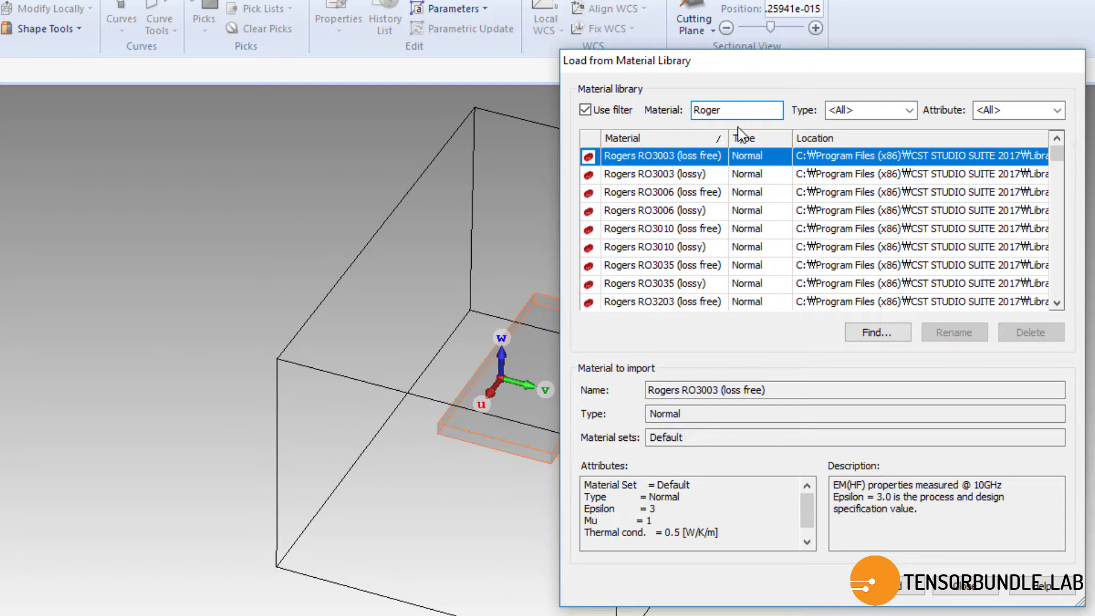
click(662, 174)
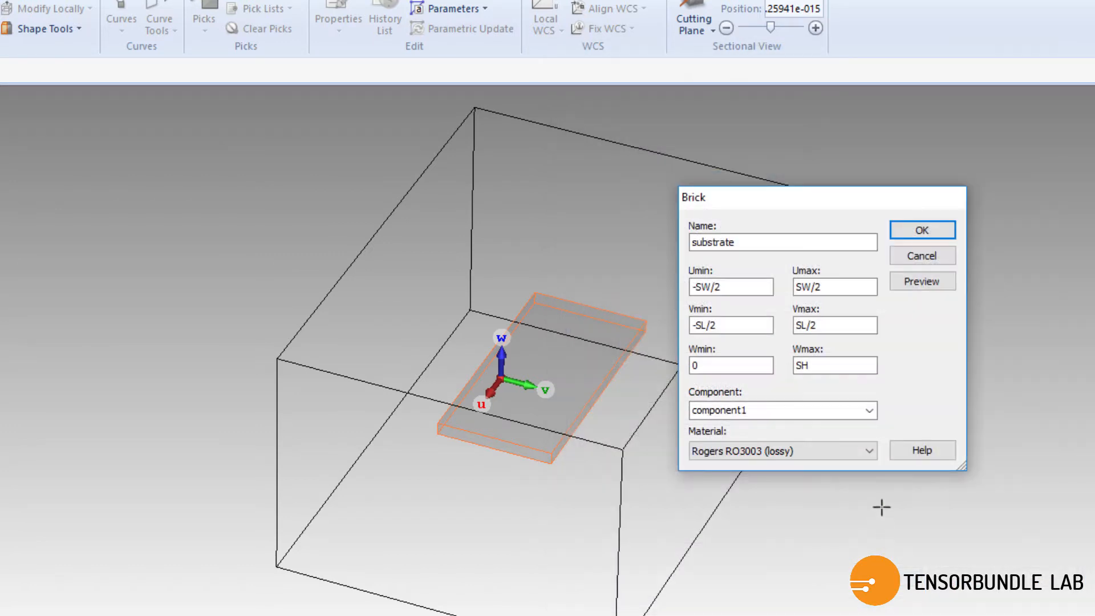
click(921, 230)
text(50)
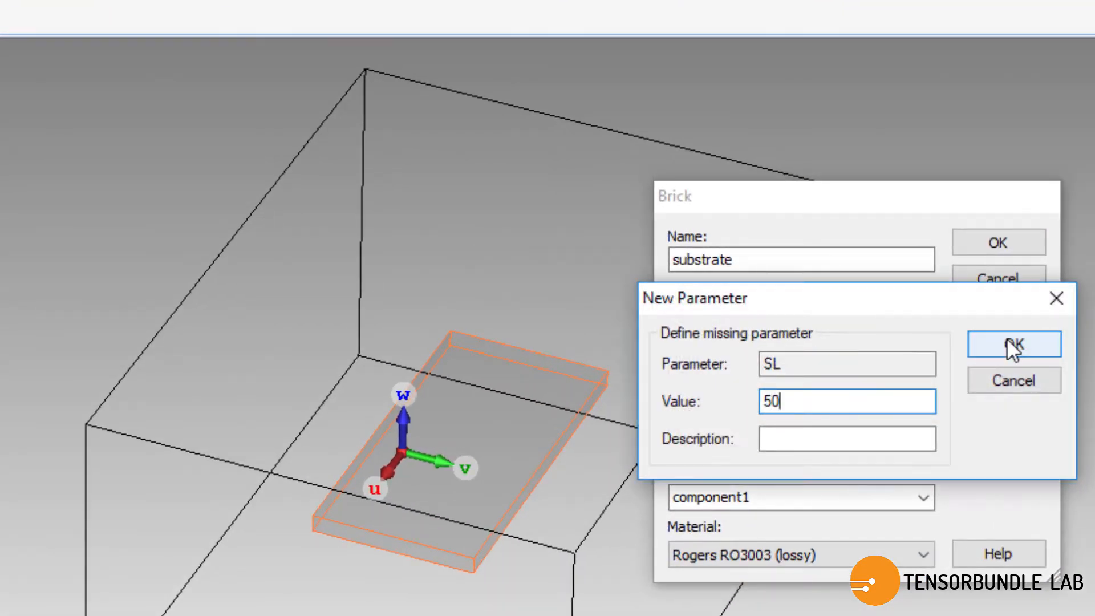
click(1013, 343)
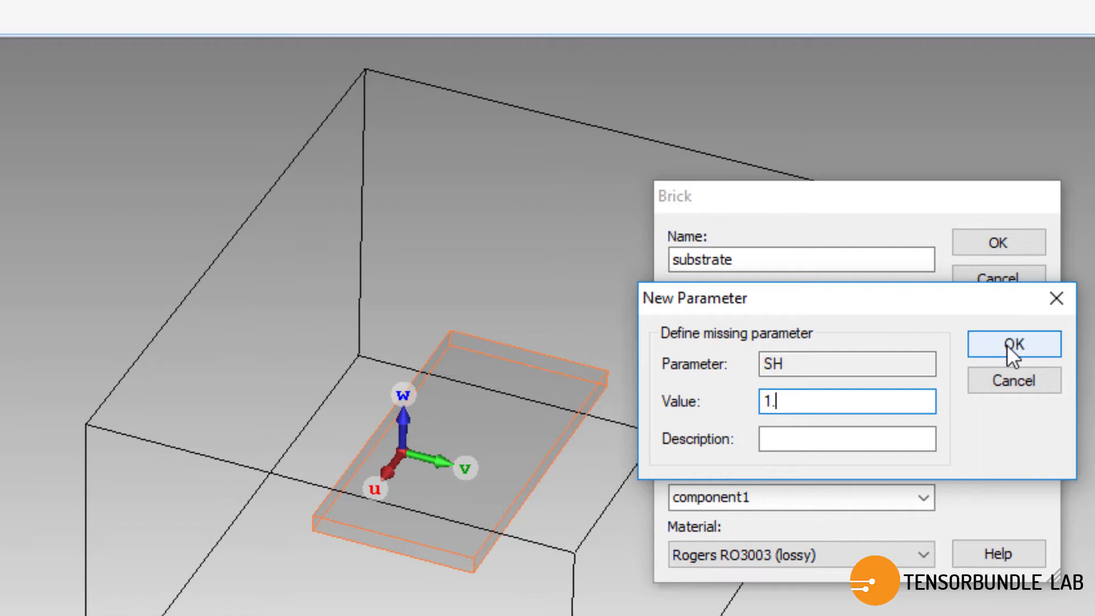
click(1013, 343)
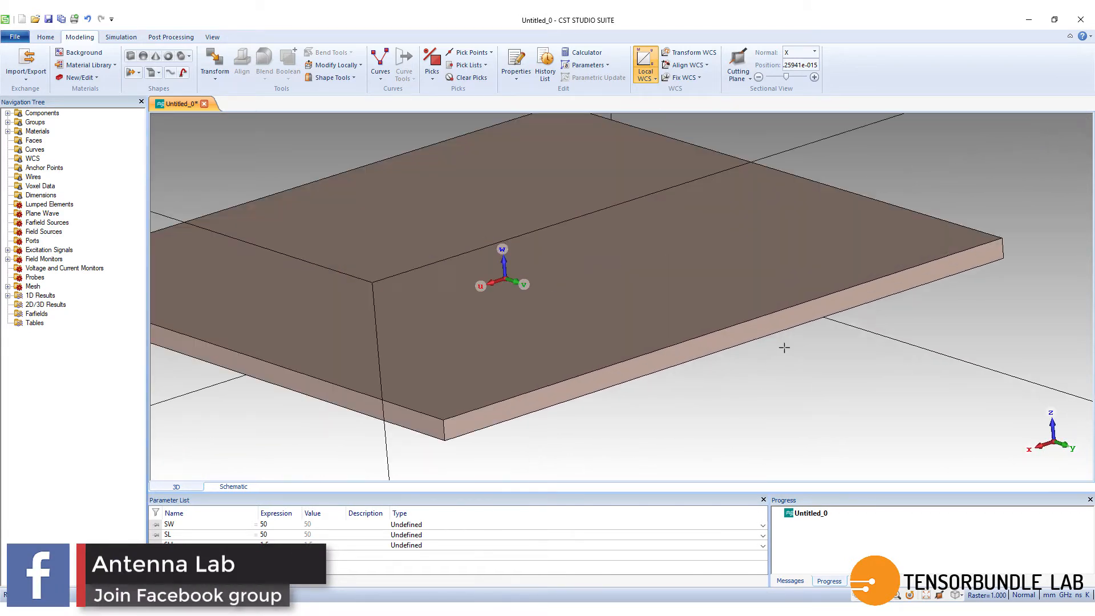
mouse_move(515, 62)
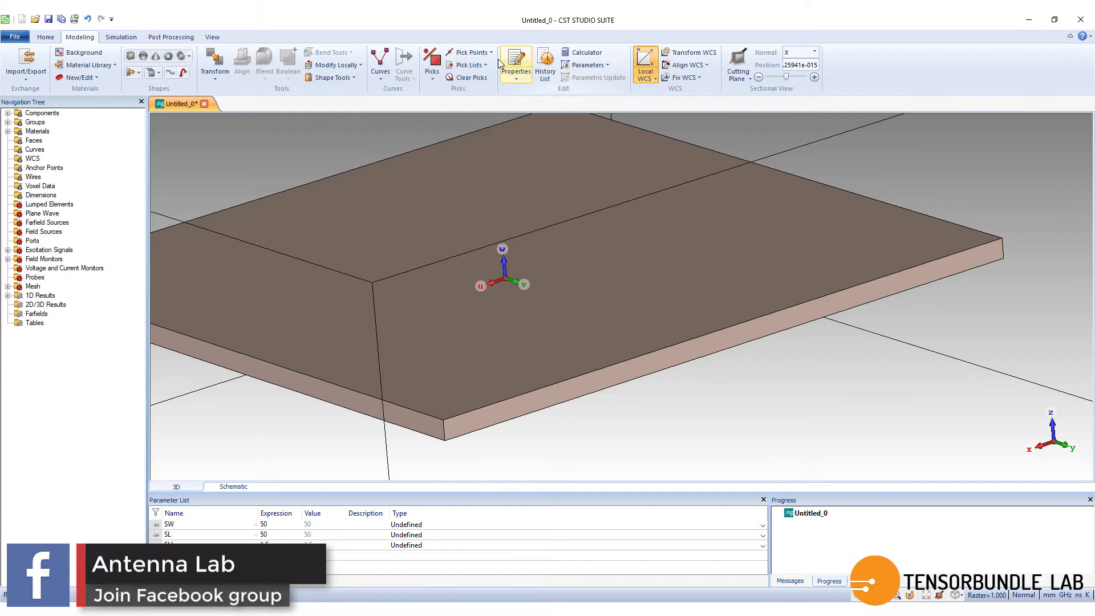
- Pick the substrate's front edge, align the WCS to it, and rotate 90° about W
click(431, 59)
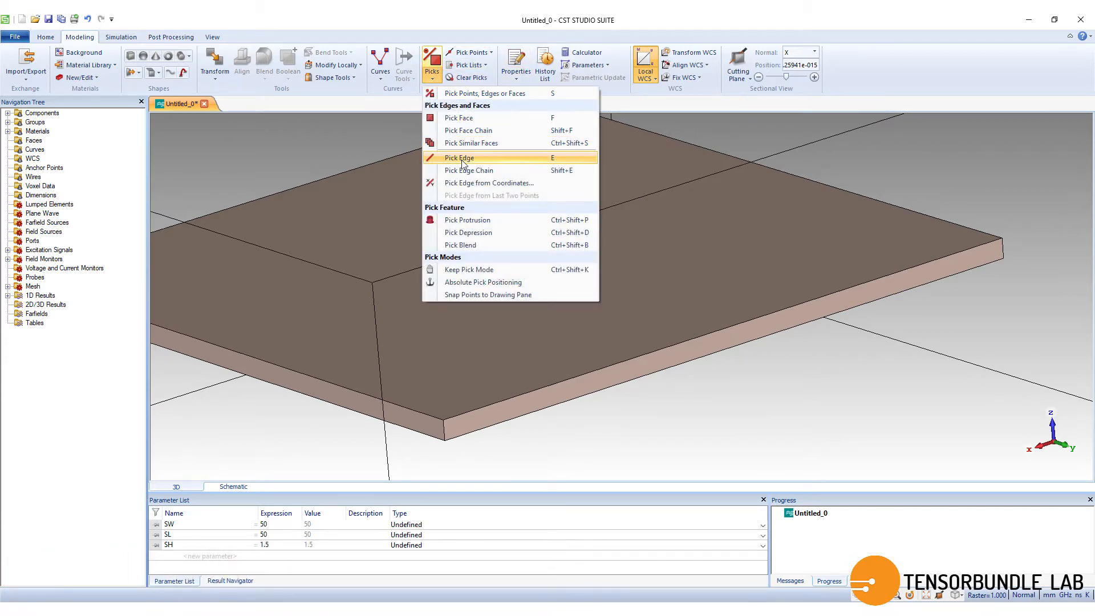
click(460, 157)
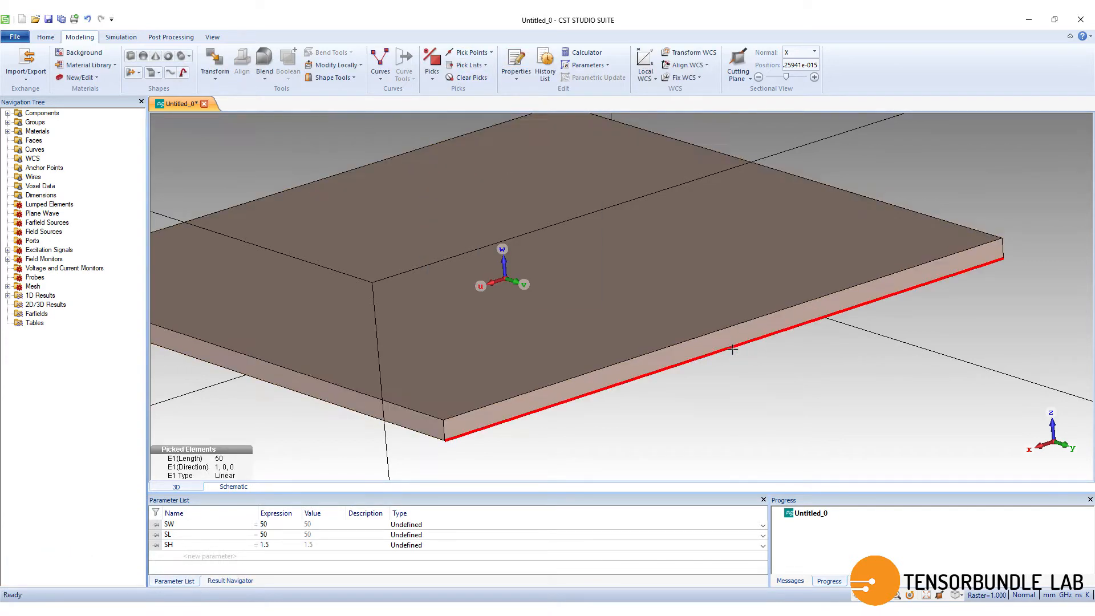
click(643, 66)
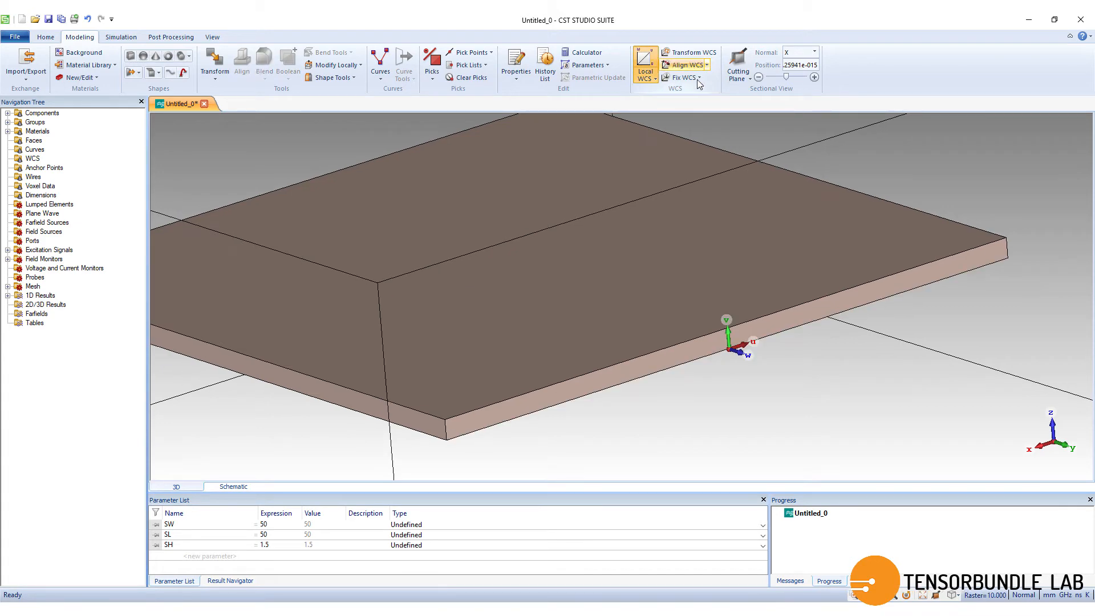
click(687, 52)
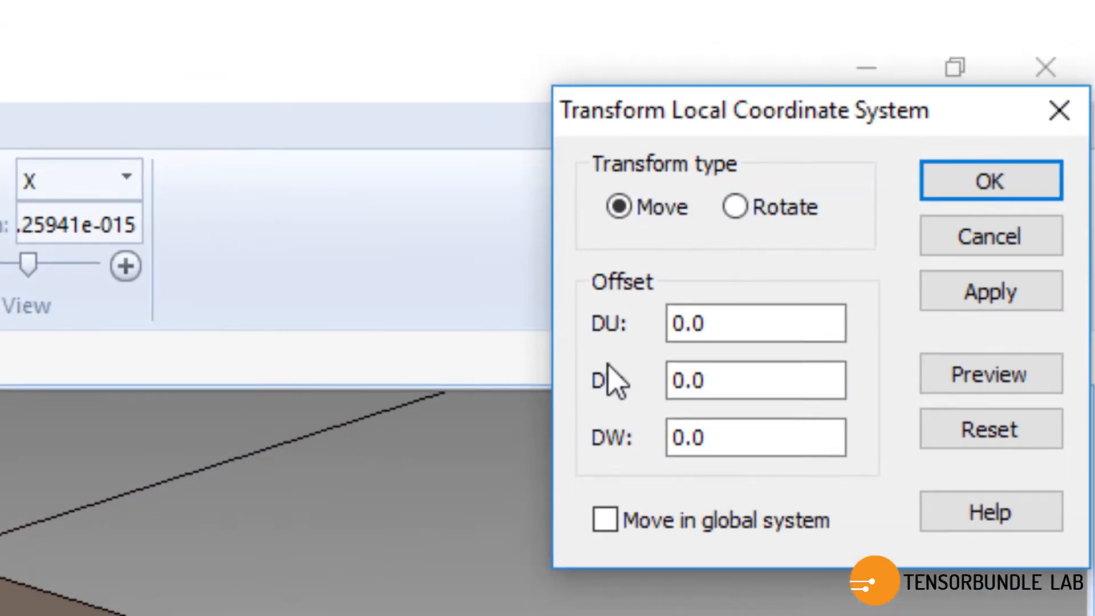
click(734, 206)
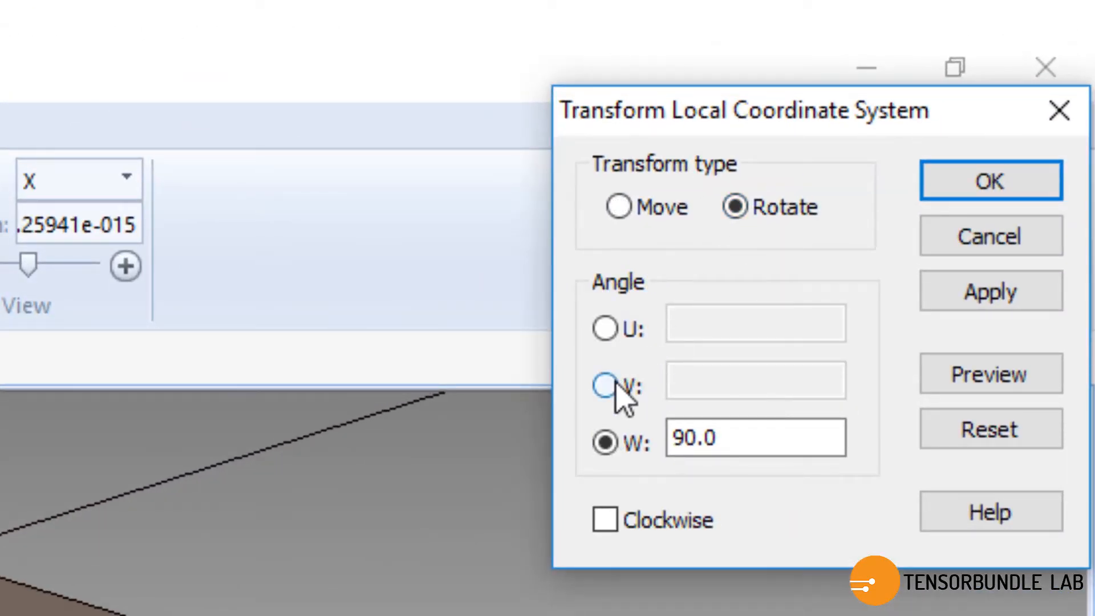
click(604, 328)
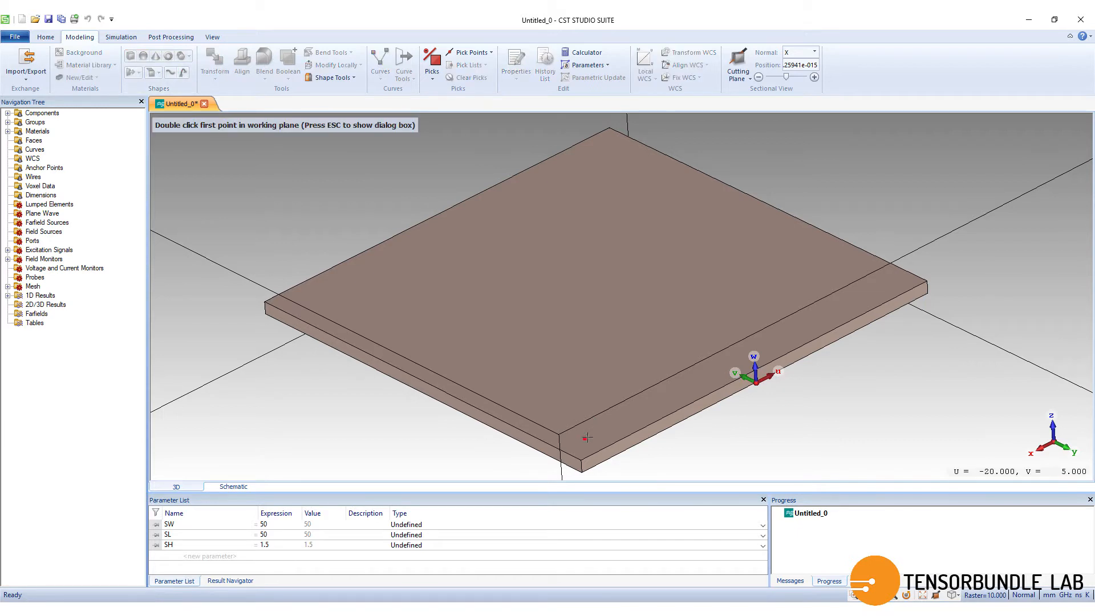
mouse_move(581, 473)
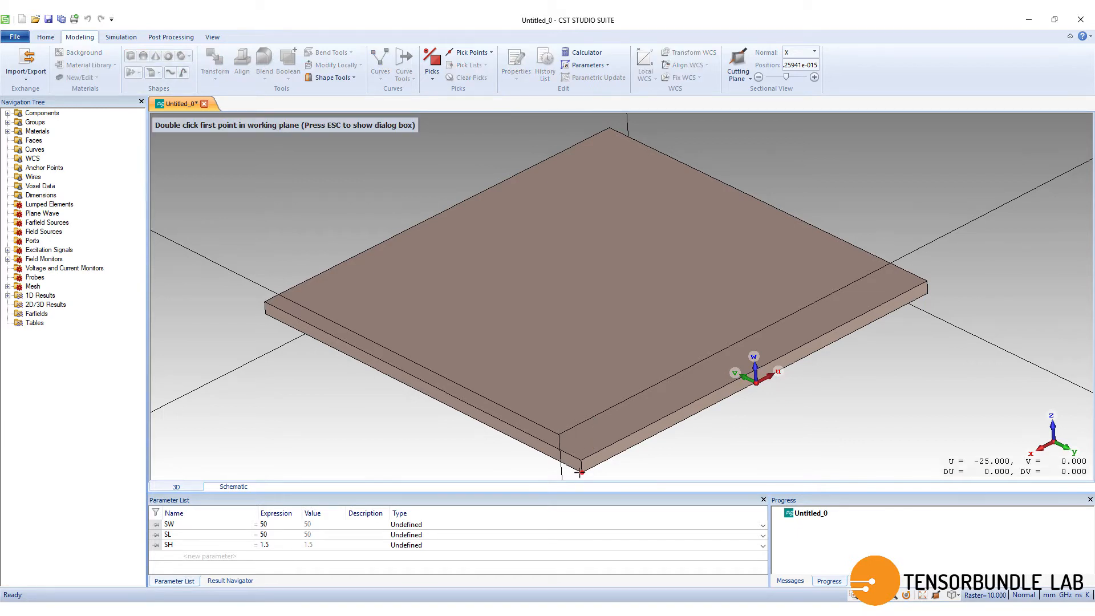
- Draw a brick named 'ground' spanning U -SW/2..SW/2, V 0..GL, W -Mt..0
double_click(579, 473)
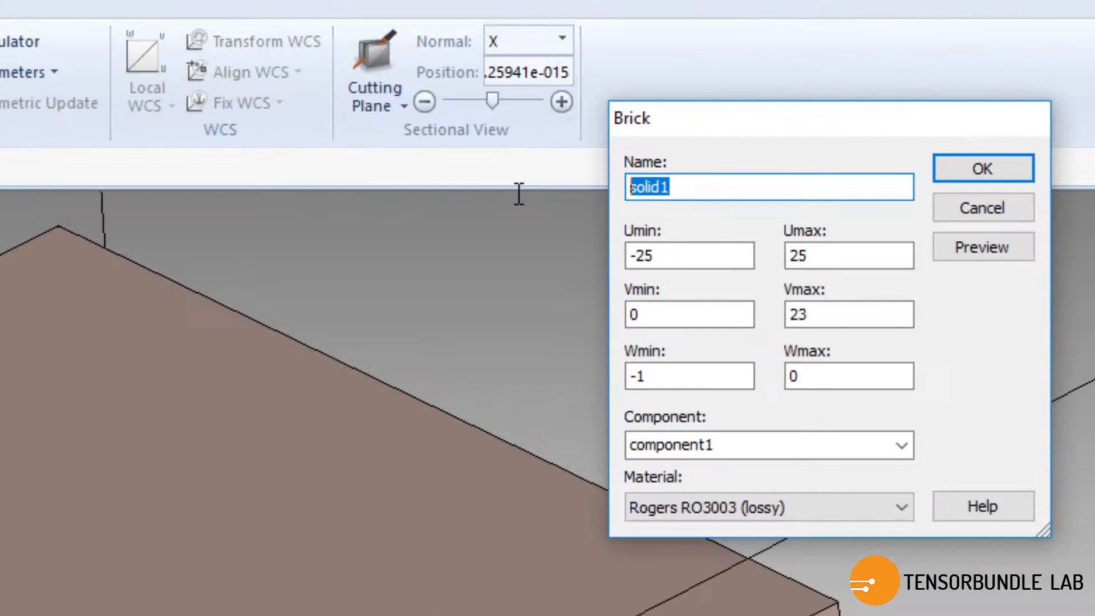
text(ground)
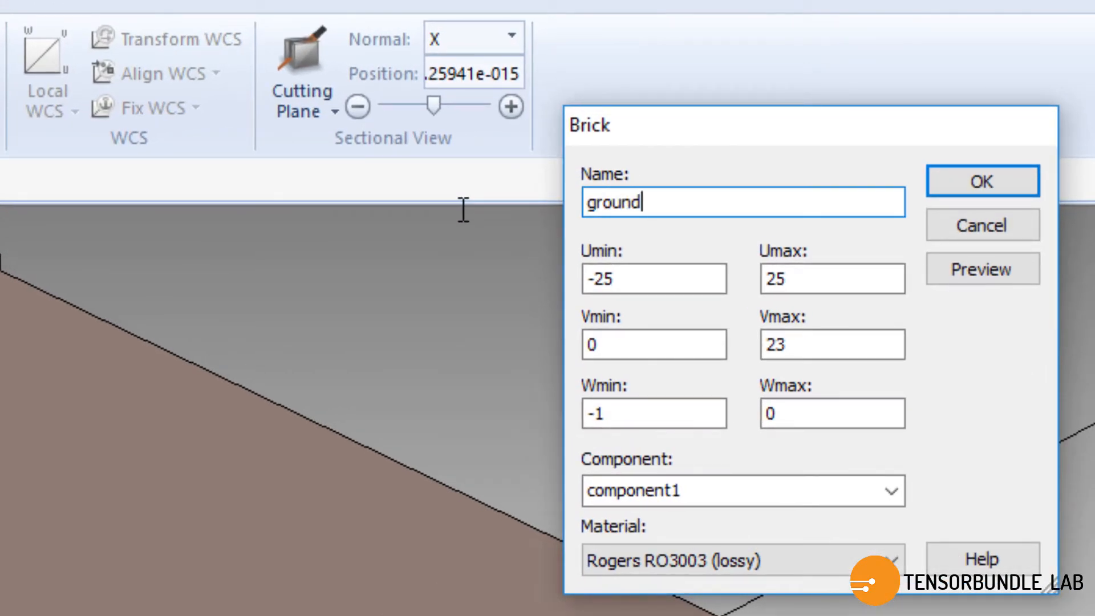
double_click(654, 278)
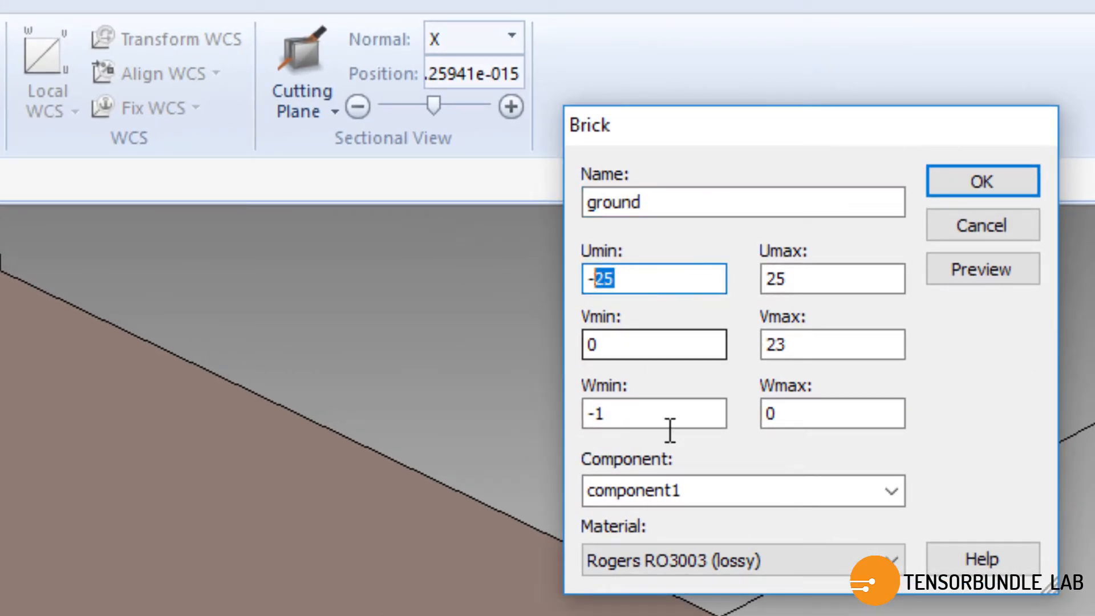
text(SW/)
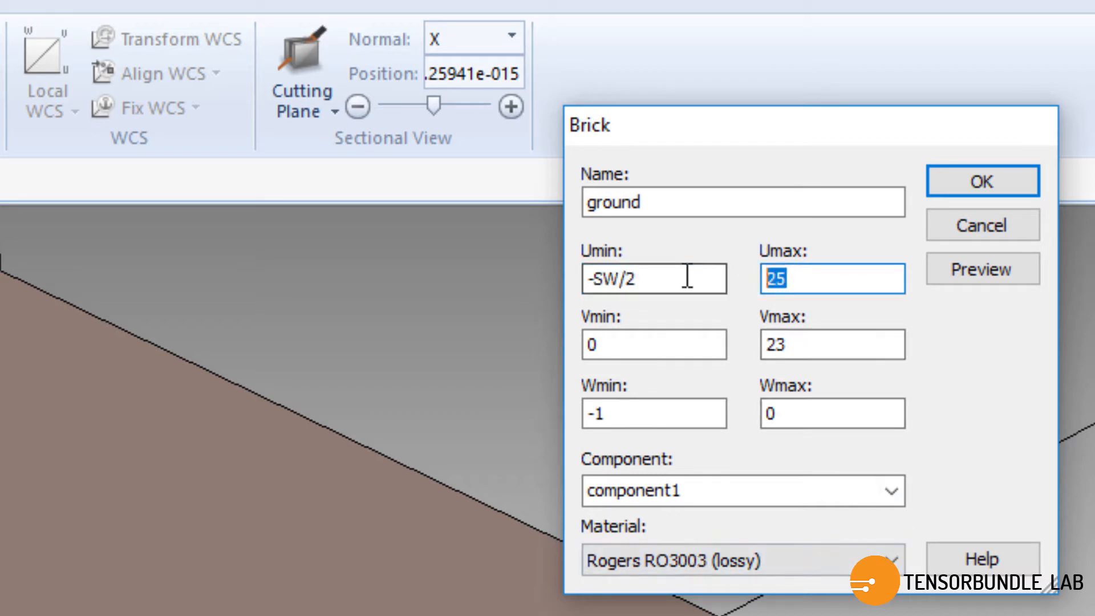
text(SW/2)
click(654, 344)
text(-)
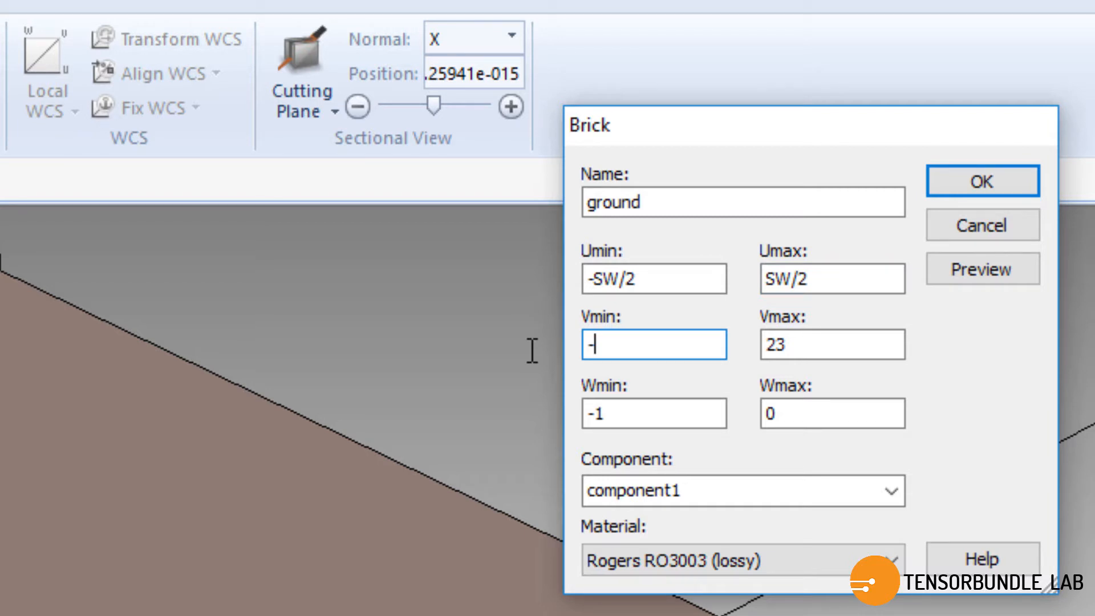
text(0)
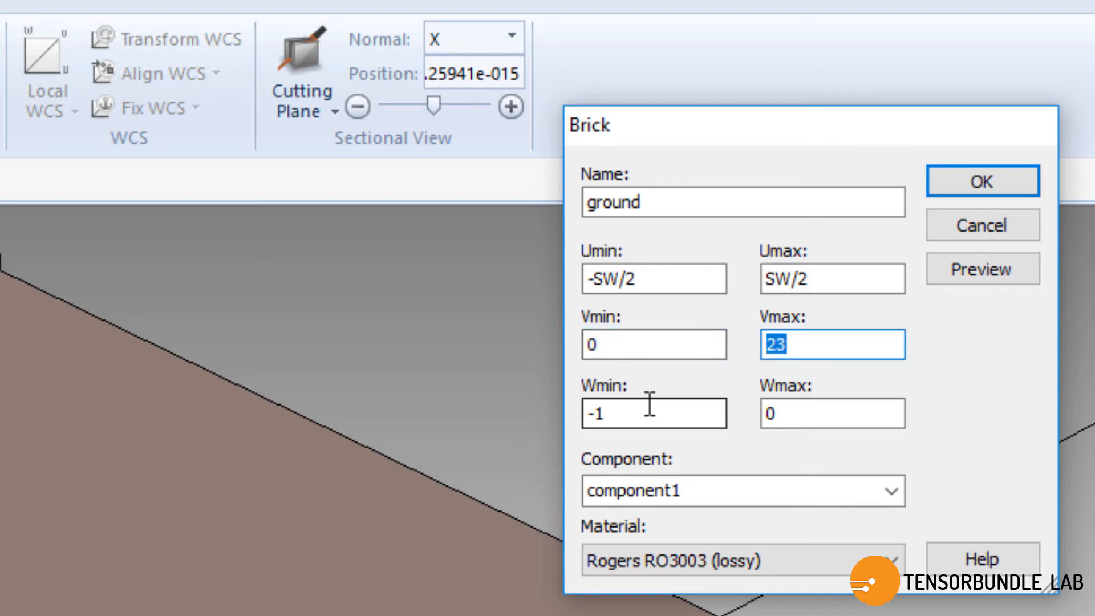
text(GL)
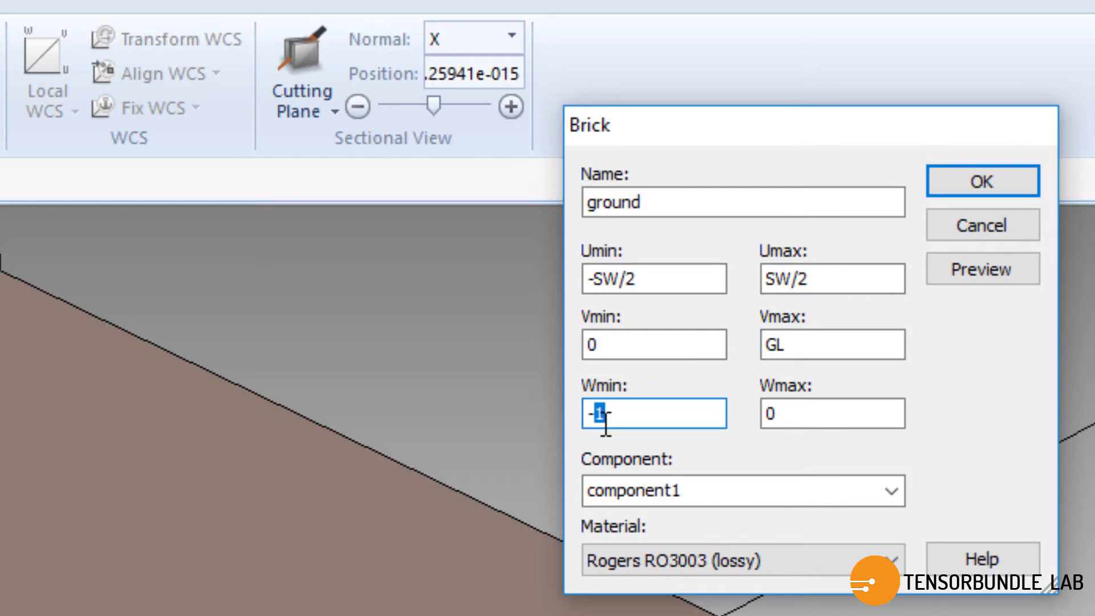
text(Mt)
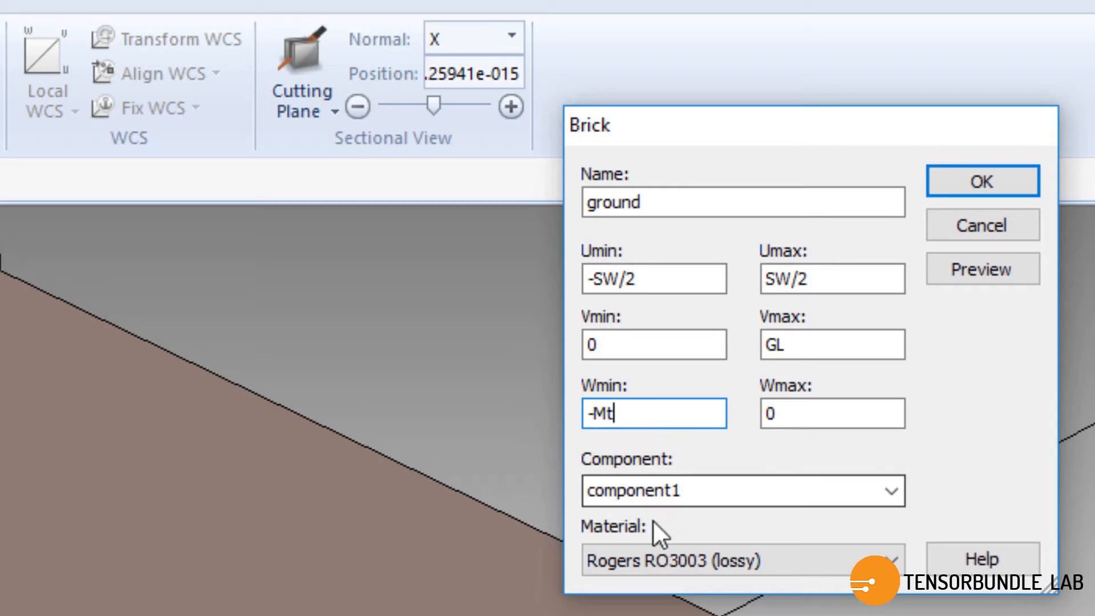
- Make the ground PEC, confirm it, and define GL = 16.3 and Mt = 0.035
click(887, 560)
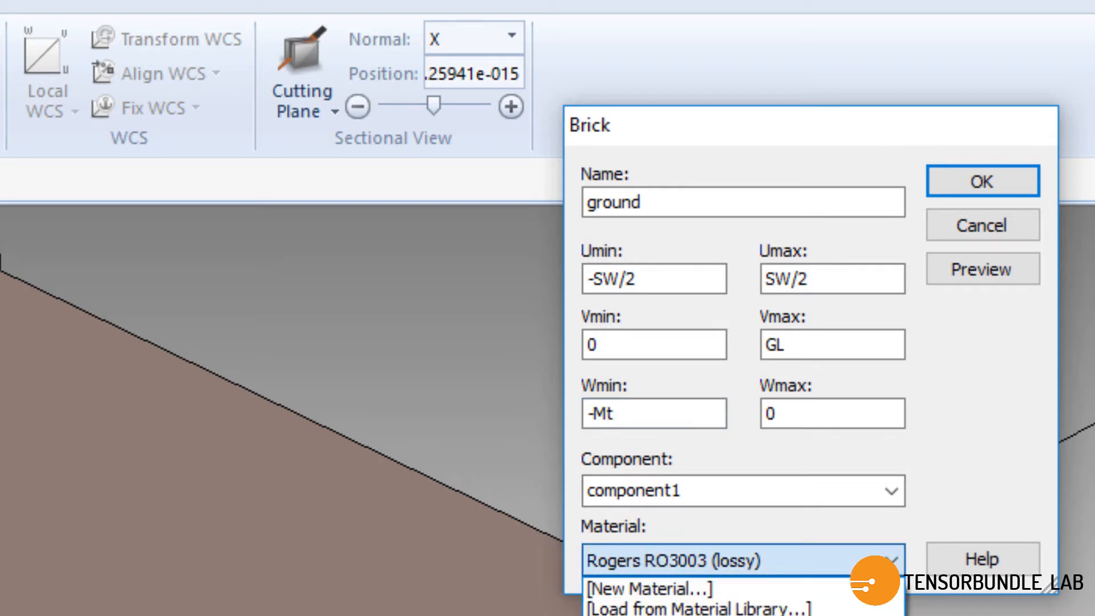
click(740, 559)
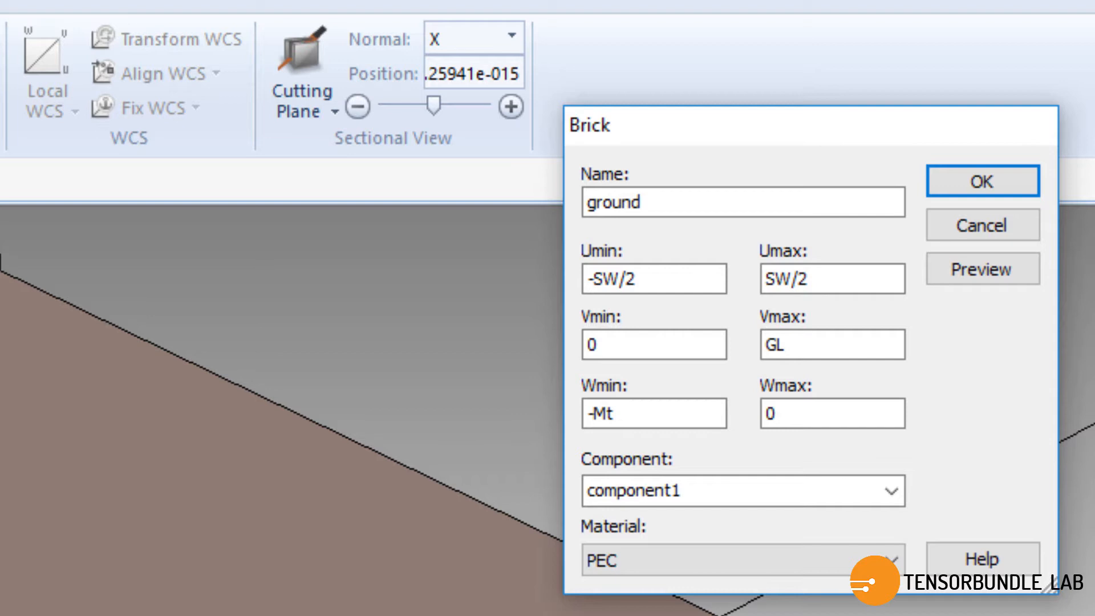
mouse_move(980, 195)
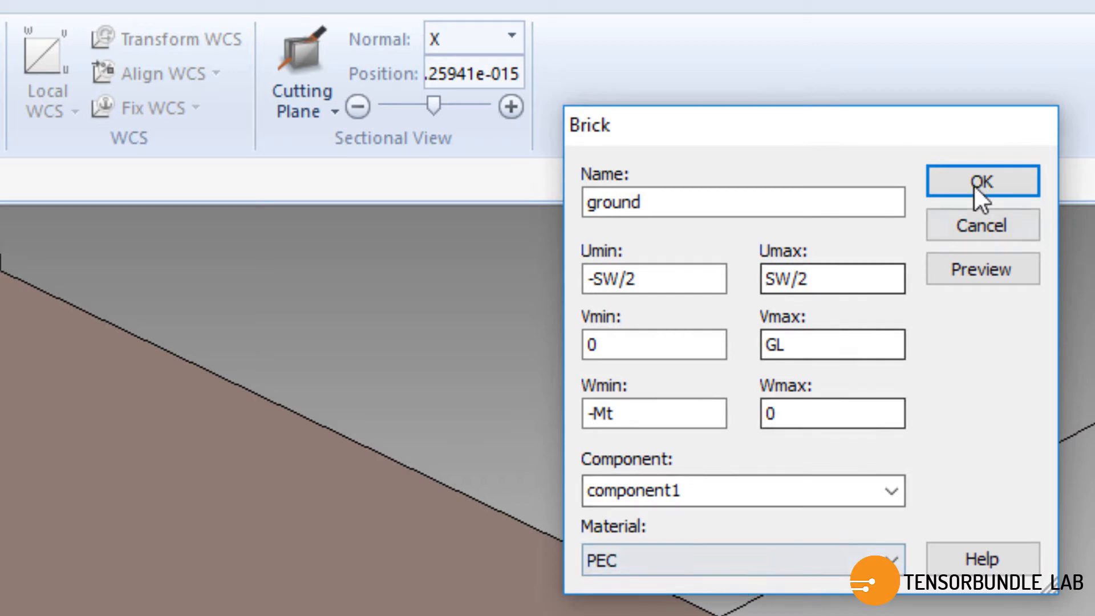
click(980, 180)
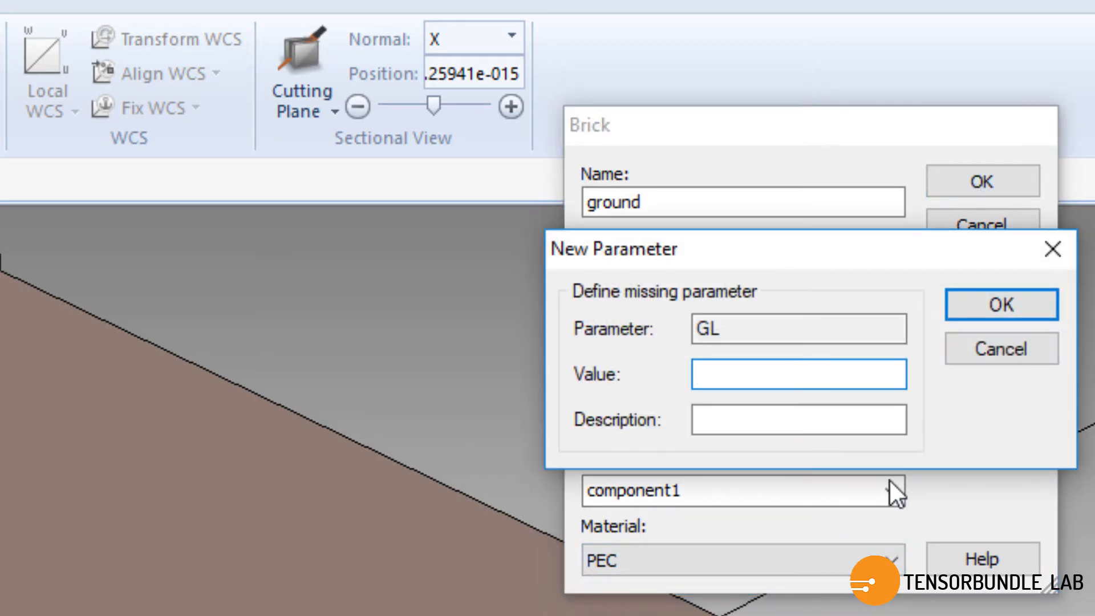
text(16.3)
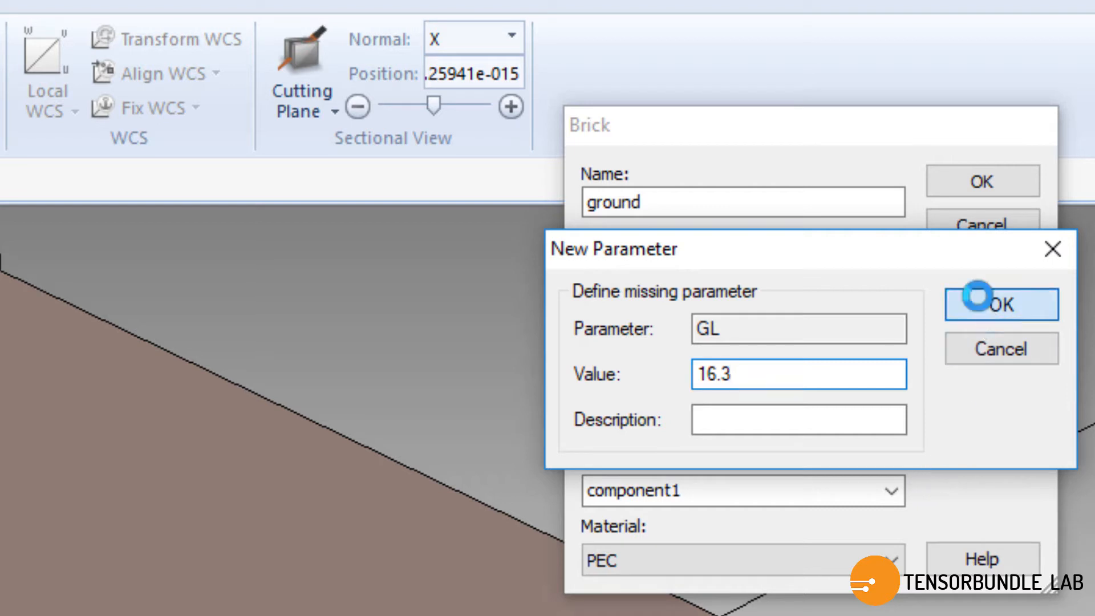
click(999, 304)
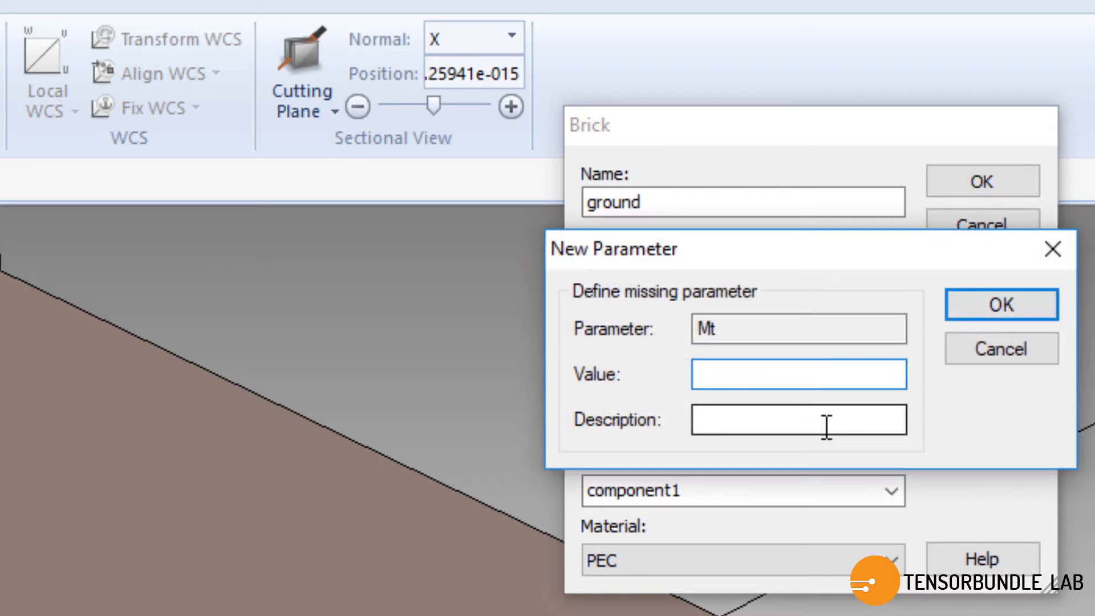
text(0.035)
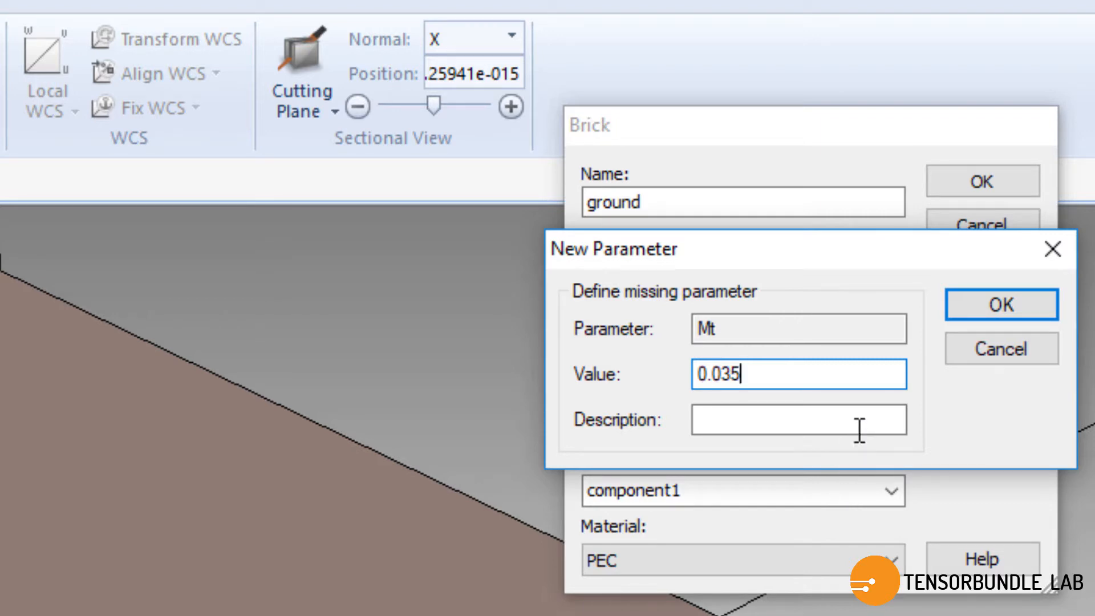
click(1000, 304)
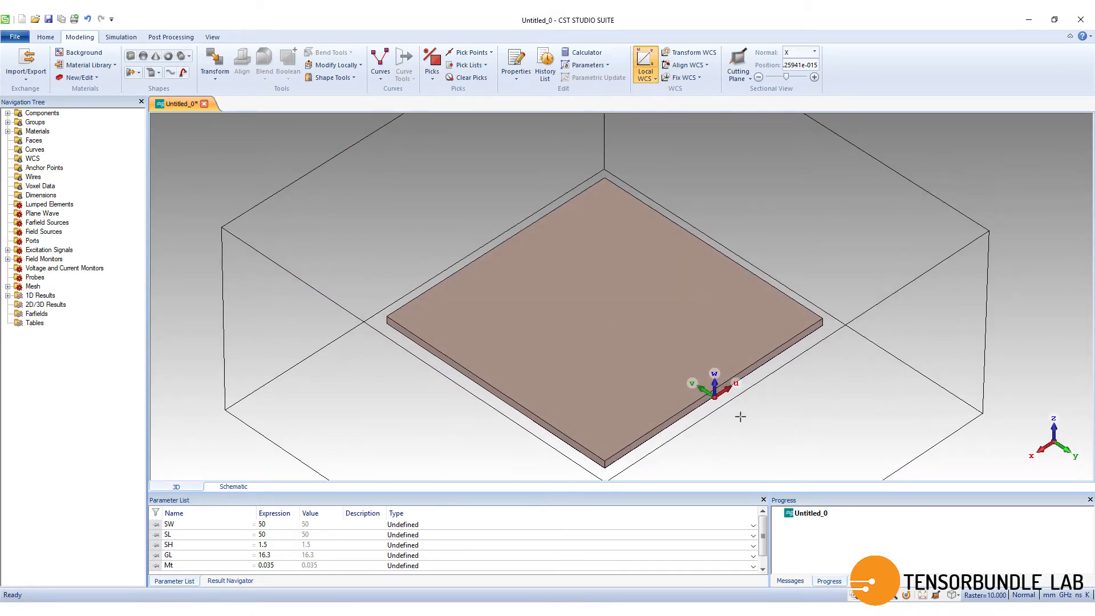
- Align the WCS to the substrate edge and rotate it 90° about U
scroll(up, 3)
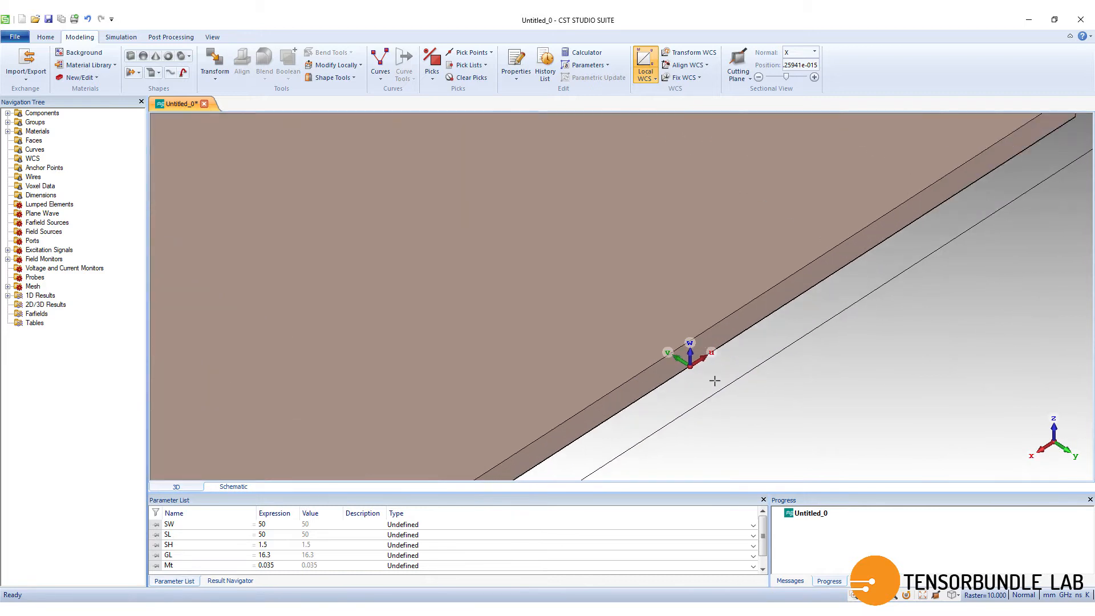
mouse_move(431, 62)
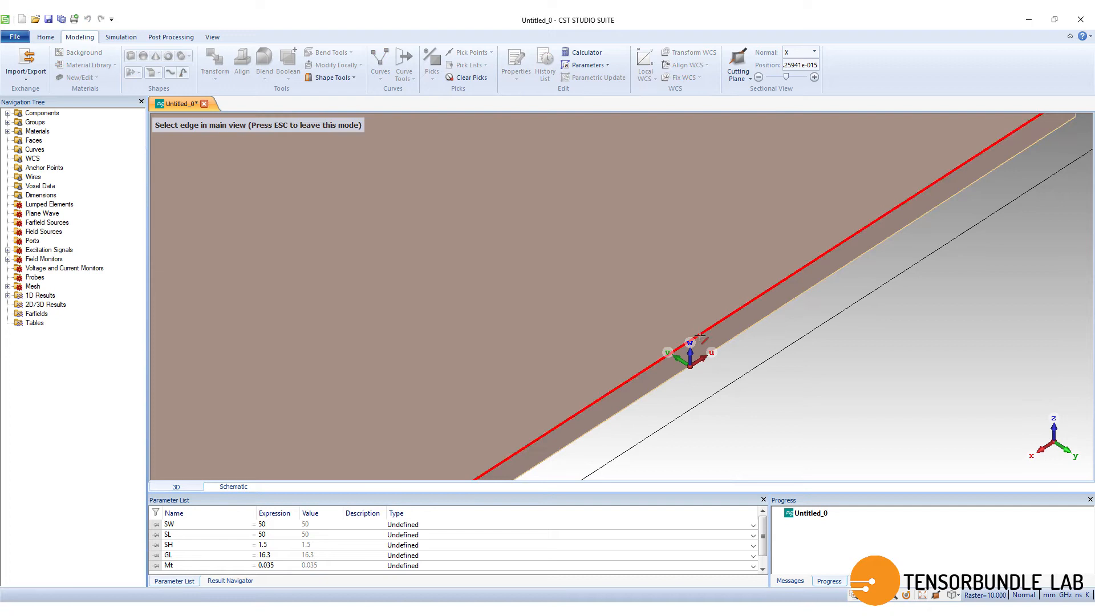
click(698, 335)
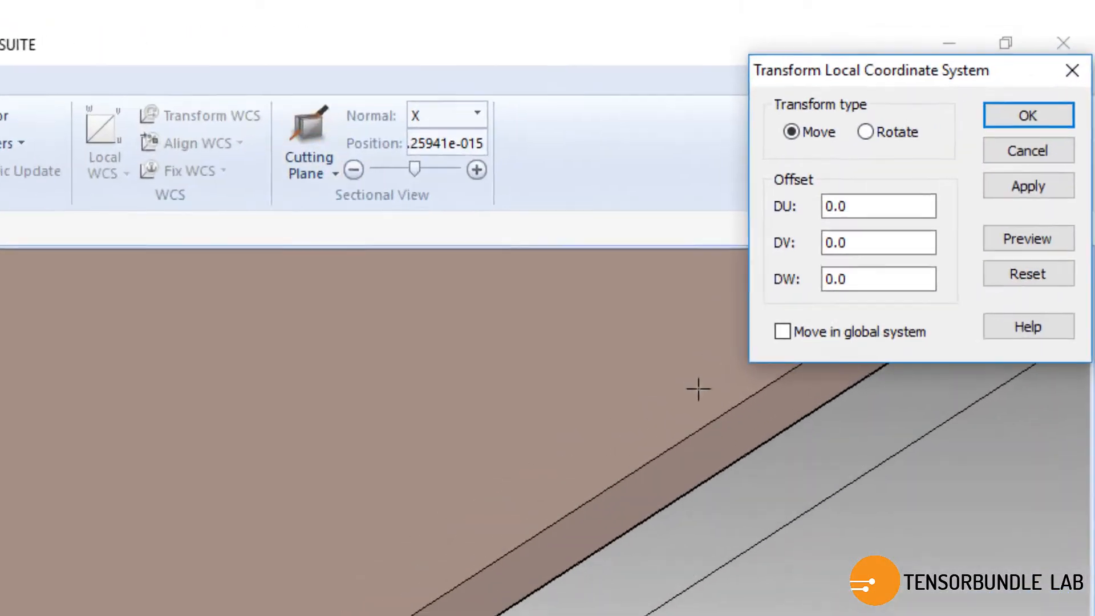
click(863, 131)
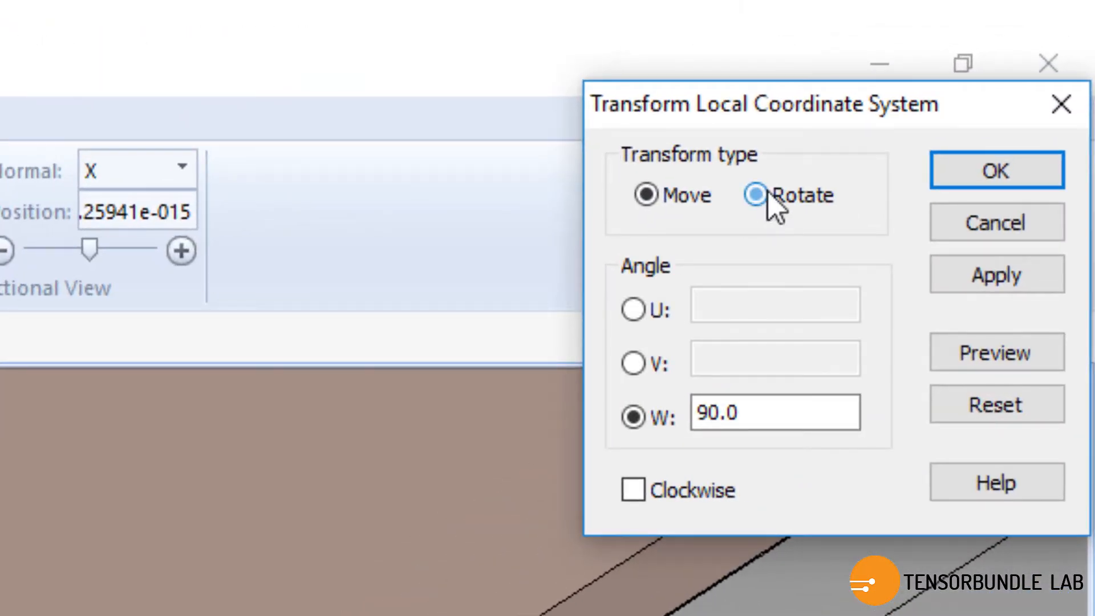
click(632, 308)
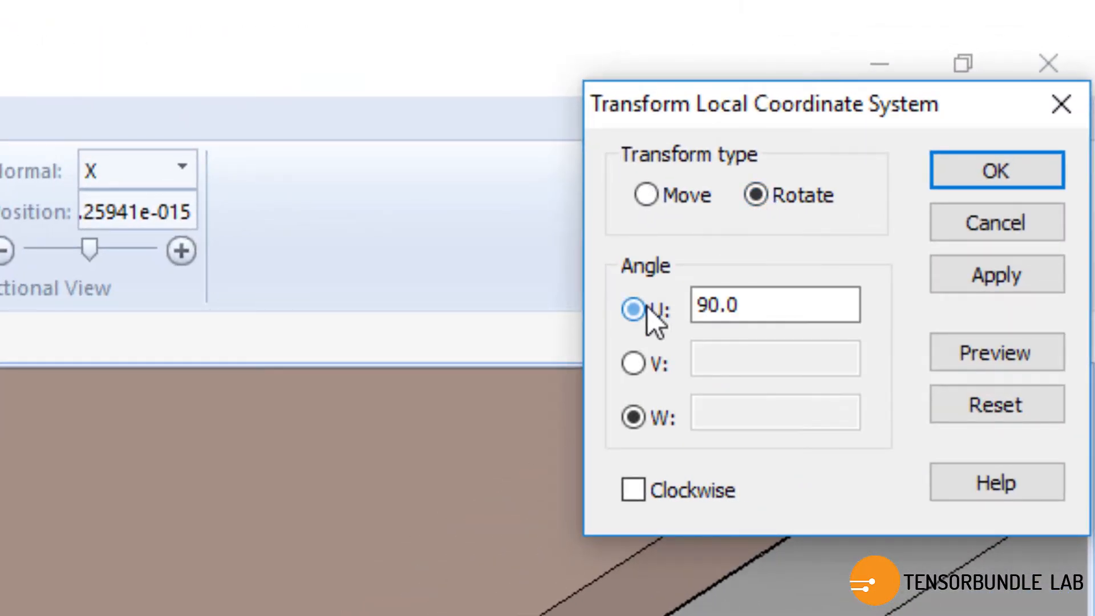
click(995, 170)
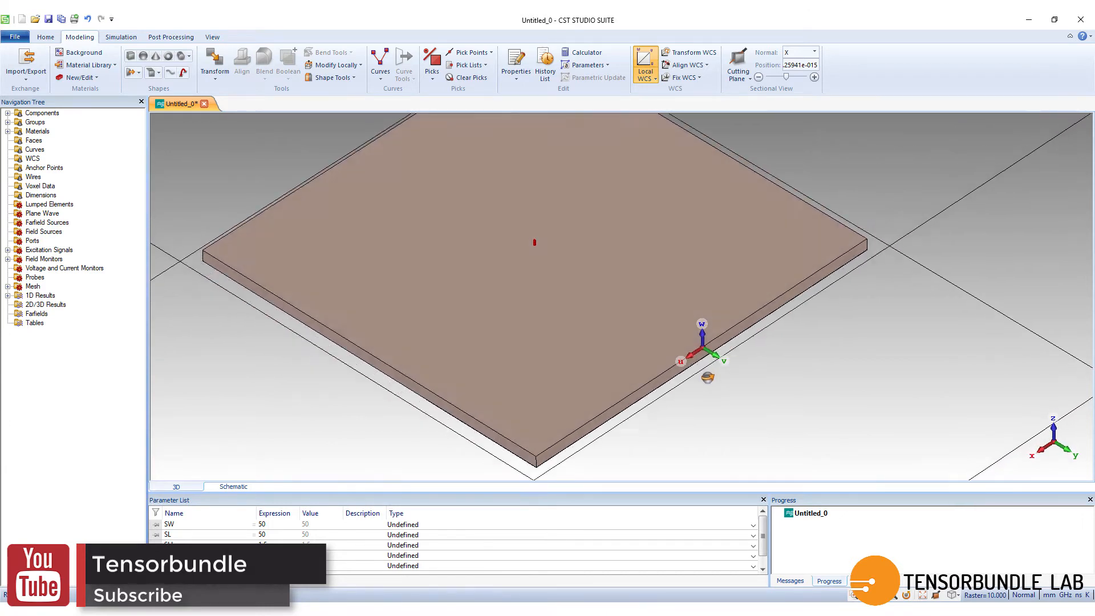
- Draw a brick named 'microstrip' spanning U -MW/2..MW/2, V -ML..0, W 0..Mt
click(131, 55)
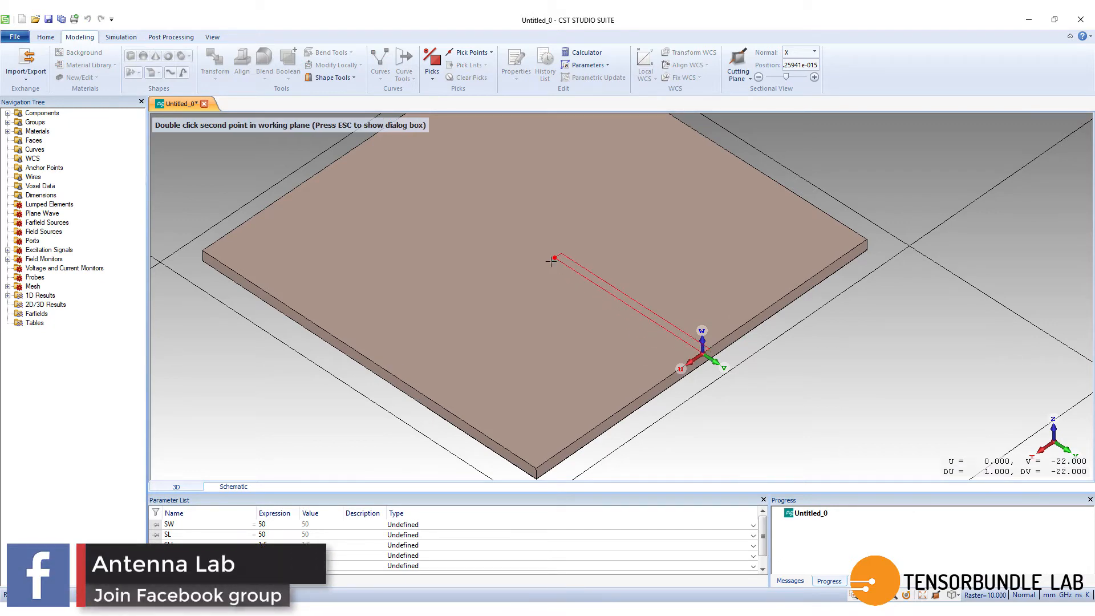
double_click(530, 273)
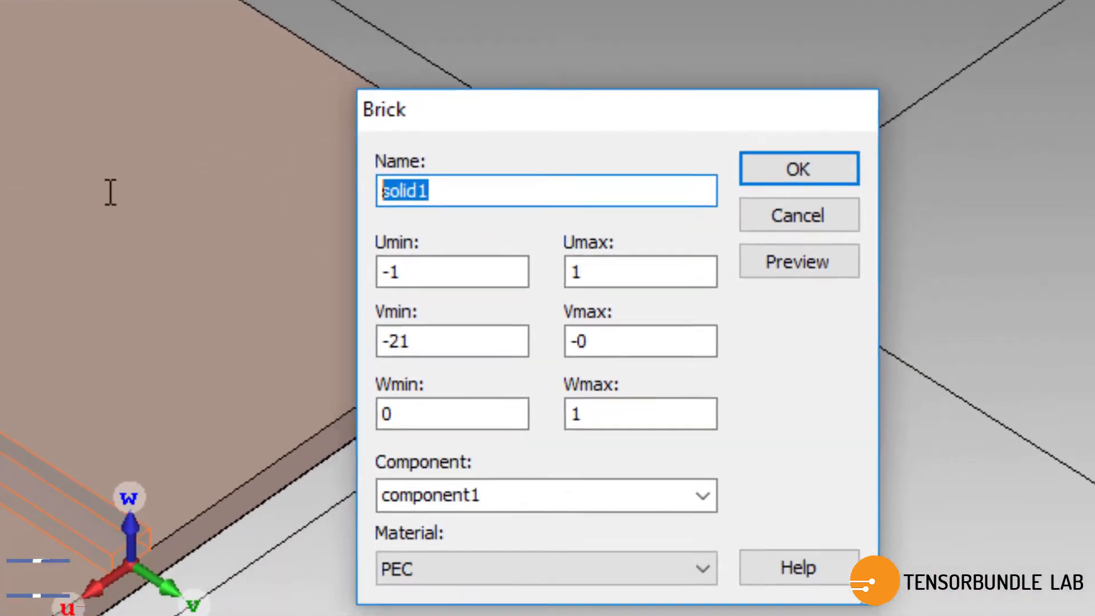
text(microstr)
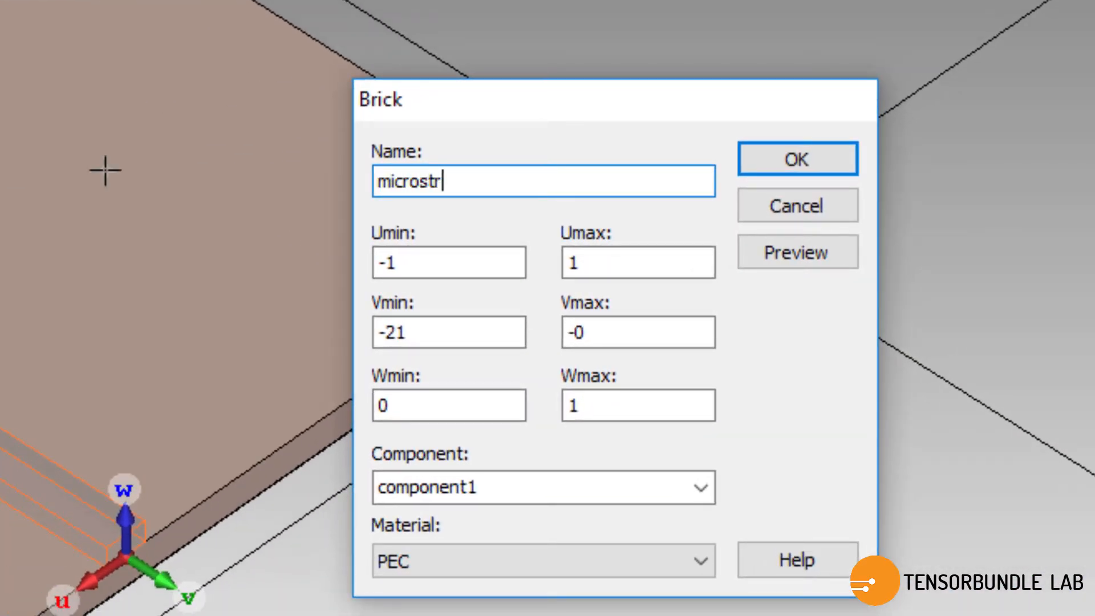
text(ip)
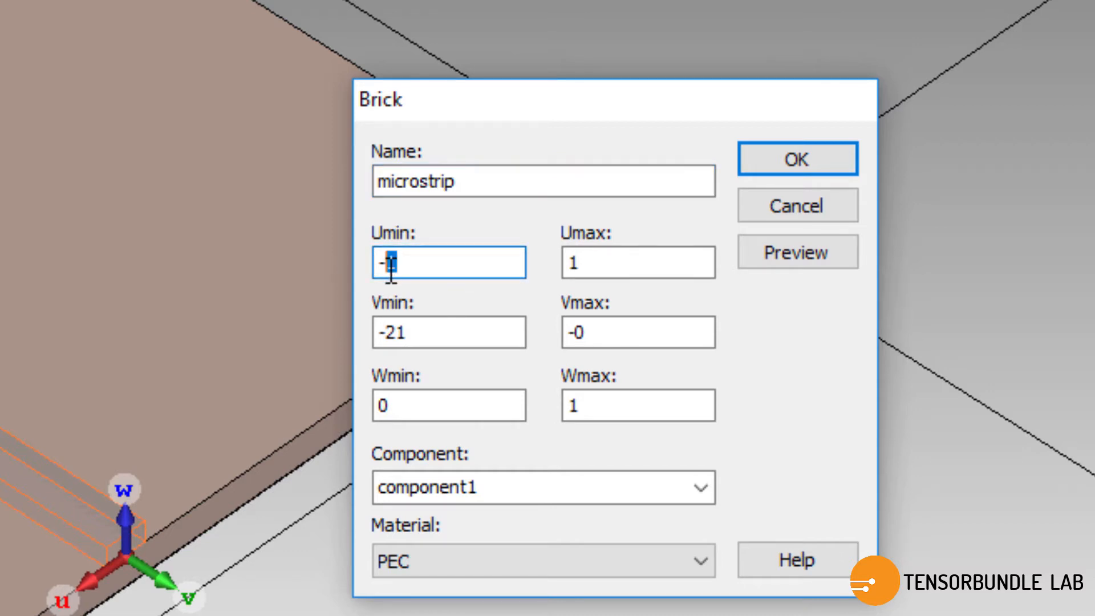
text(MW)
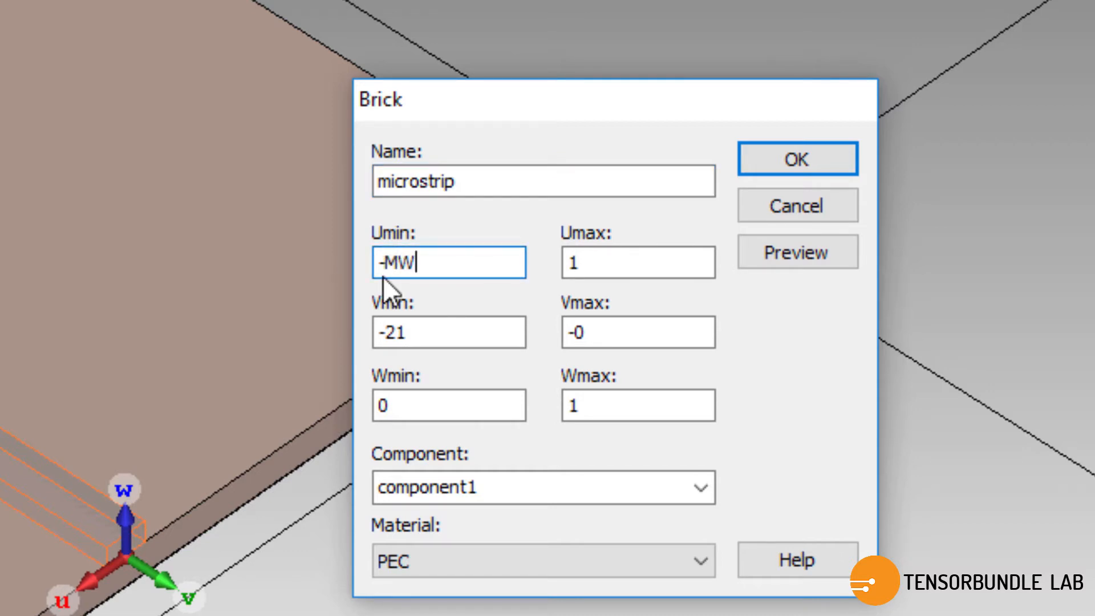
text(/2)
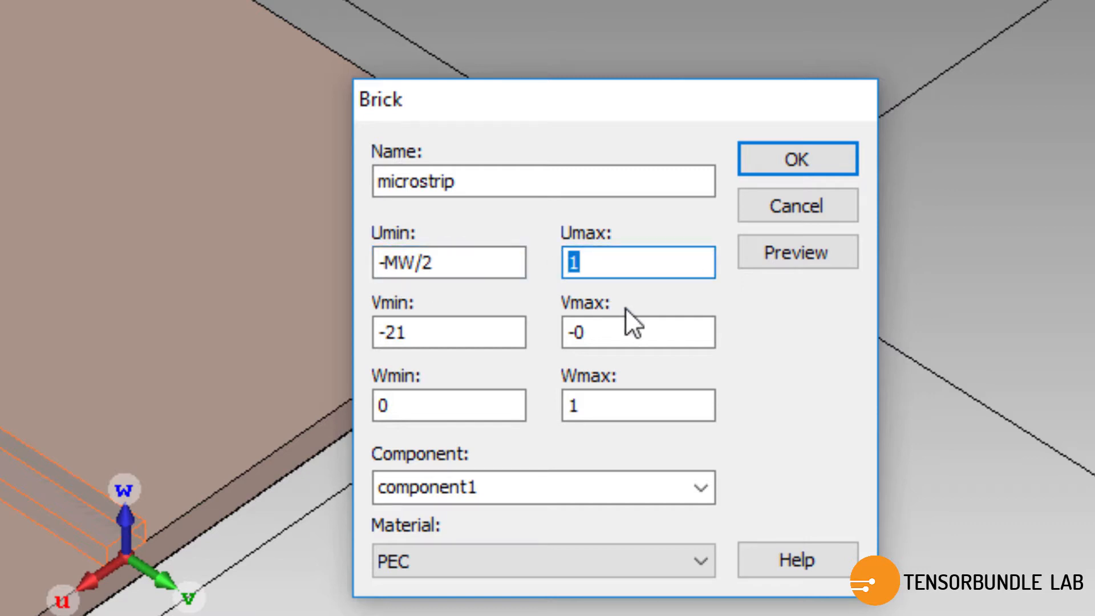
text(MW/2)
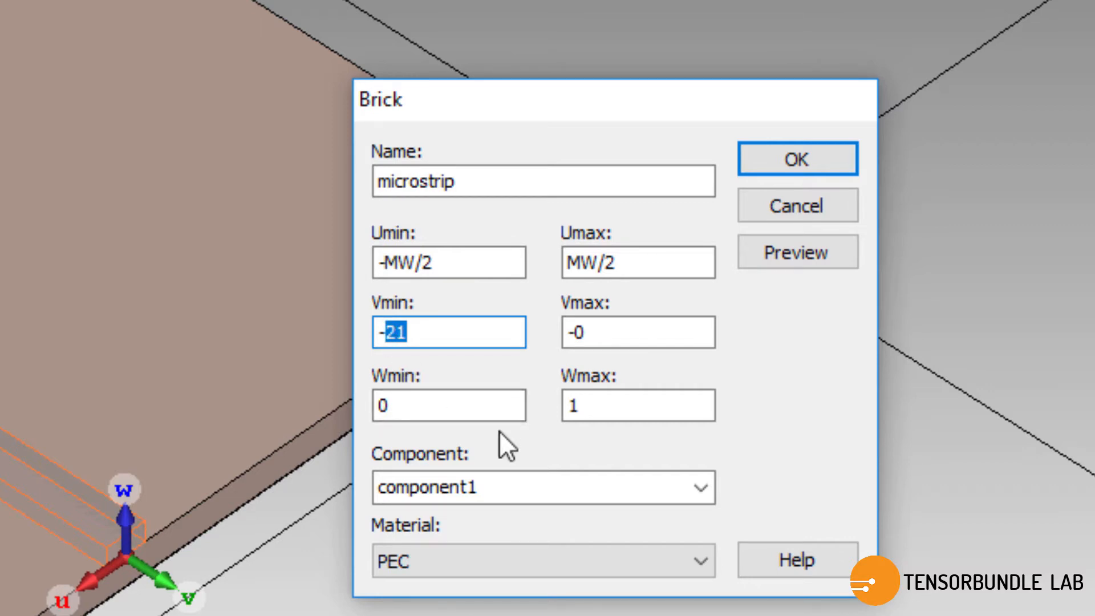
text(-ML)
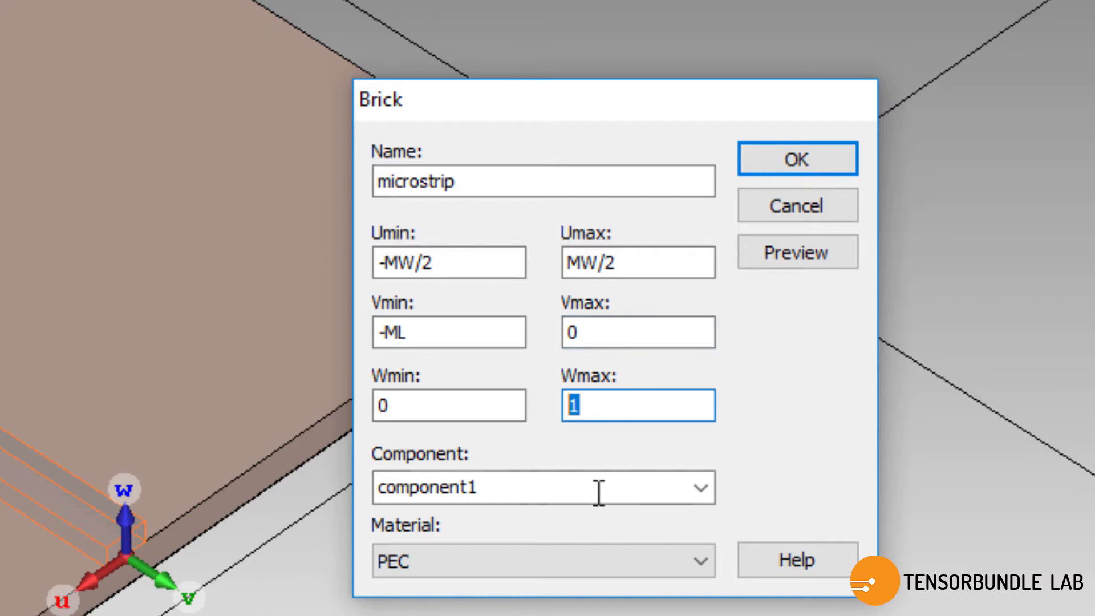
text(Mt)
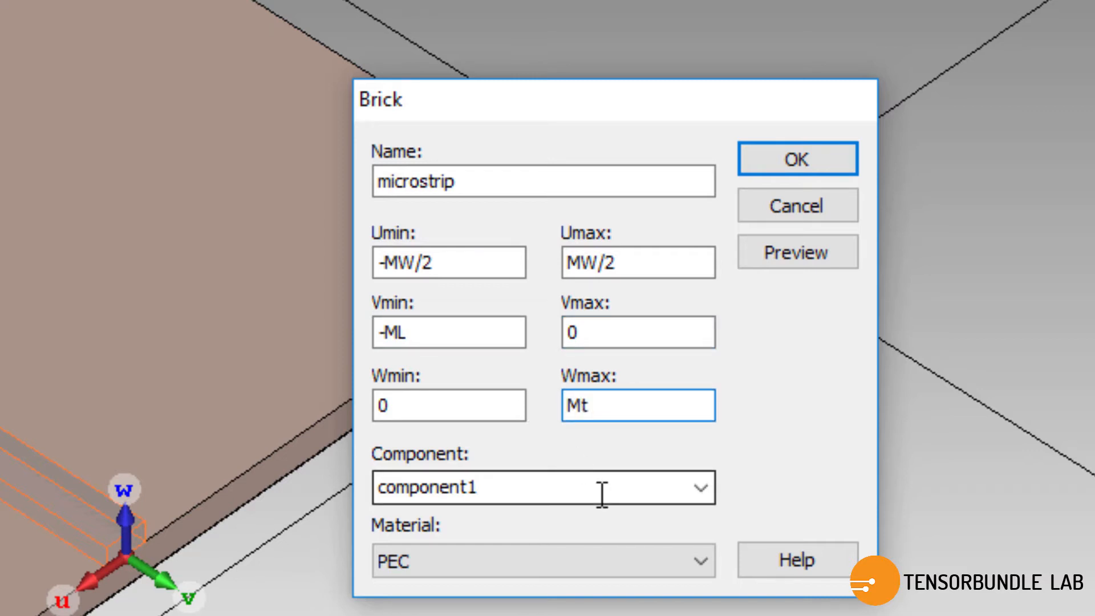
mouse_move(777, 222)
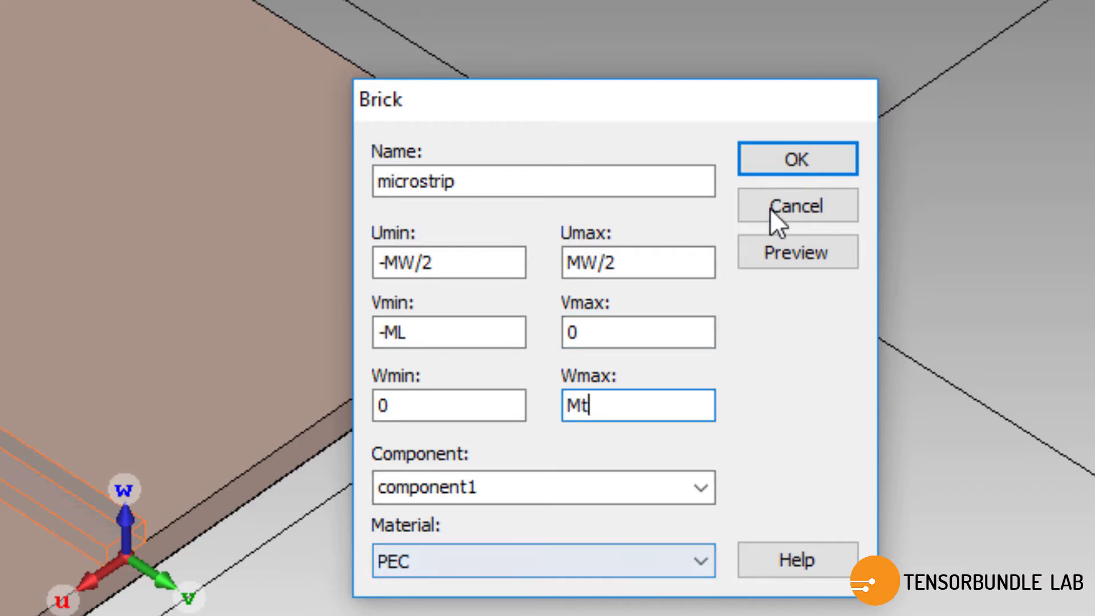
- Confirm the microstrip and define parameters MW and ML = 17
click(797, 159)
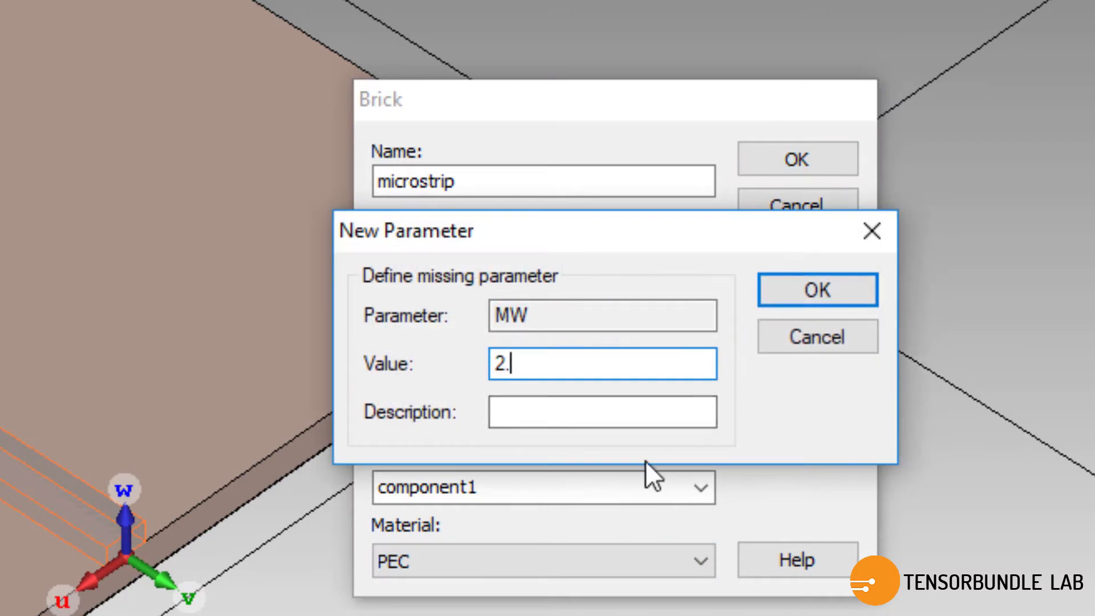
click(815, 289)
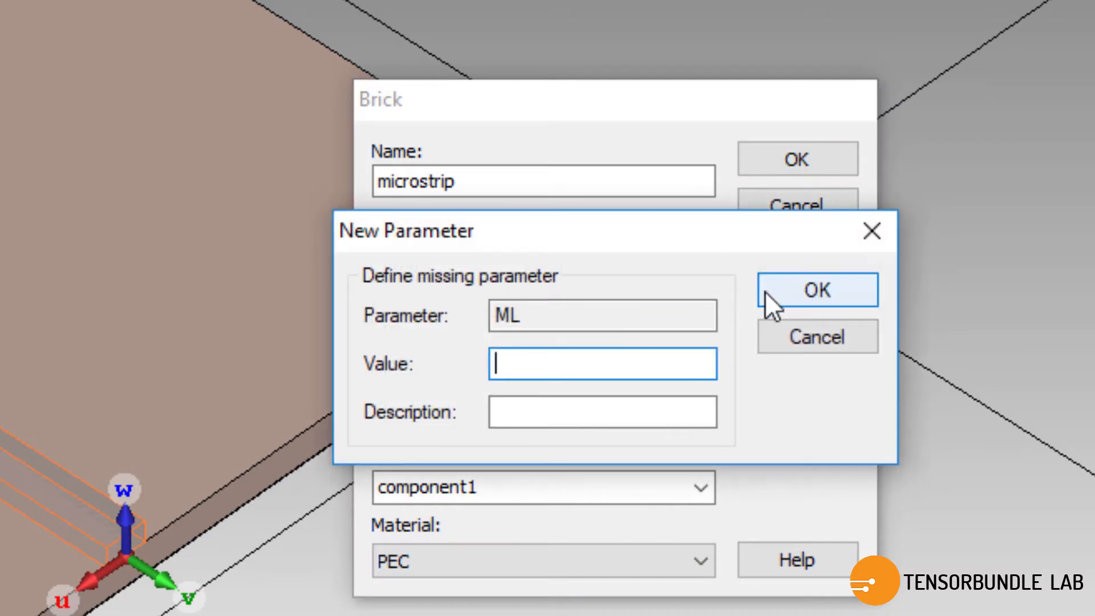
mouse_move(599, 447)
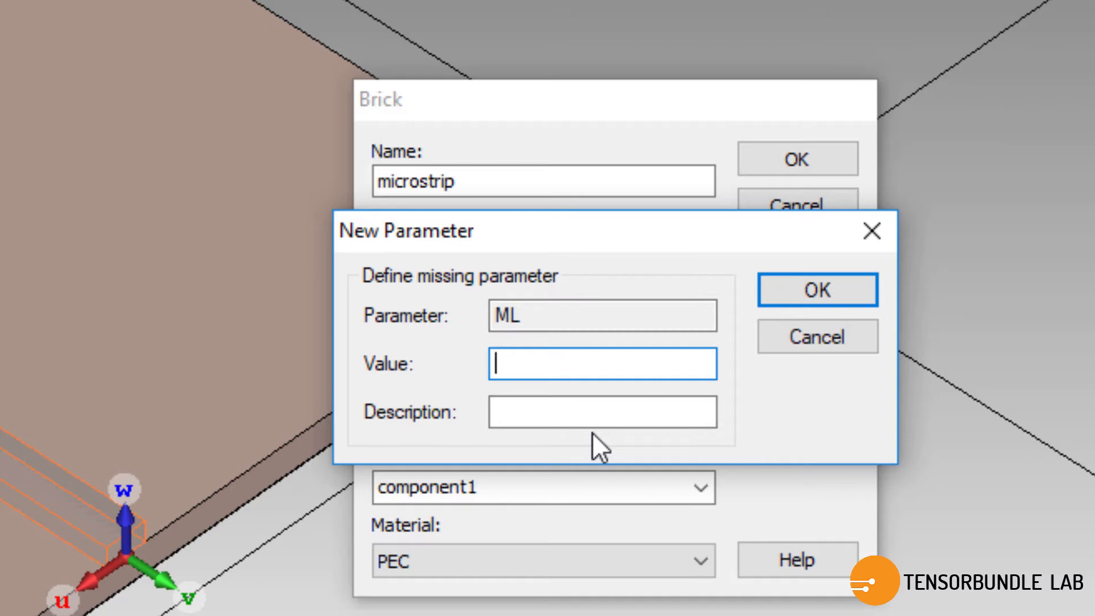
text(17)
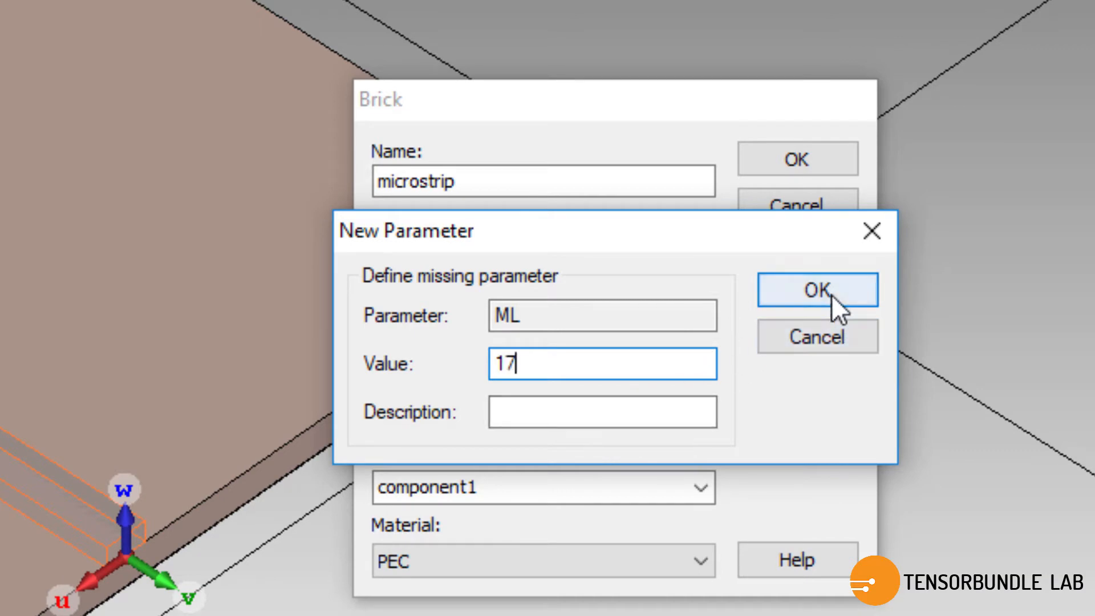
click(815, 289)
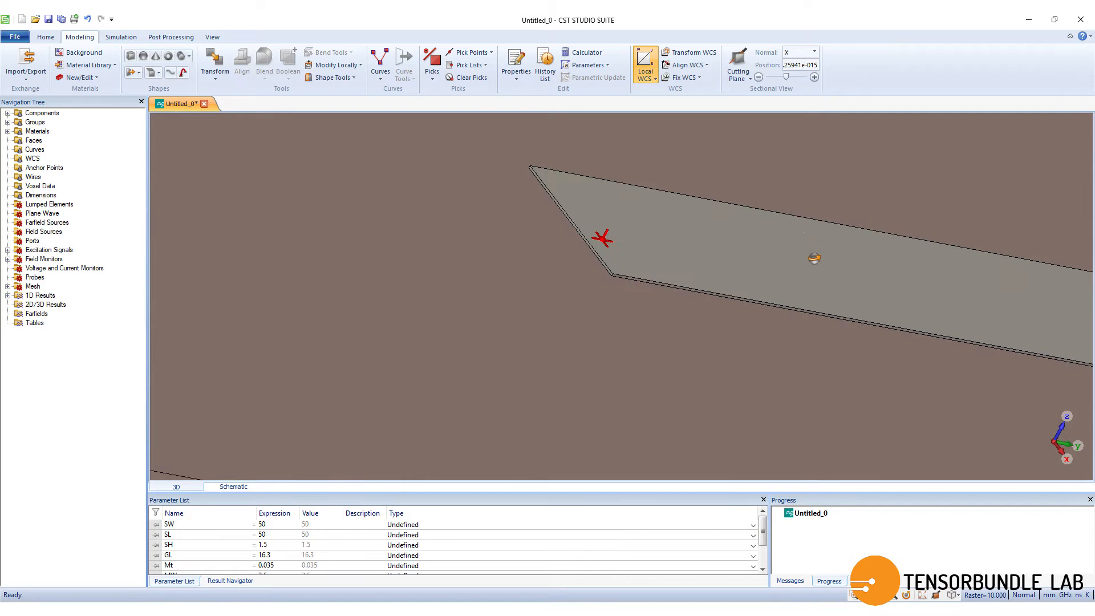
- Place the WCS on the feed line's end edge and rotate it 90° about W
drag(601, 237, 556, 215)
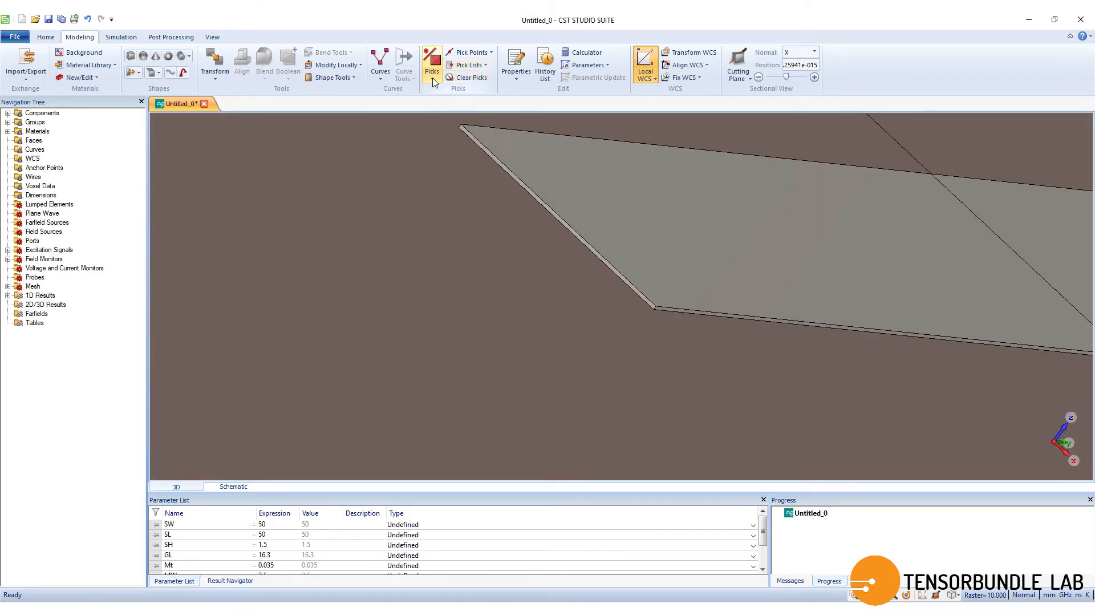
click(431, 61)
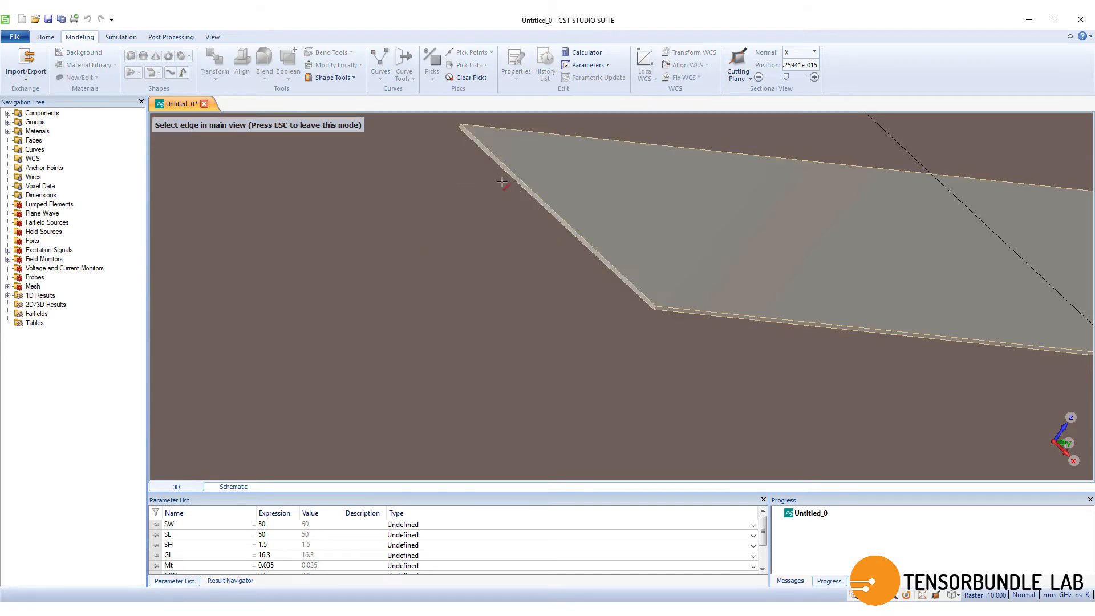
click(551, 217)
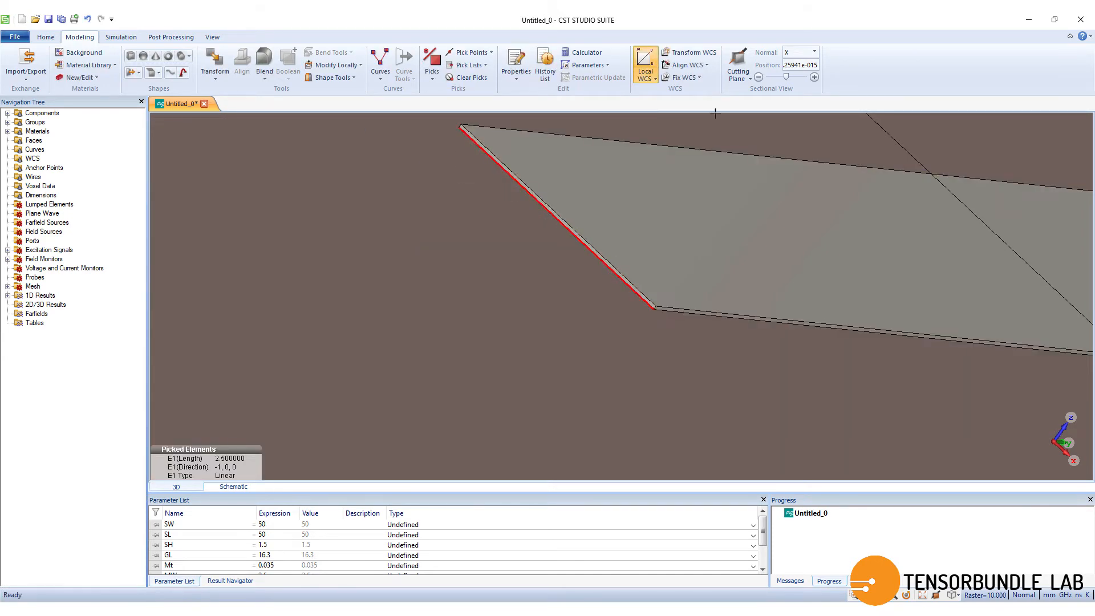
click(688, 53)
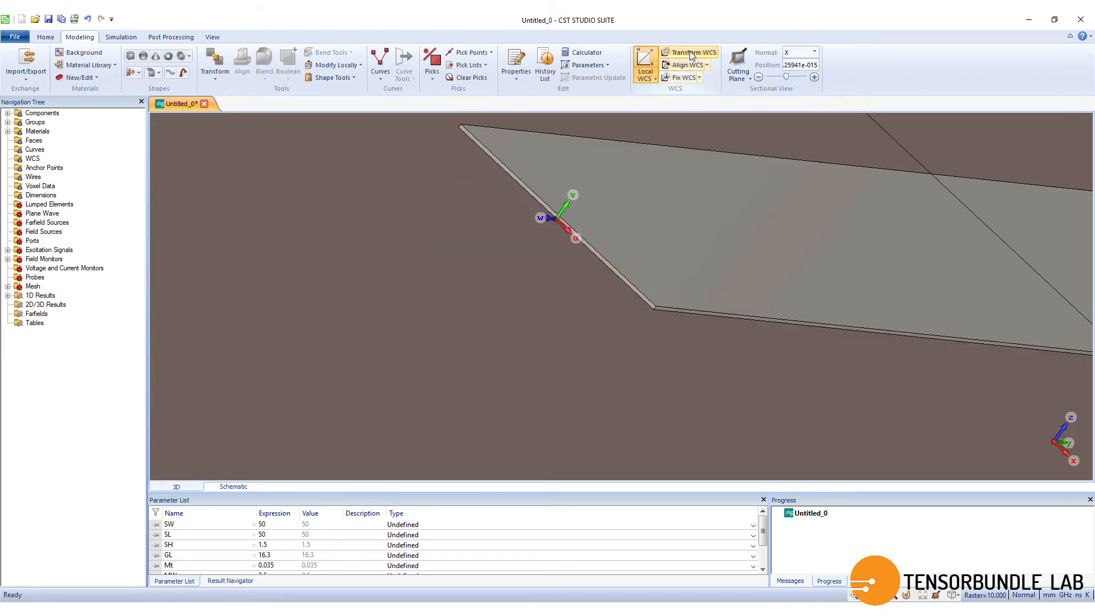
click(690, 52)
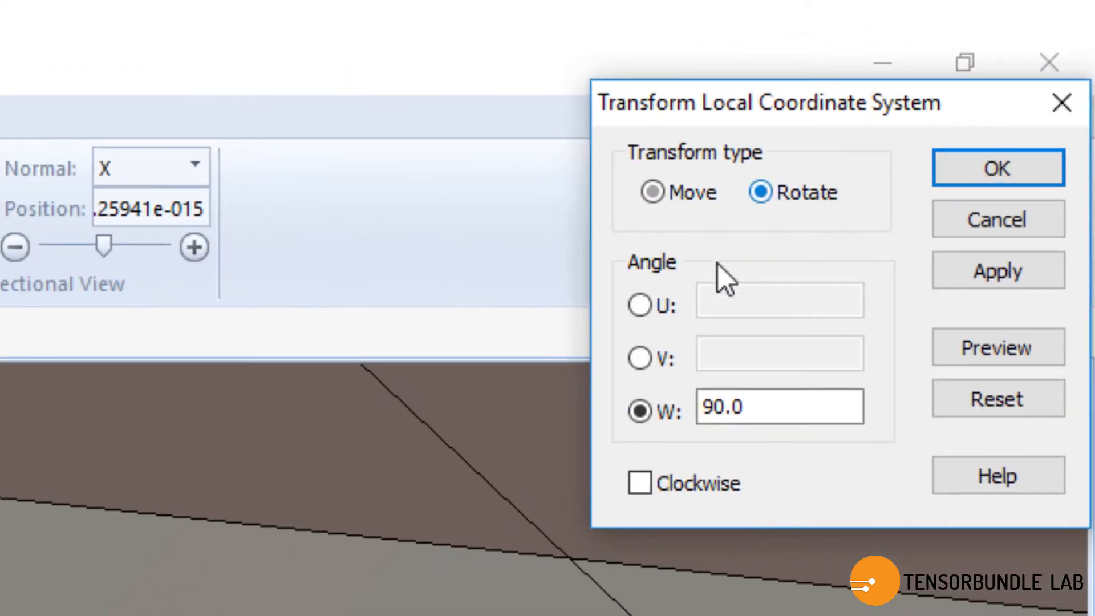
click(638, 304)
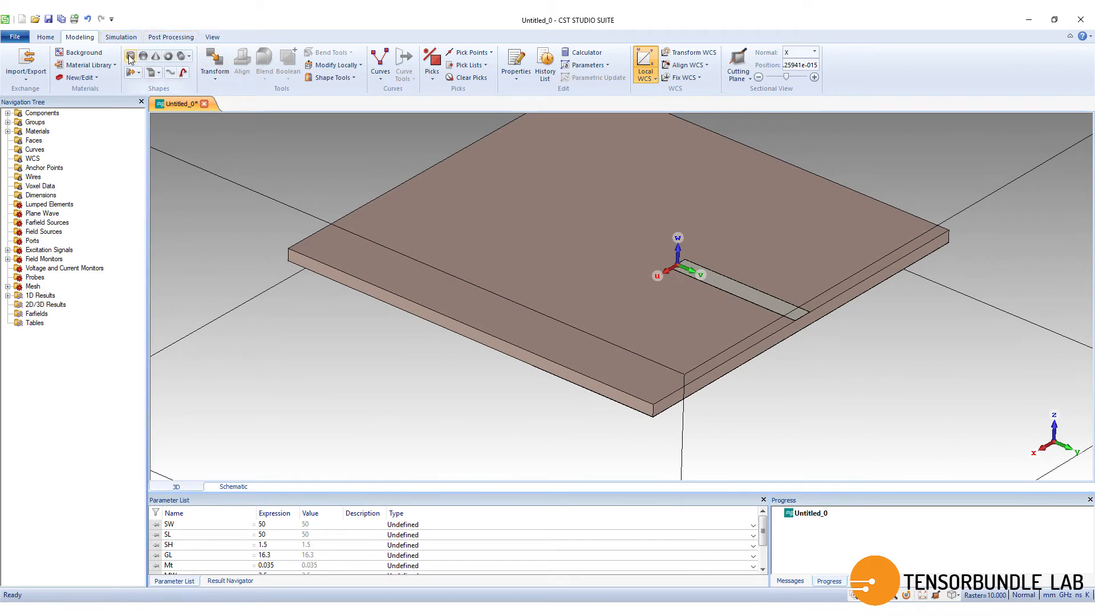
- Draw a brick named 'patch' spanning U -PW/2..PW/2, V -PL..0, W 0..Mt
click(130, 56)
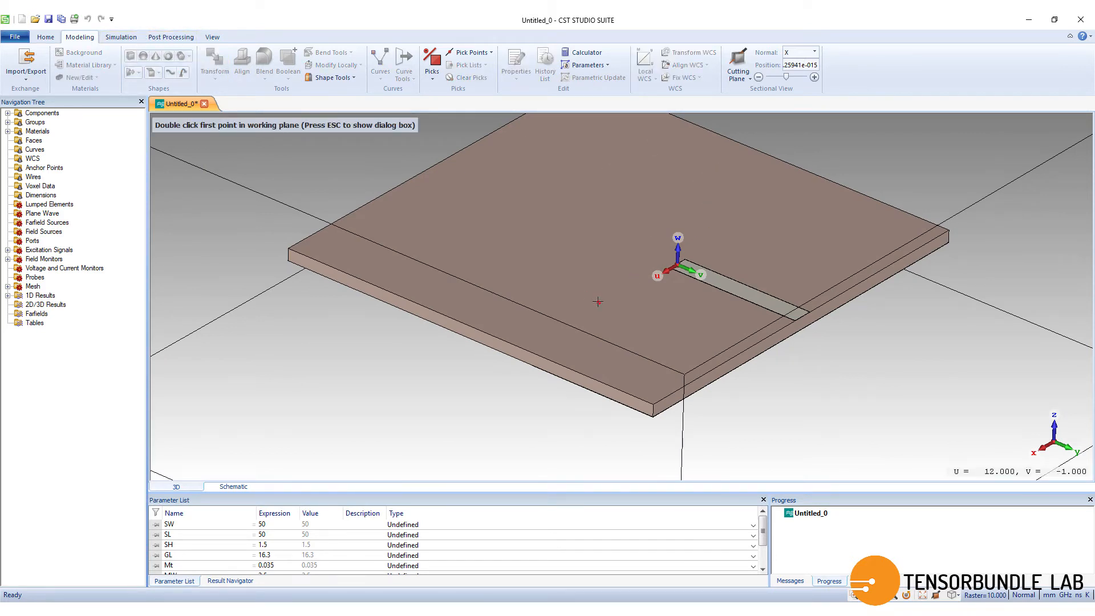
double_click(597, 302)
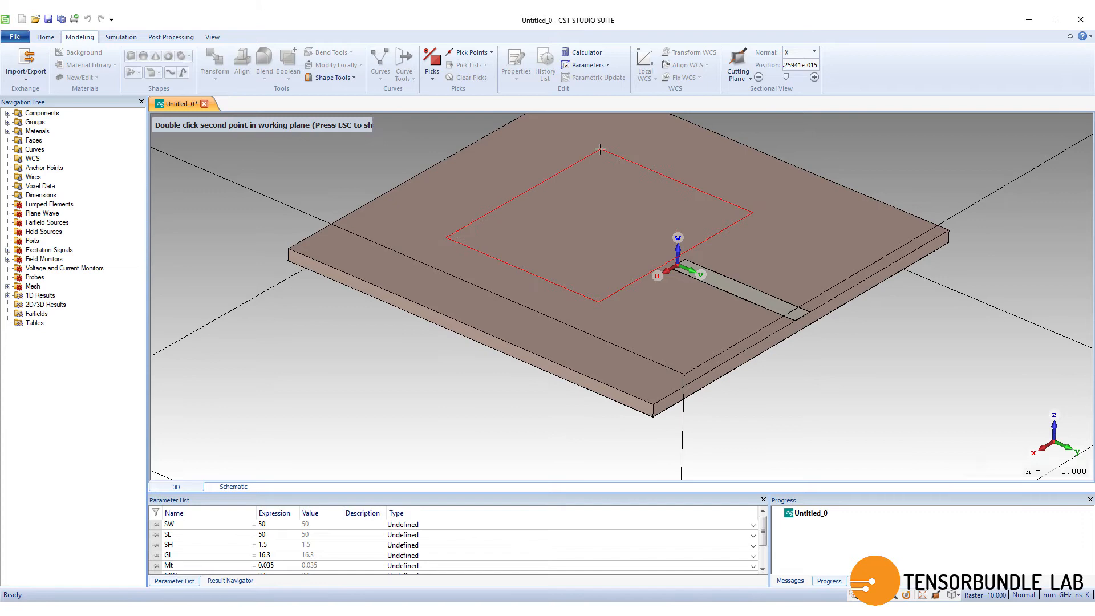
double_click(599, 149)
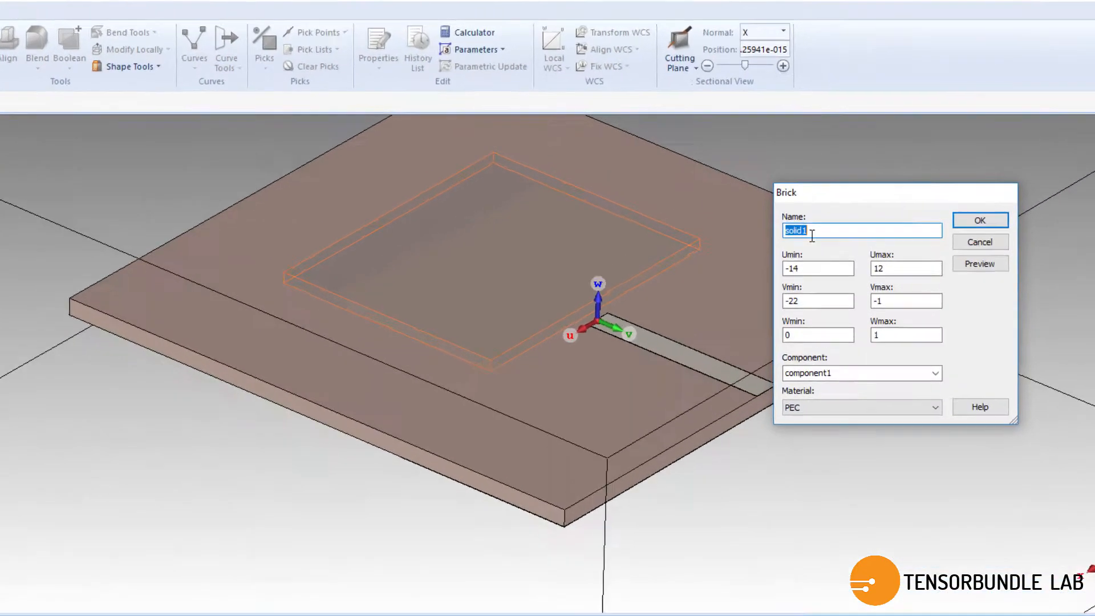
text(patch)
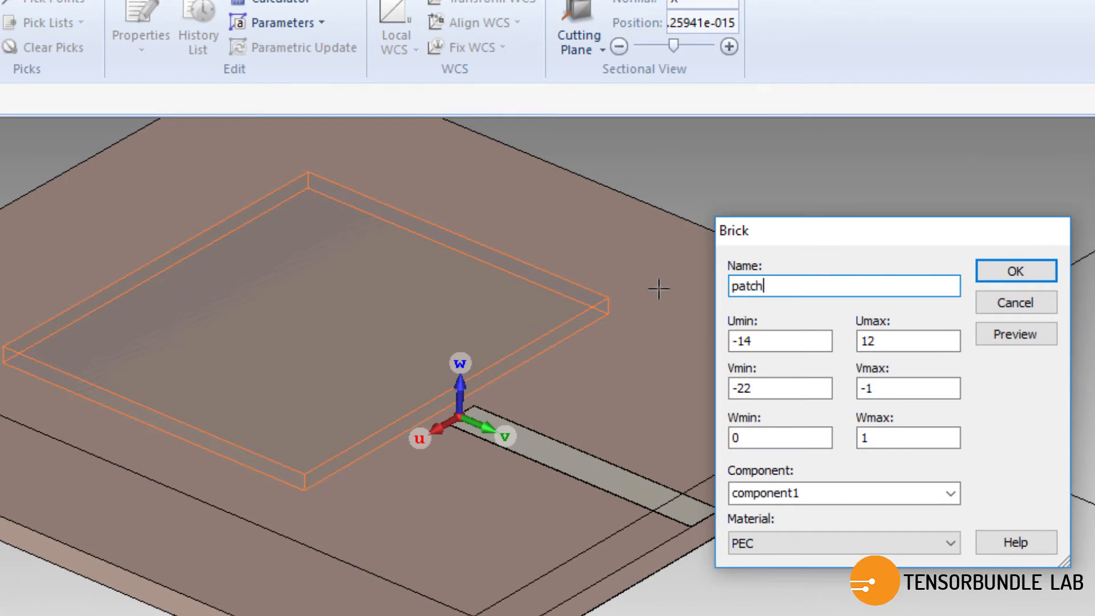
mouse_move(800, 326)
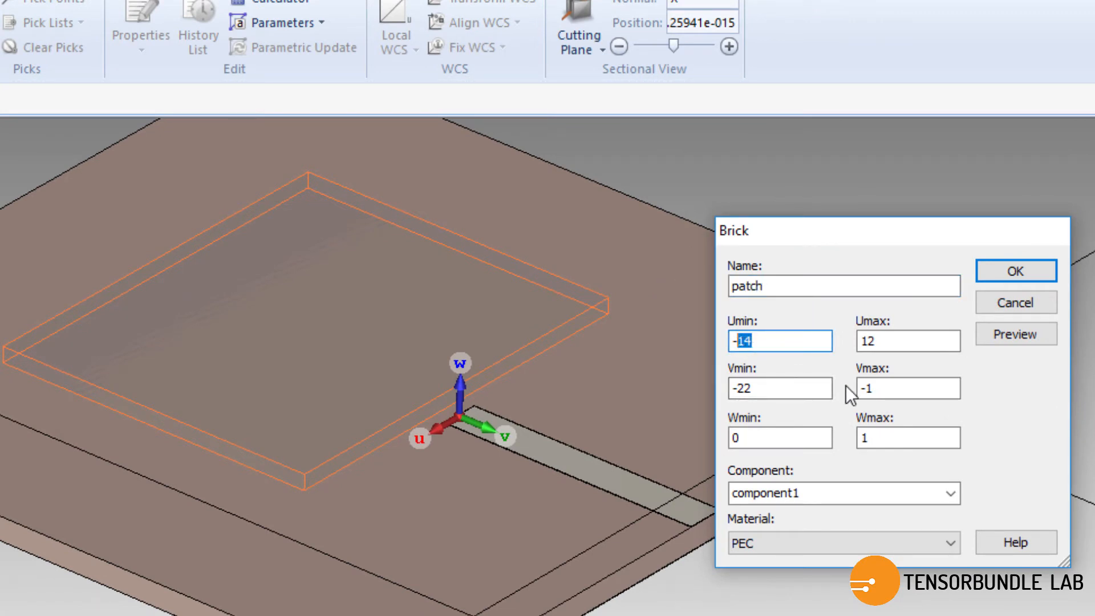
text(-PW/2)
click(907, 388)
text(0)
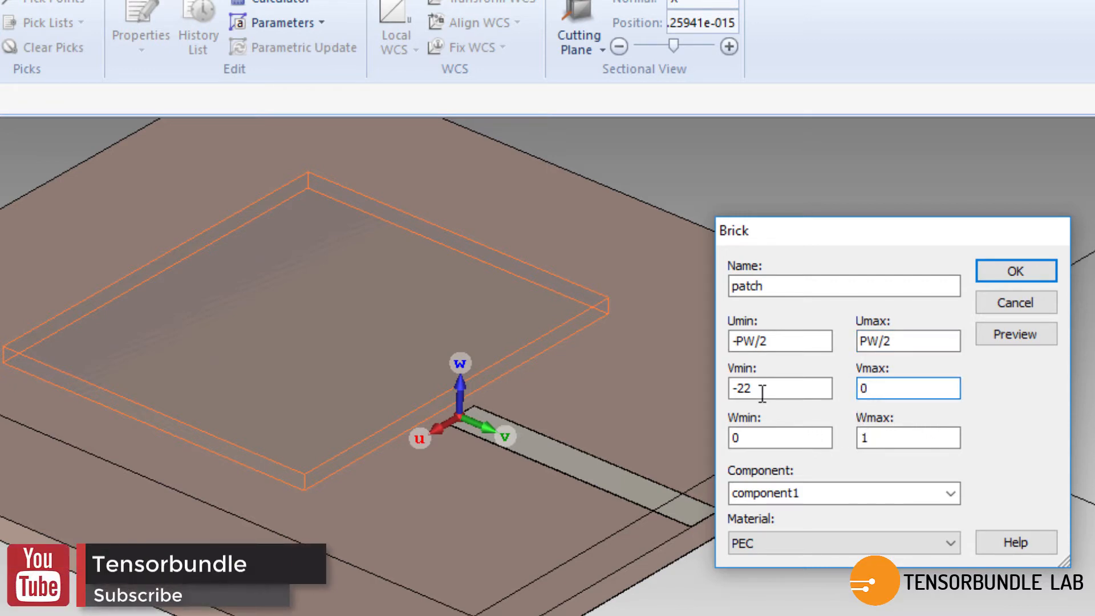
triple_click(780, 388)
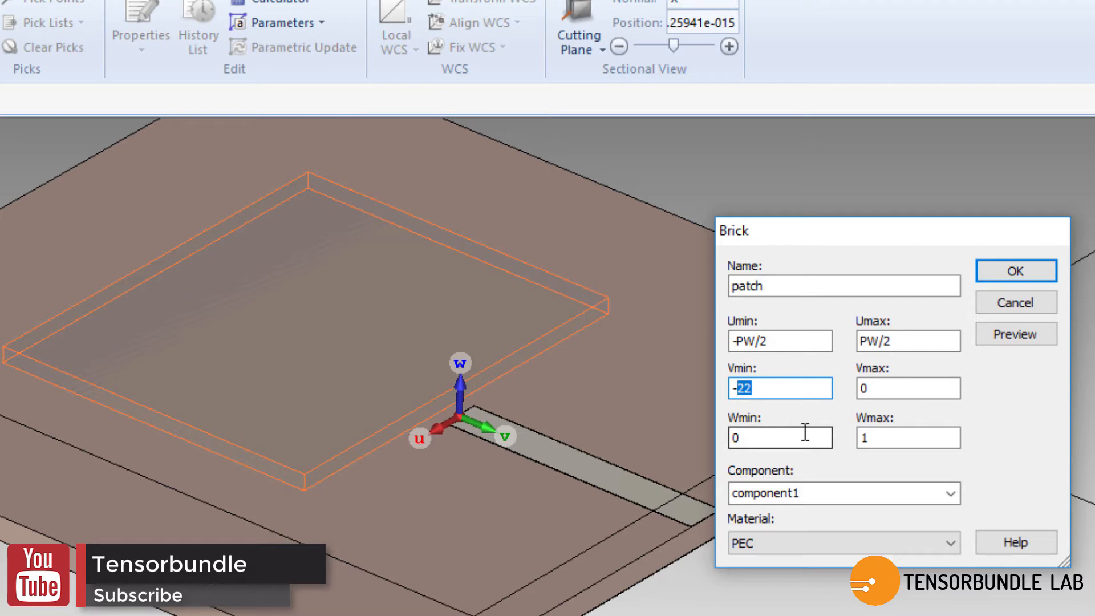
text(-PL)
click(908, 437)
text(M)
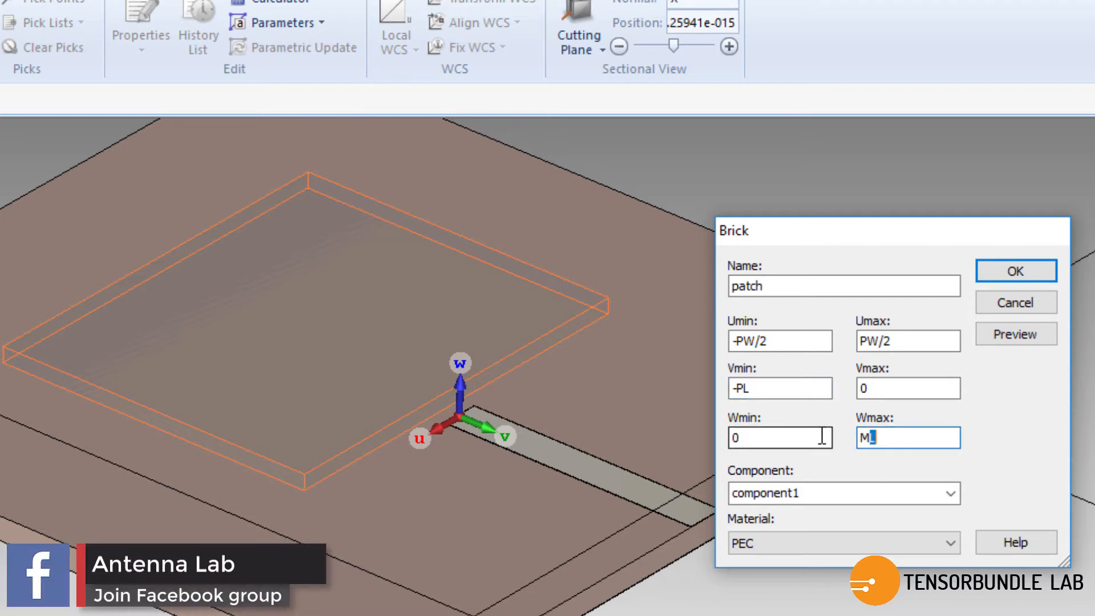
text(t)
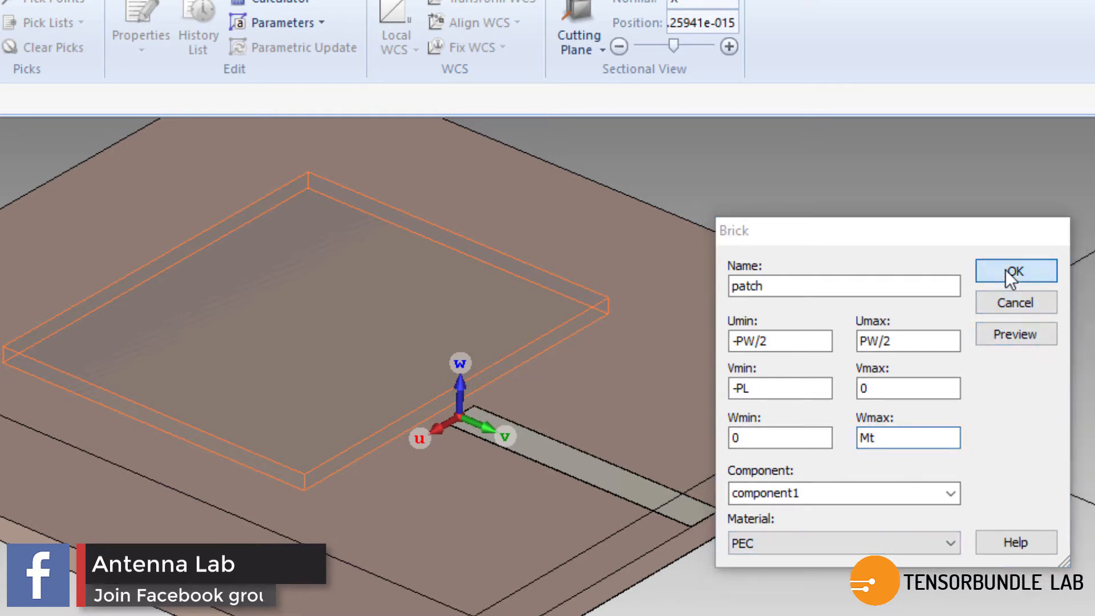
- Confirm the patch and define the new parameters, entering 17 for PL
click(1014, 270)
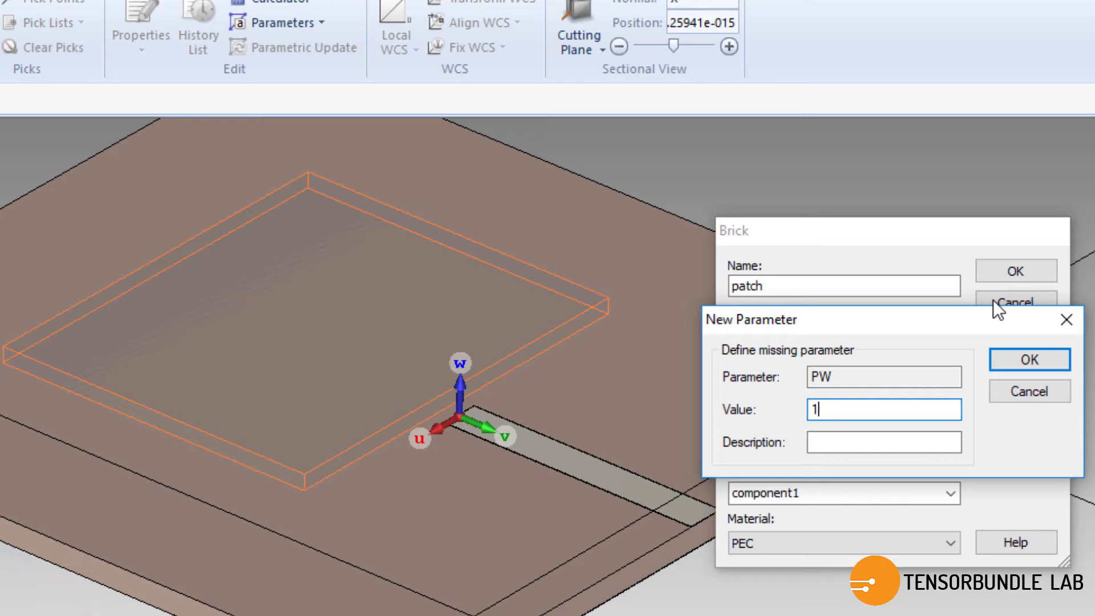
text(17)
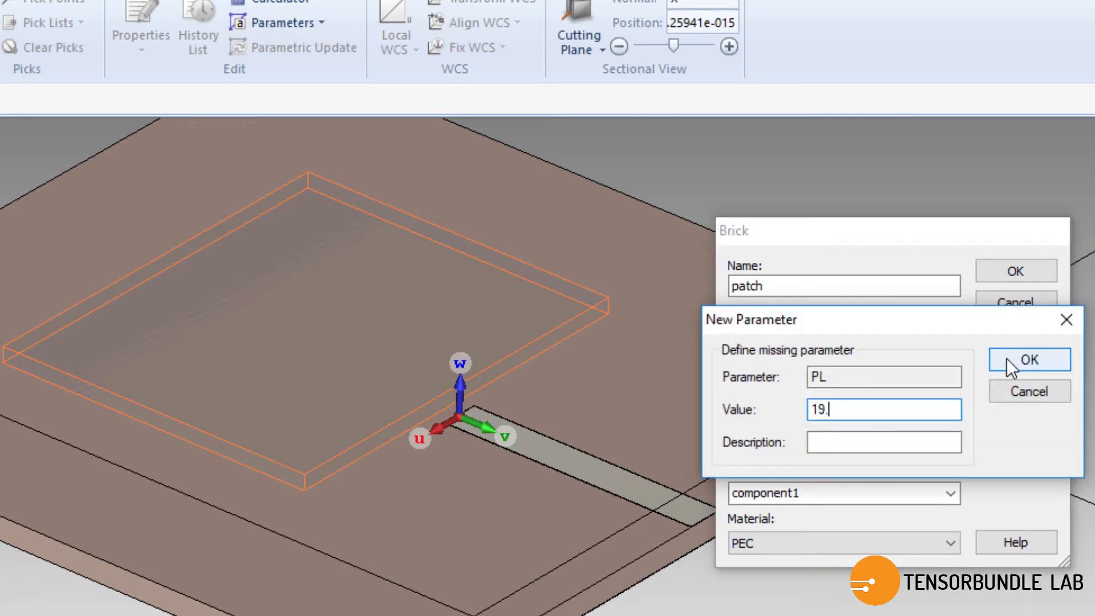
click(1028, 360)
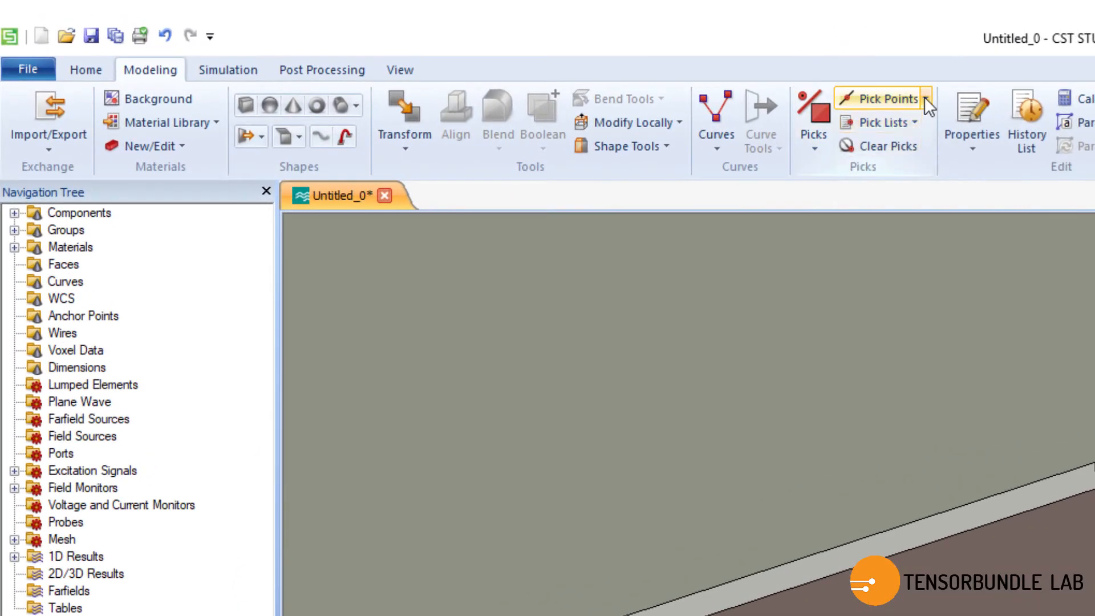
- Set up a vacuum brick 'inset1' with Umax InW, Vmin -InL and Wmax Mt
click(879, 97)
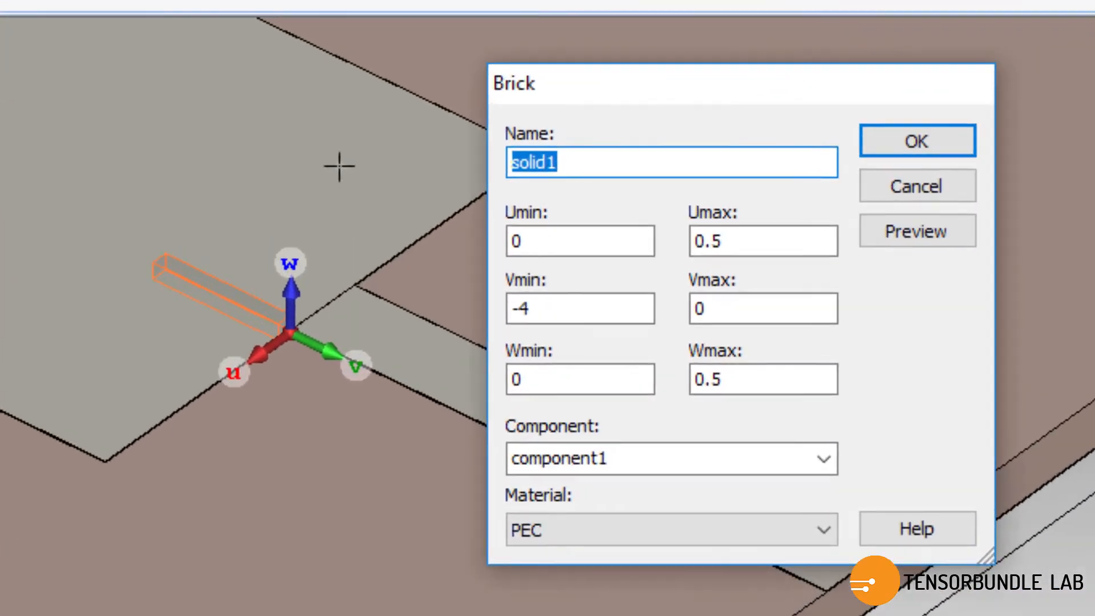
text(inset1)
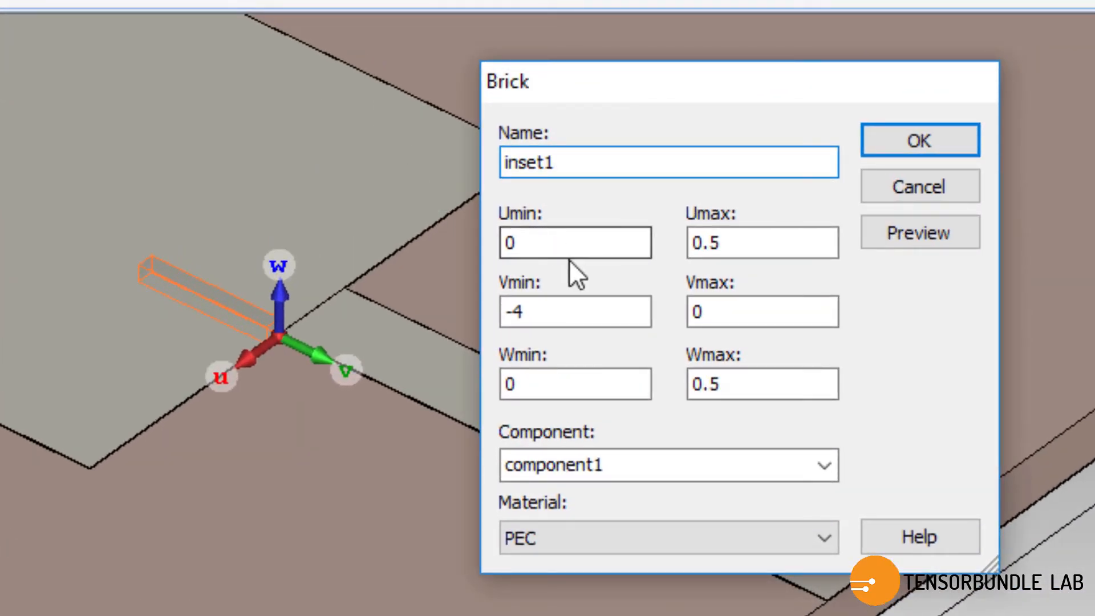
click(761, 242)
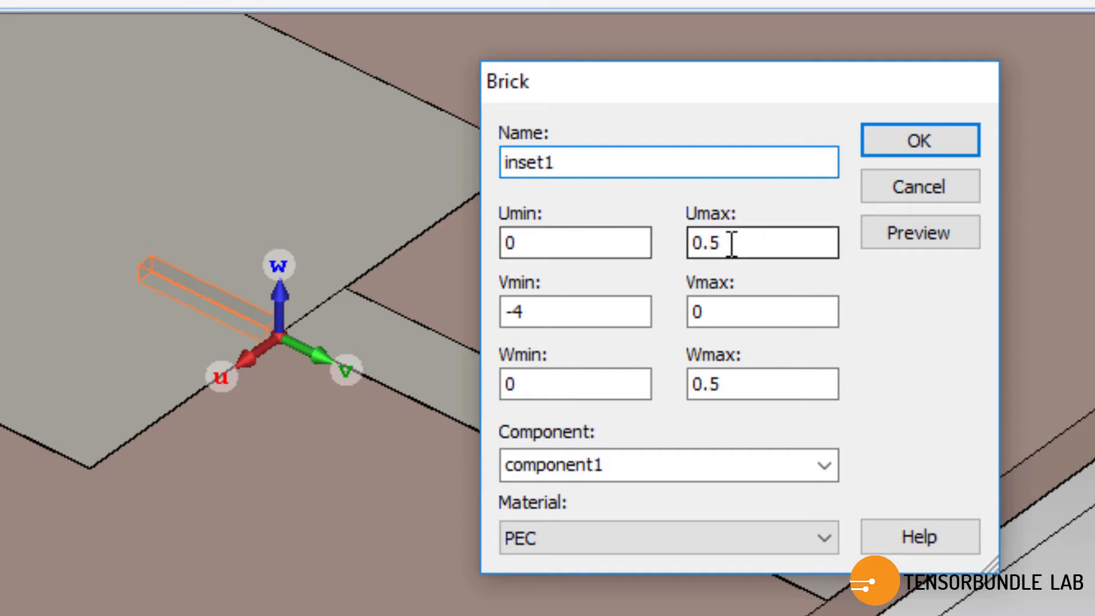
text(In)
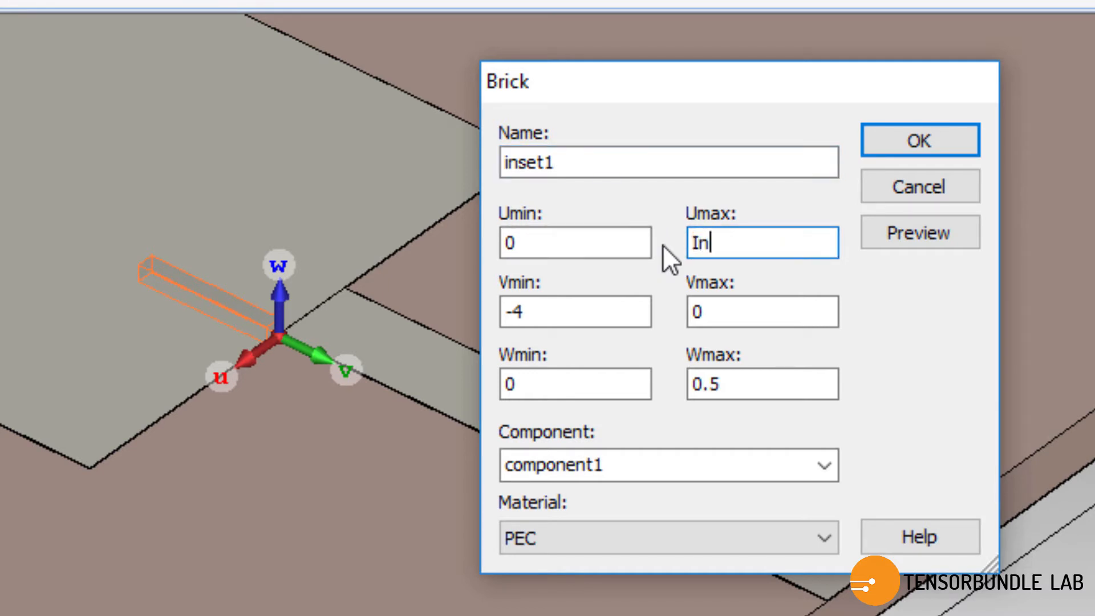
text(W)
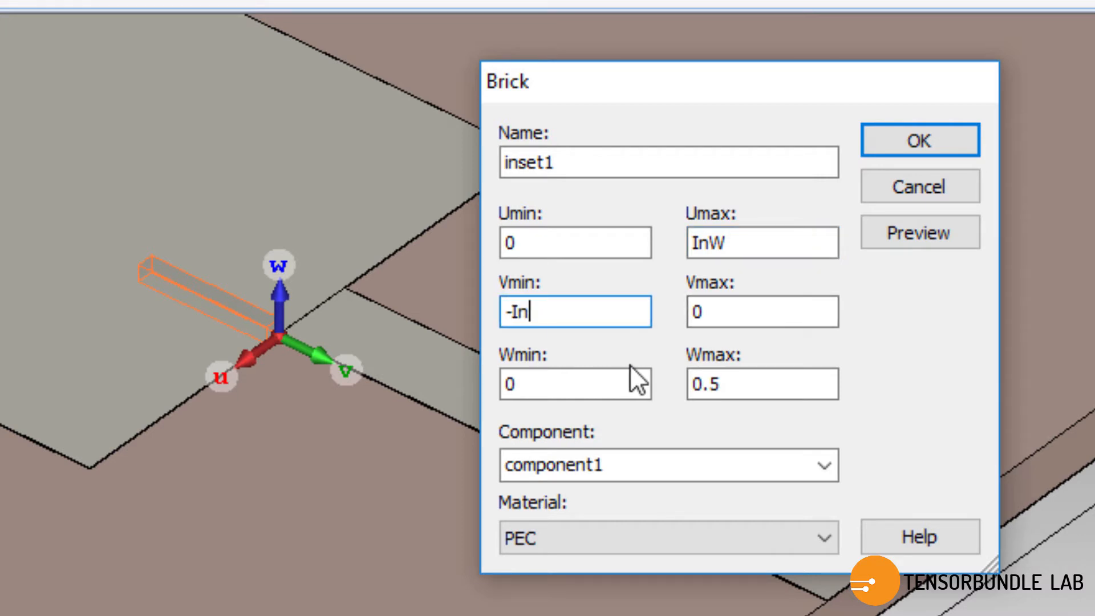
text(L)
click(762, 384)
text(M)
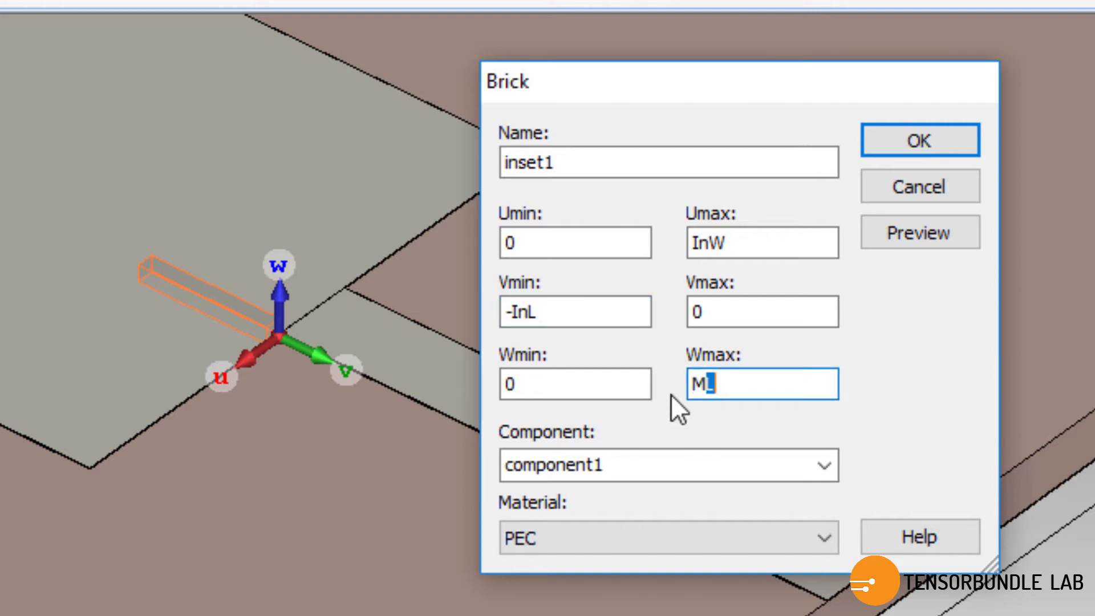
click(823, 537)
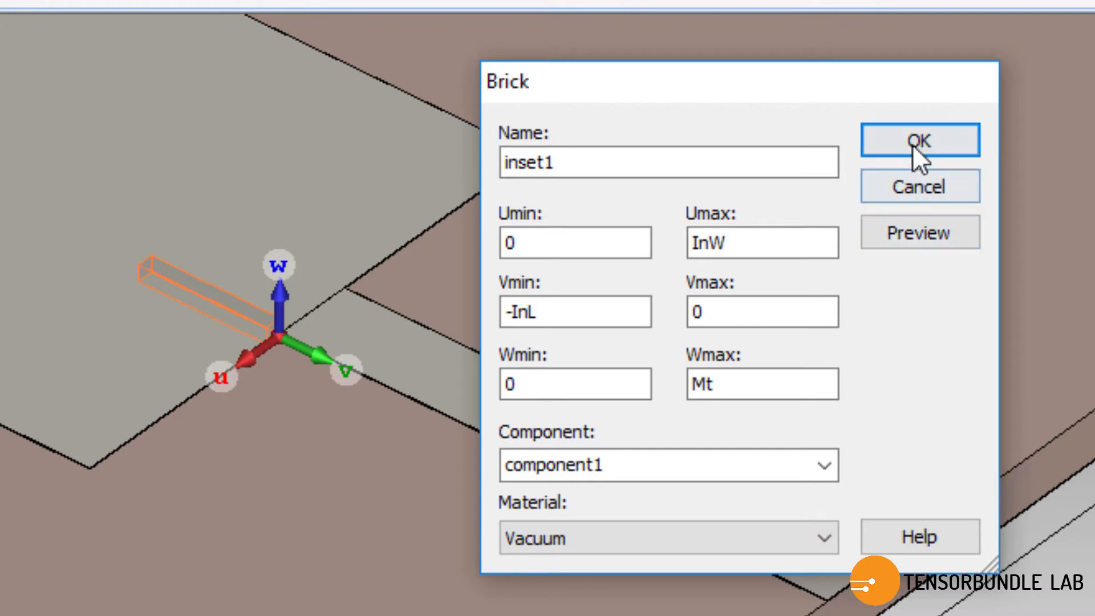
- Confirm inset1, define InW and InL, and cut it away from the patch
click(918, 139)
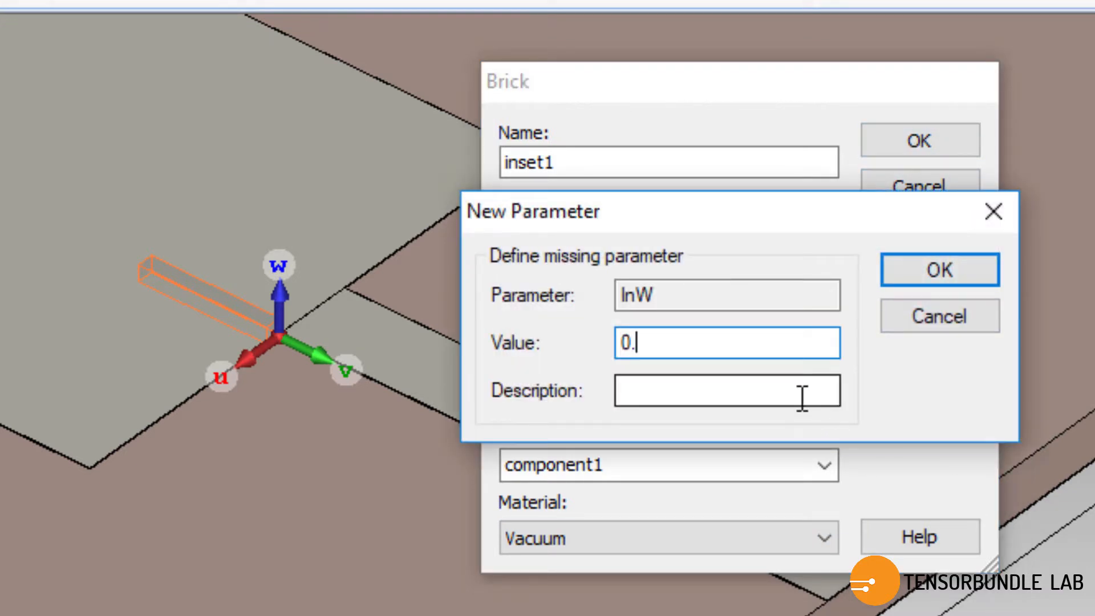
click(938, 270)
text(3)
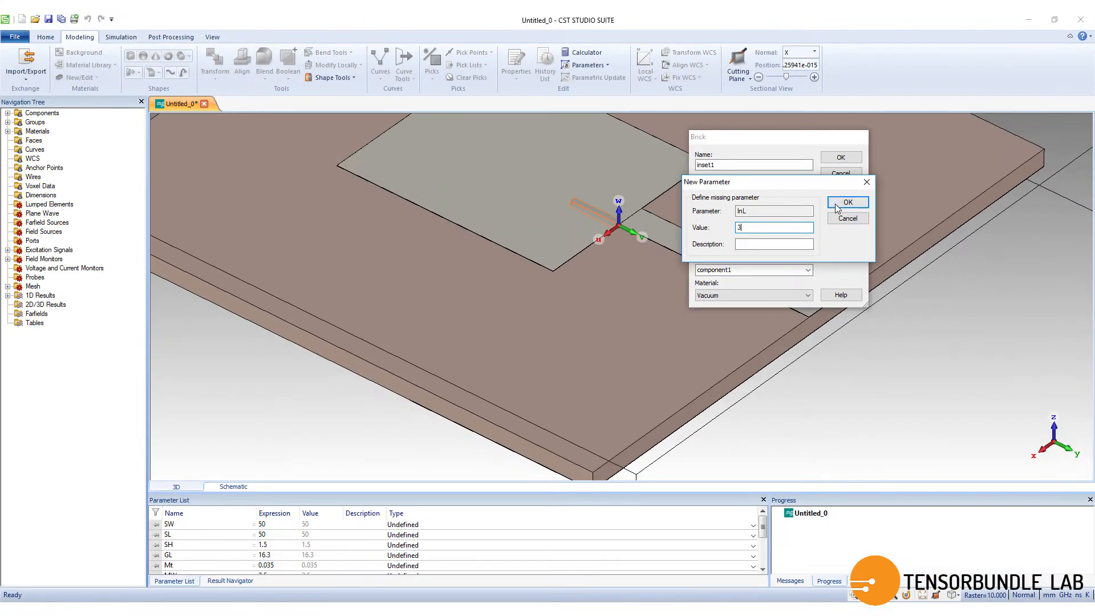
click(847, 202)
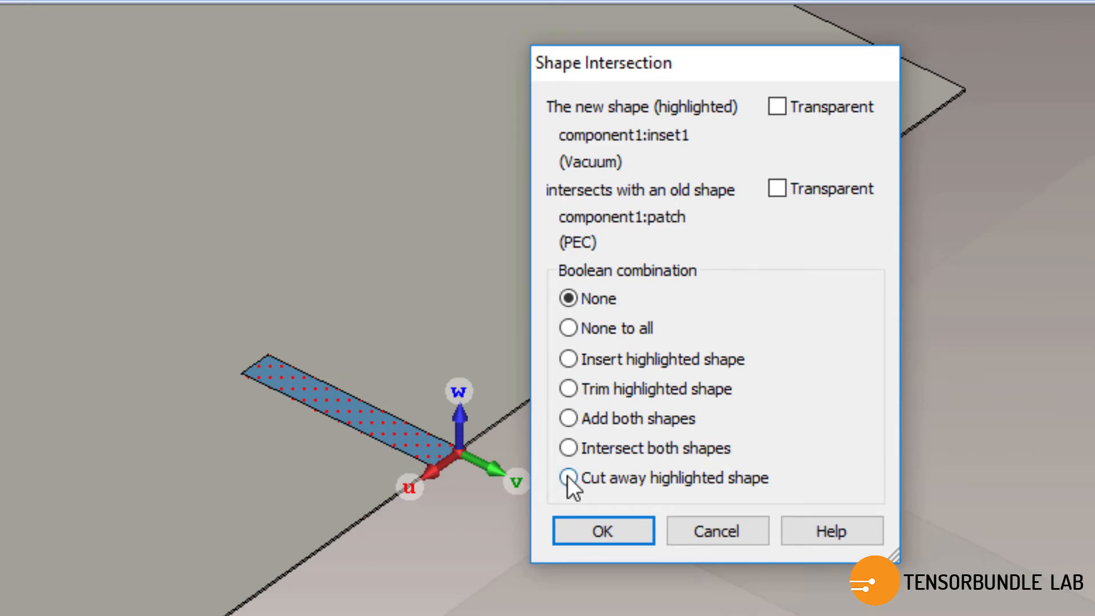
click(602, 531)
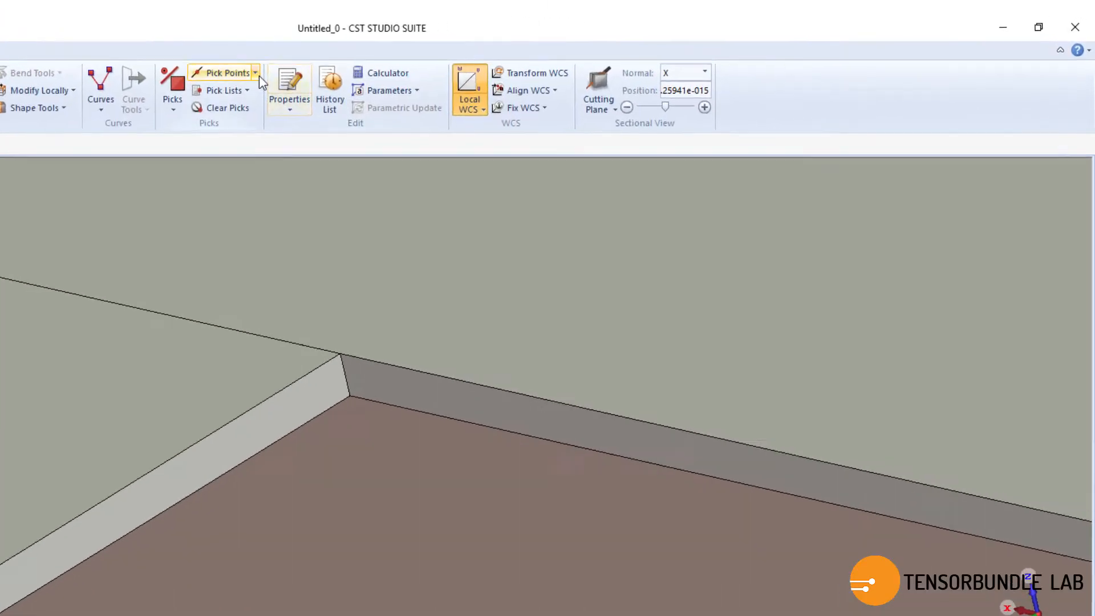
- Pick the corner where the feed line meets the patch and draw a new brick from it
click(199, 419)
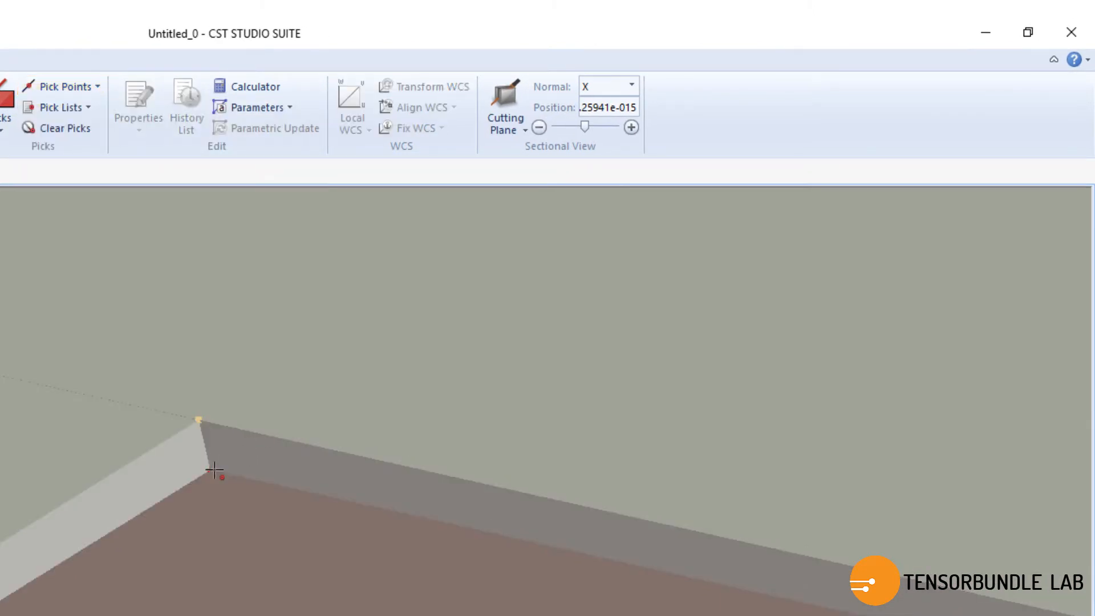
click(351, 109)
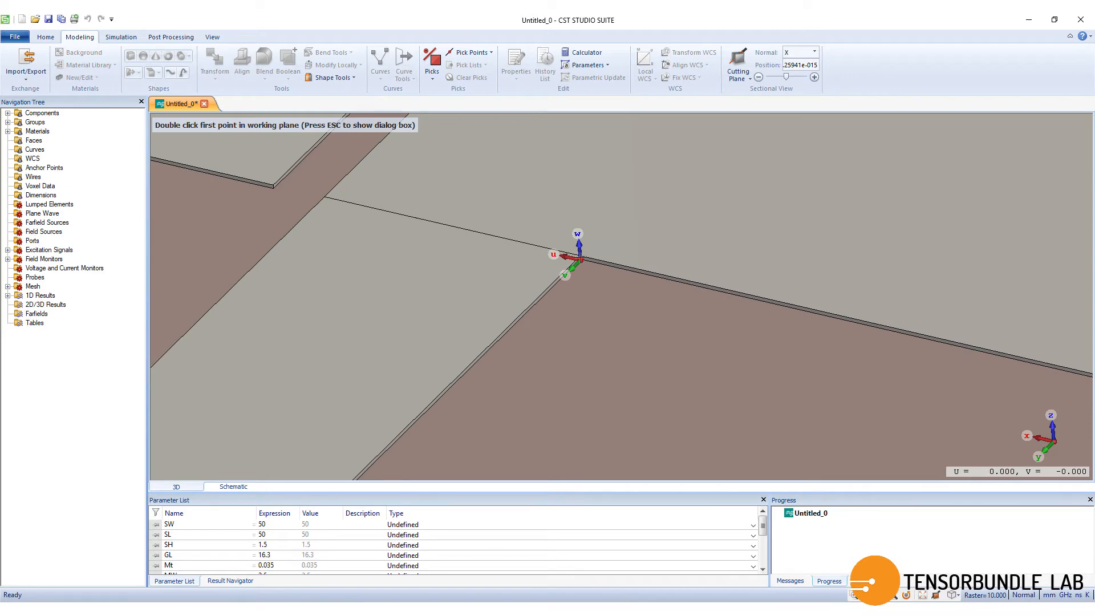
double_click(576, 261)
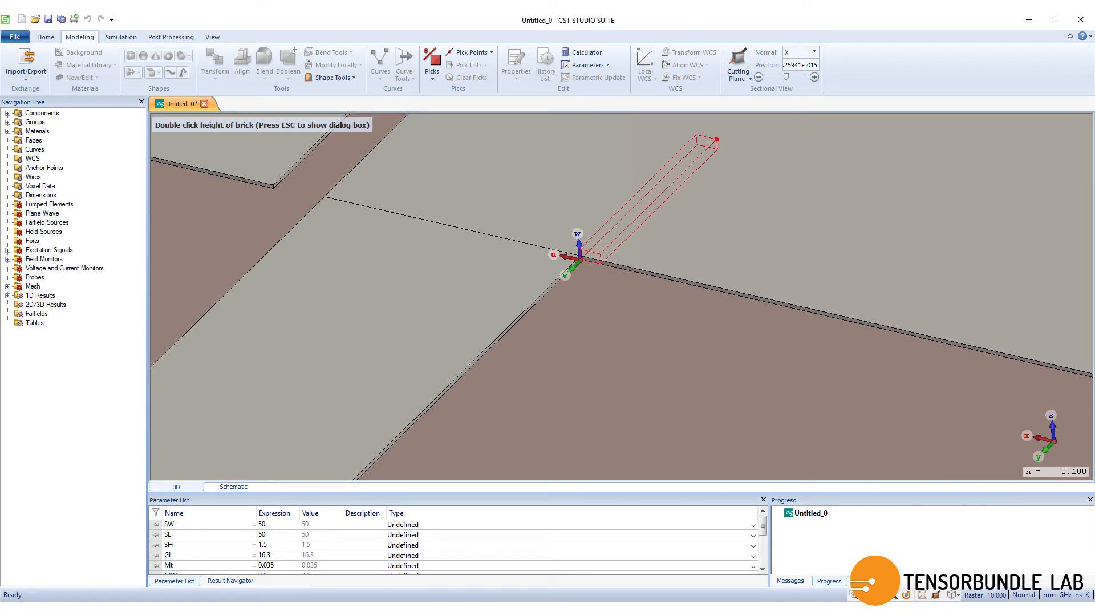
double_click(712, 142)
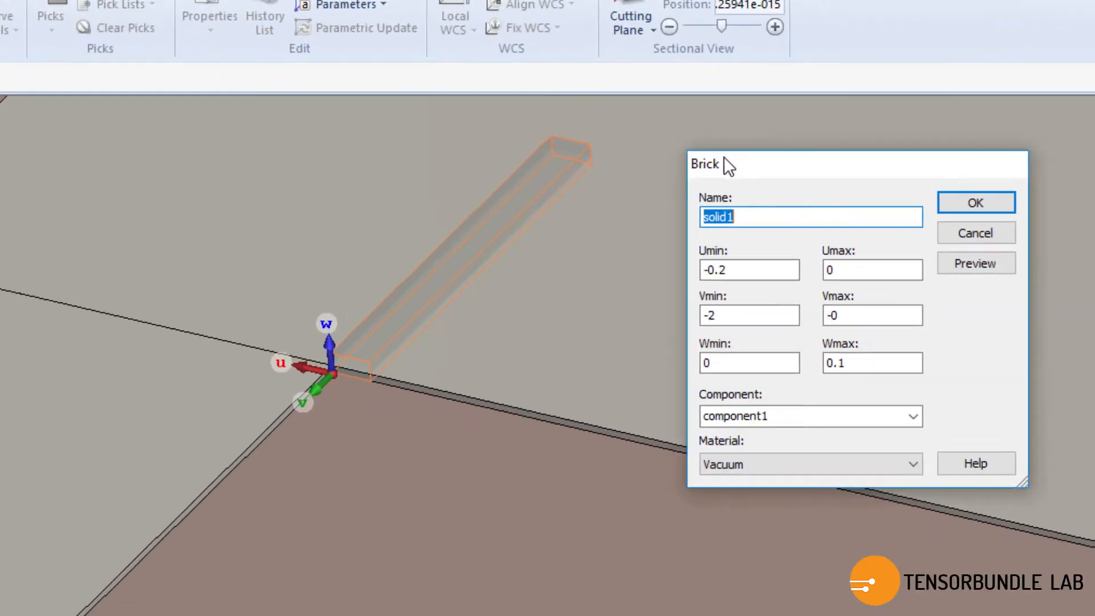
- Name the brick inset2 with Umin -InW and Vmin -InL, and confirm it
text(inset)
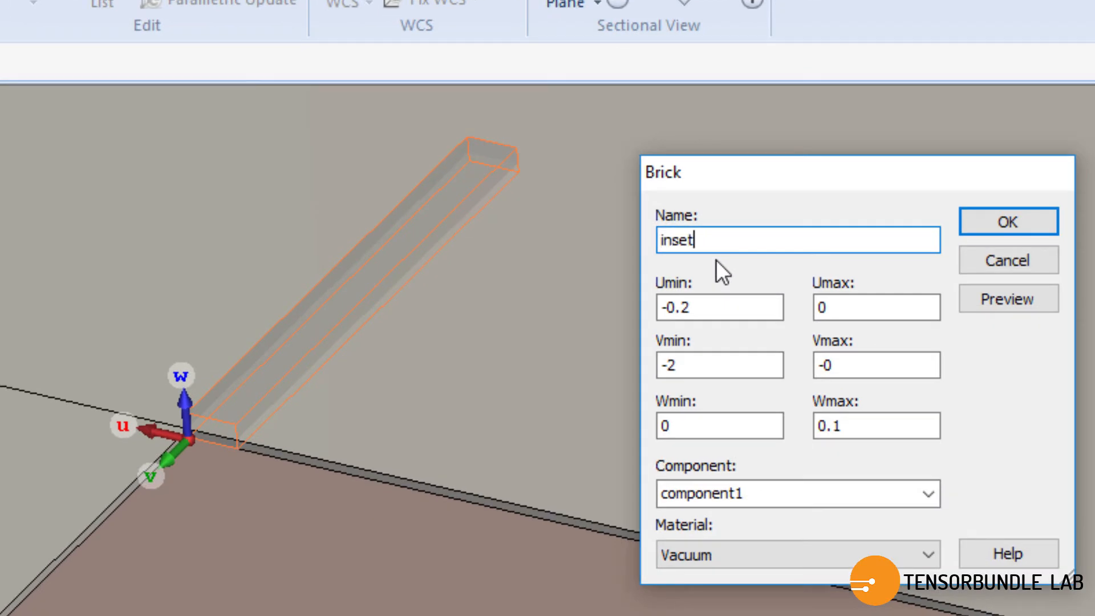
text(2)
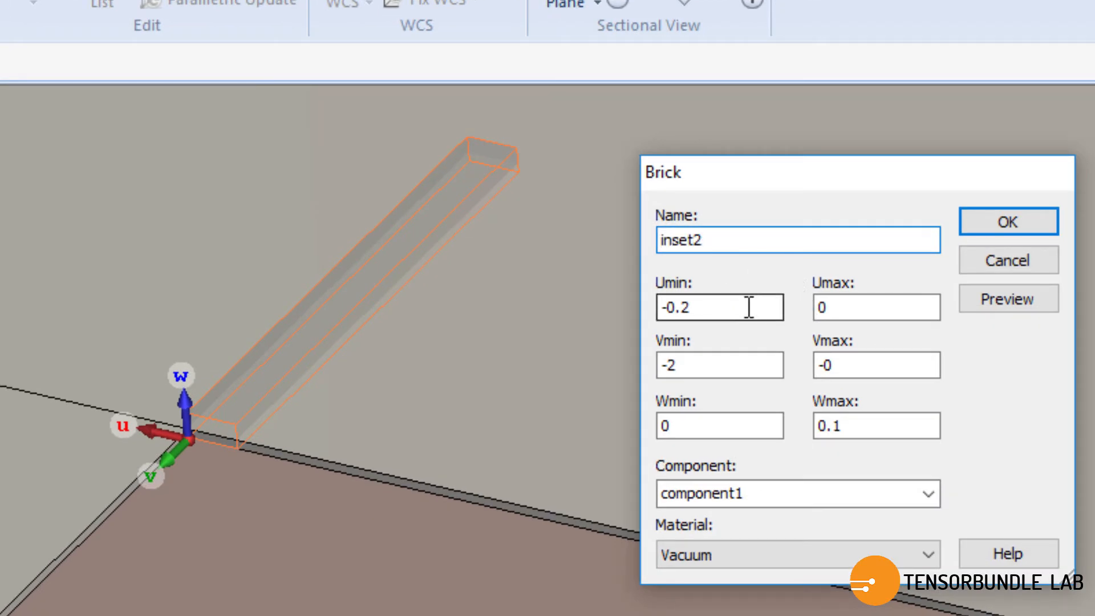
triple_click(718, 307)
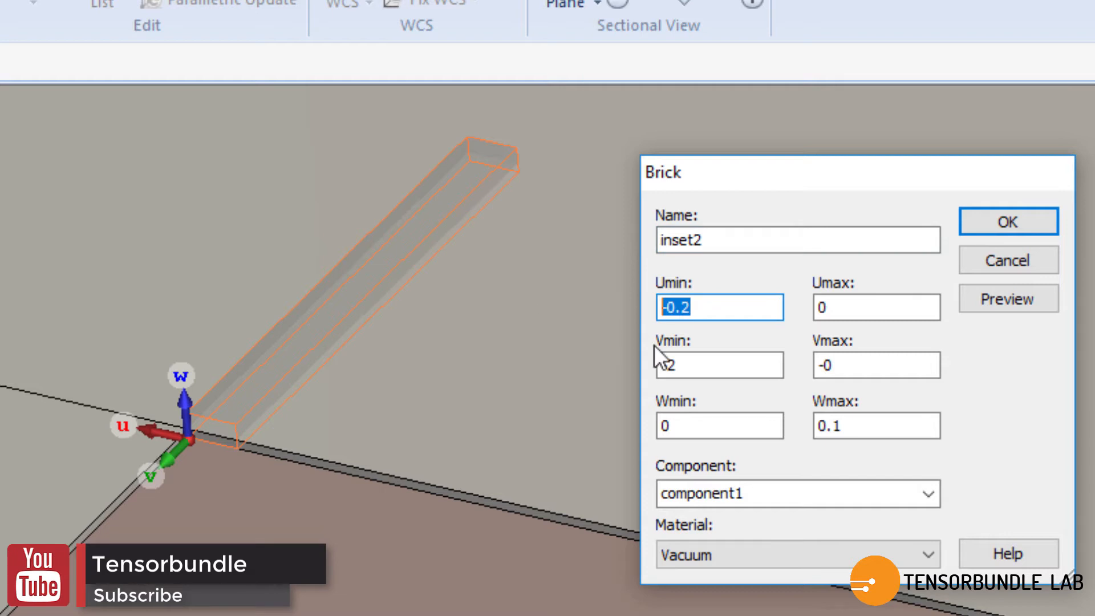
text(0)
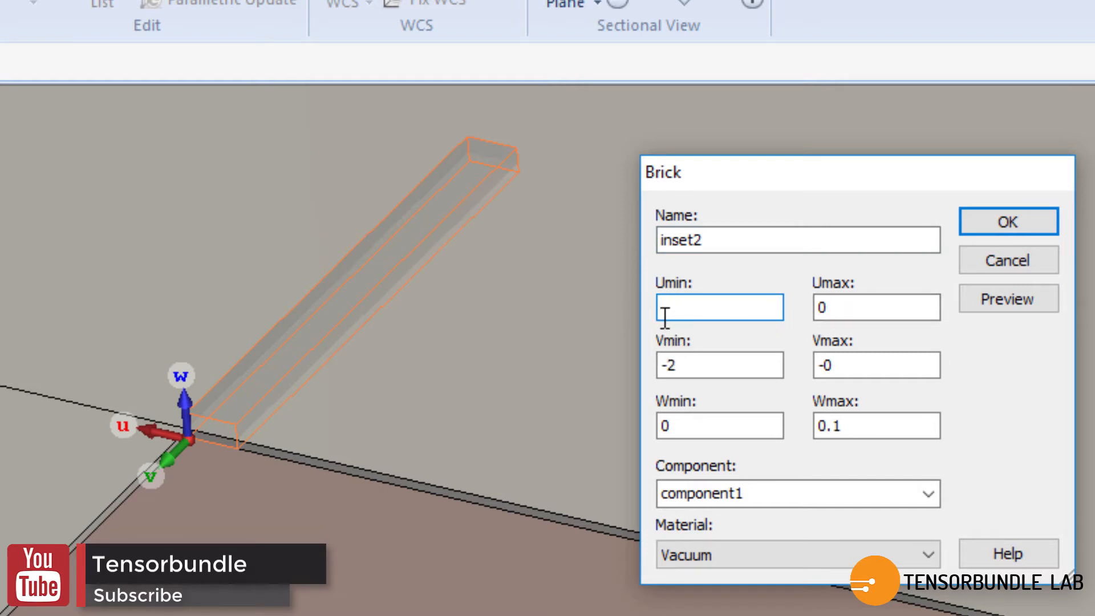
text(-InW)
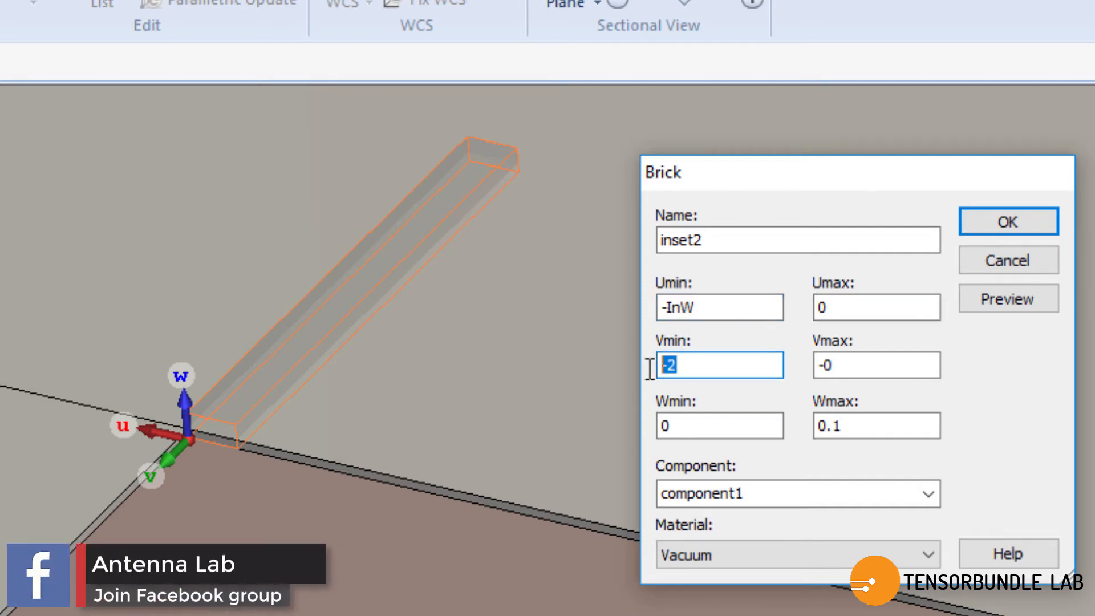
text(-InL)
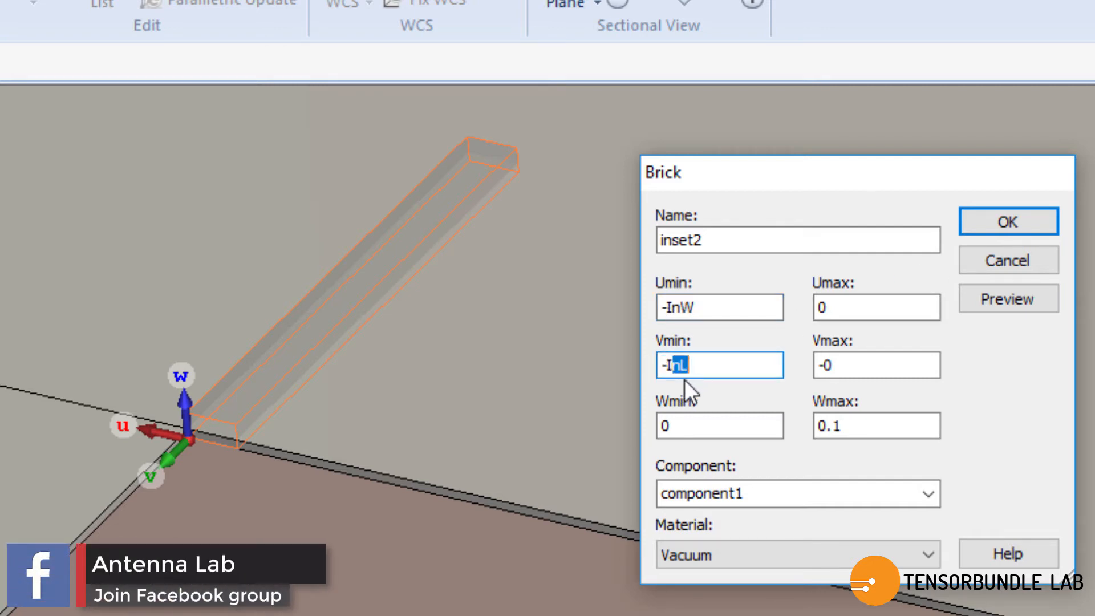
click(876, 364)
text(Mt)
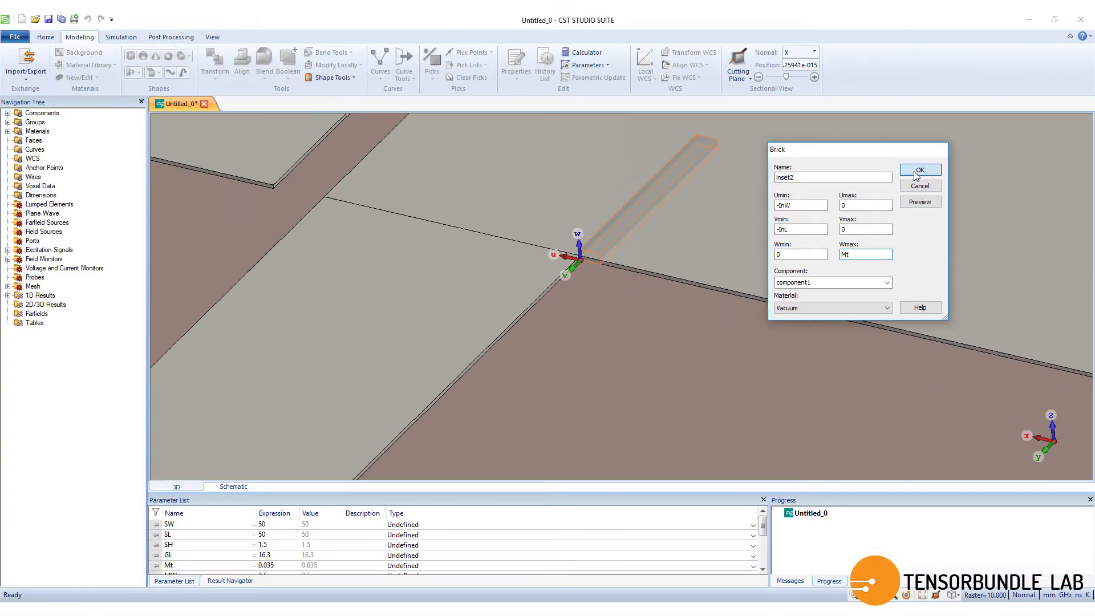
click(918, 170)
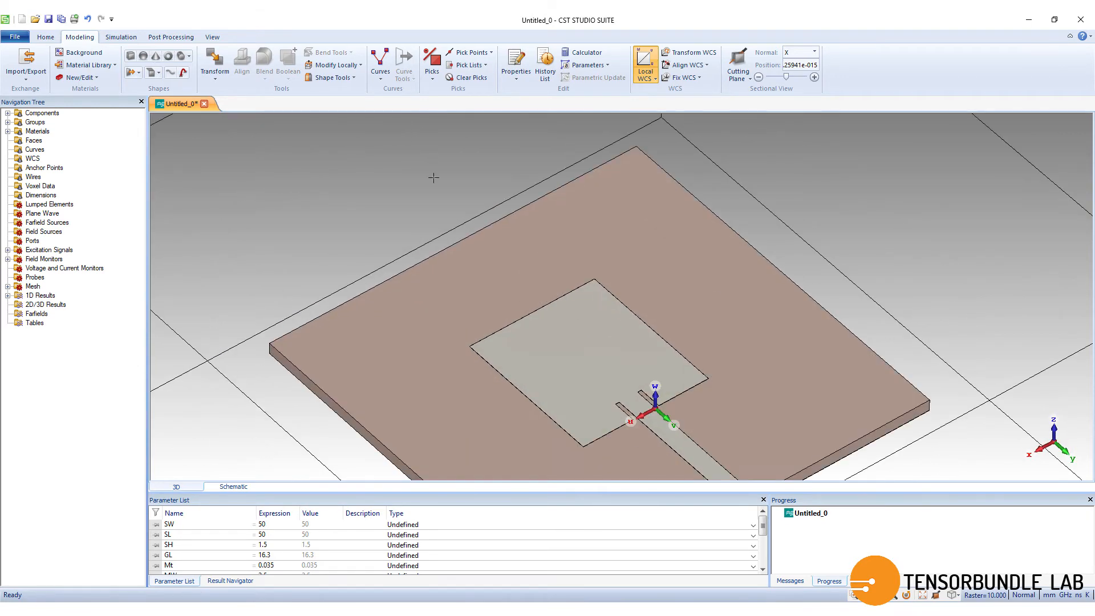
- Boolean-add the patch and microstrip into one solid, then pick the feed-line end face
click(120, 37)
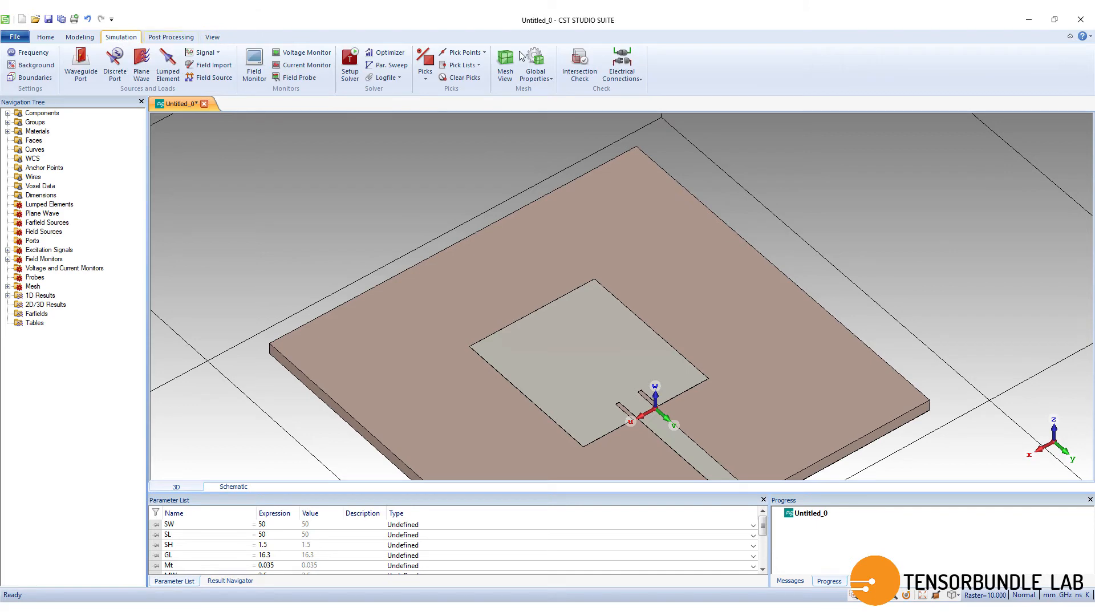
click(79, 37)
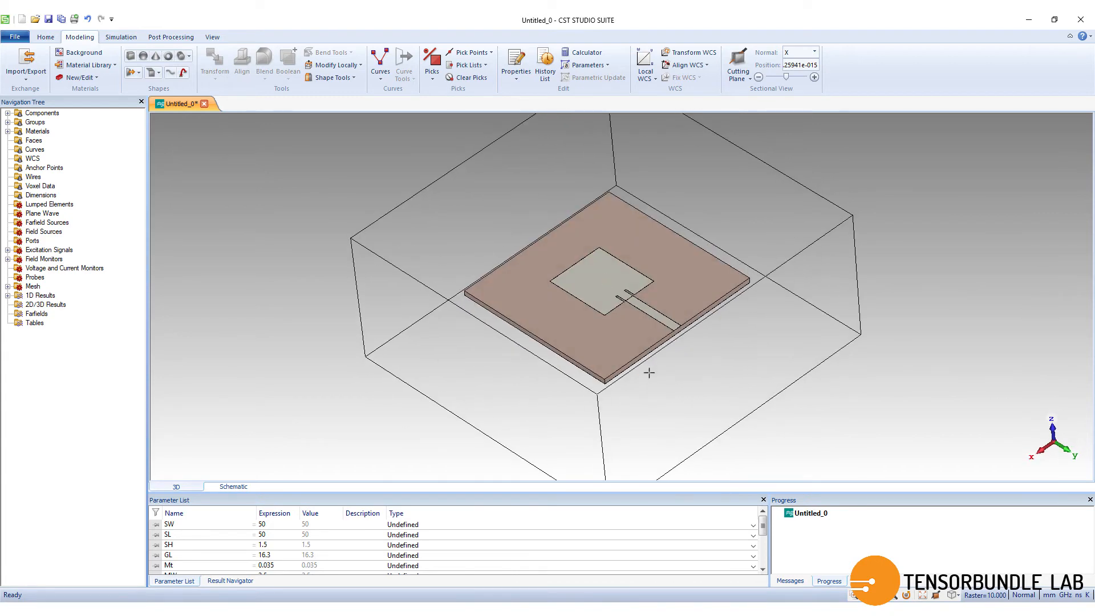
click(11, 112)
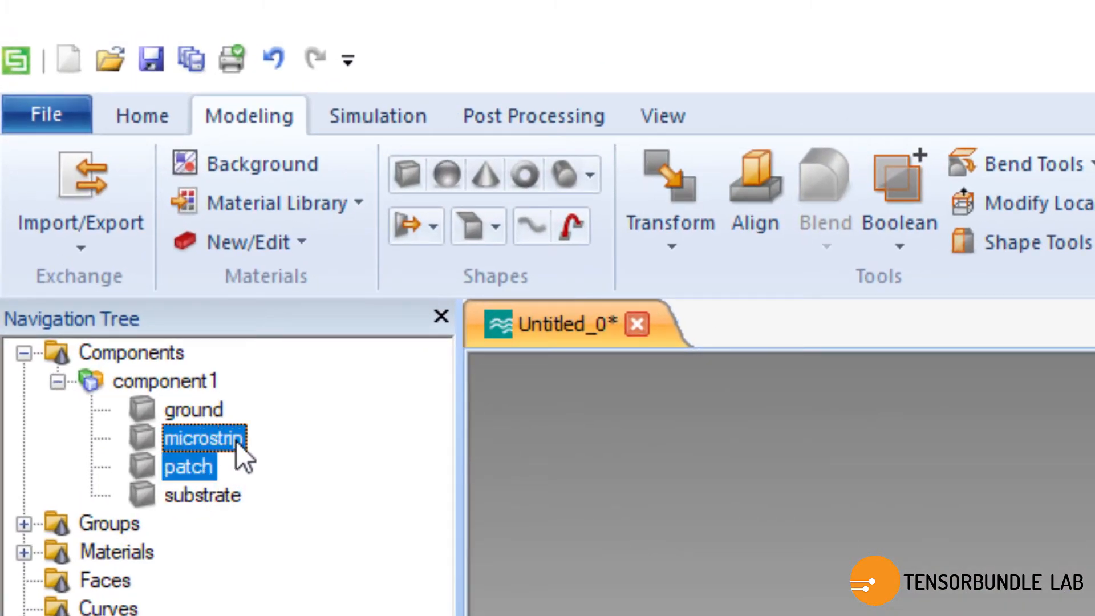
click(898, 223)
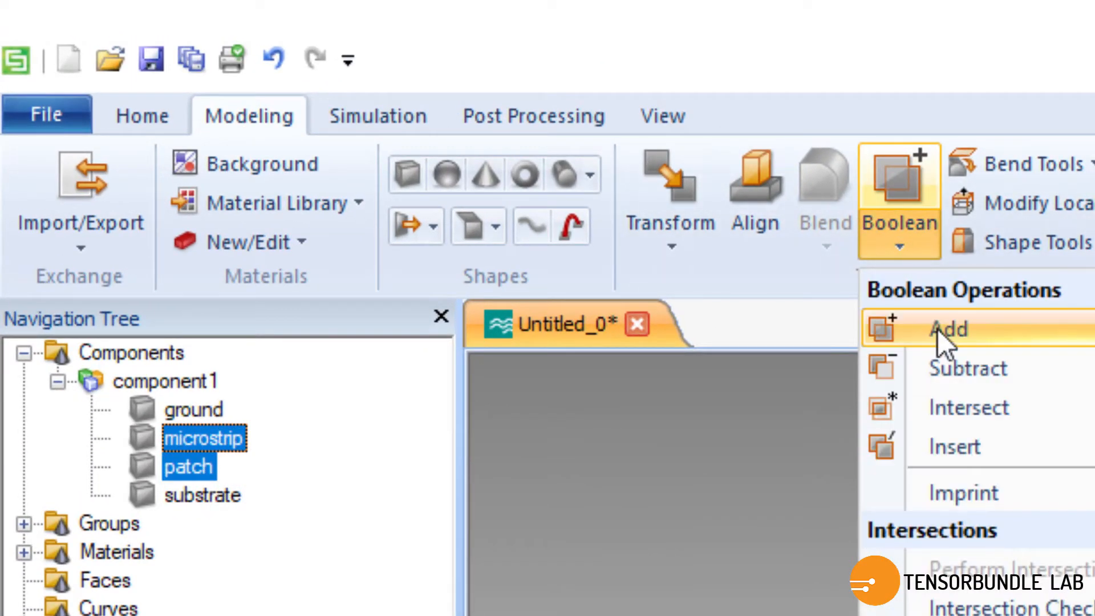
click(948, 329)
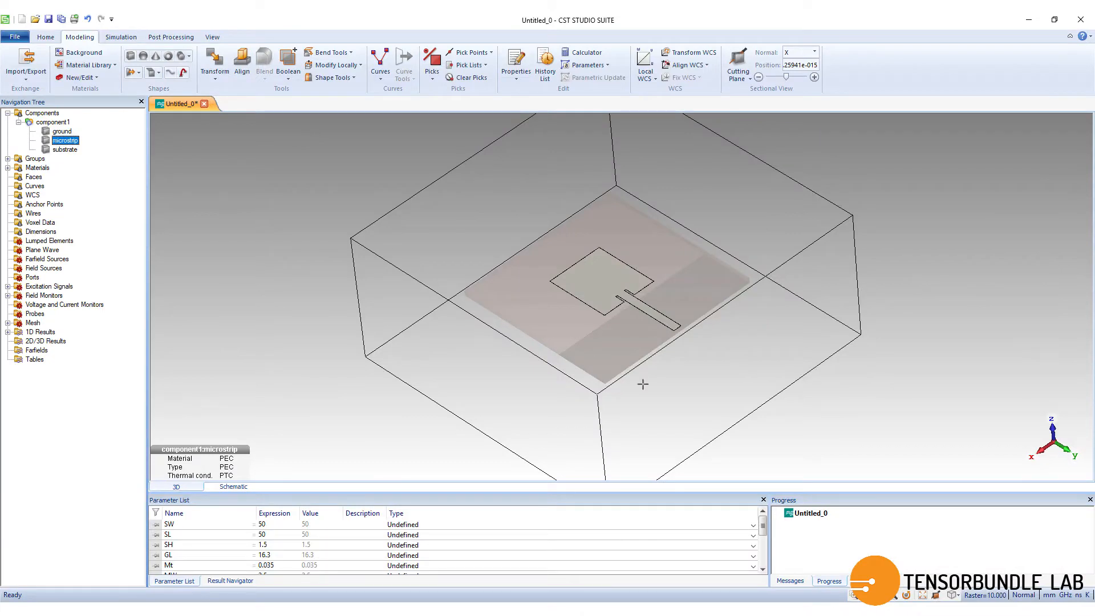
click(52, 121)
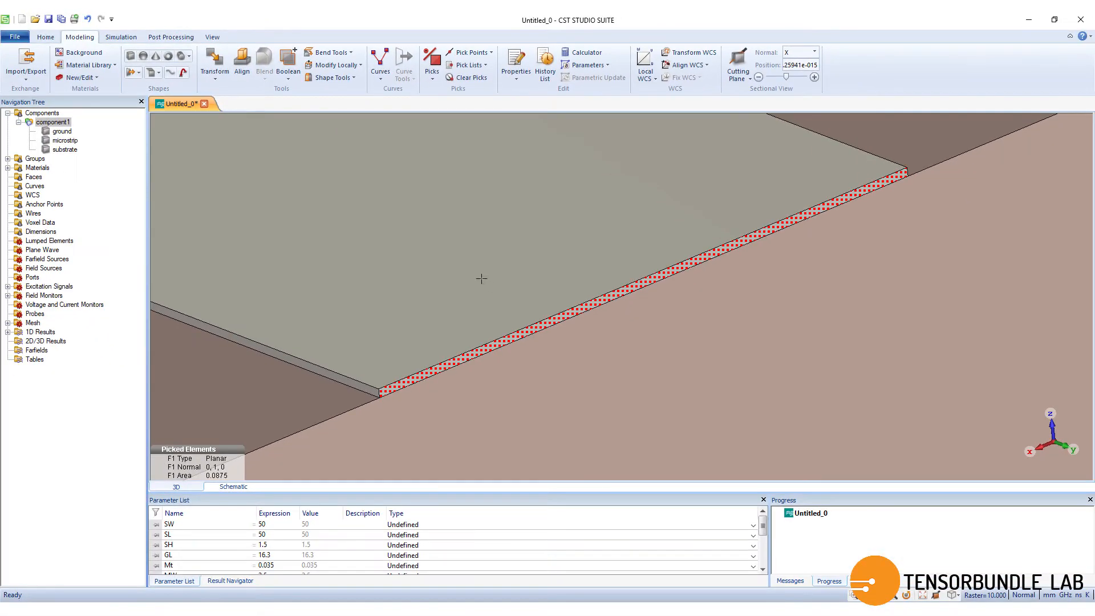
- Calculate the port extension coefficient with the macro and store k = 6.04
click(45, 37)
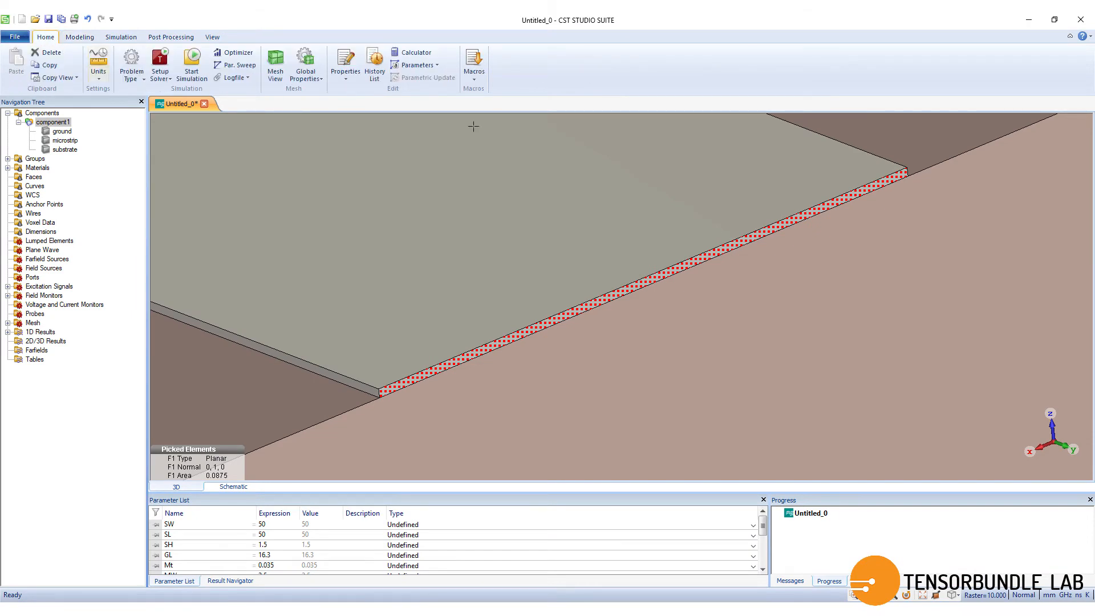
click(474, 77)
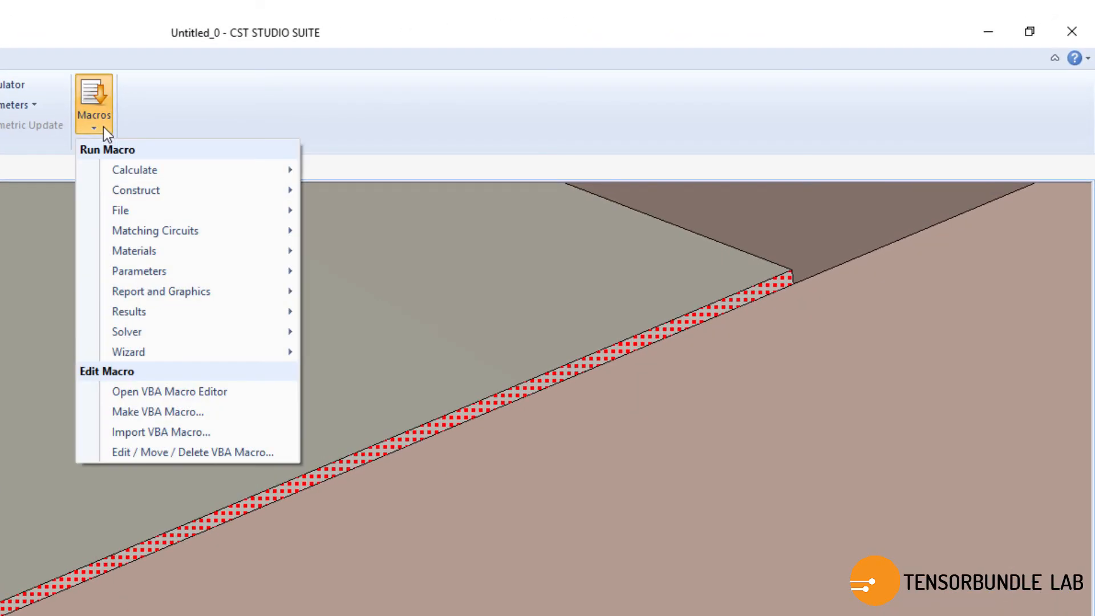
mouse_move(126, 330)
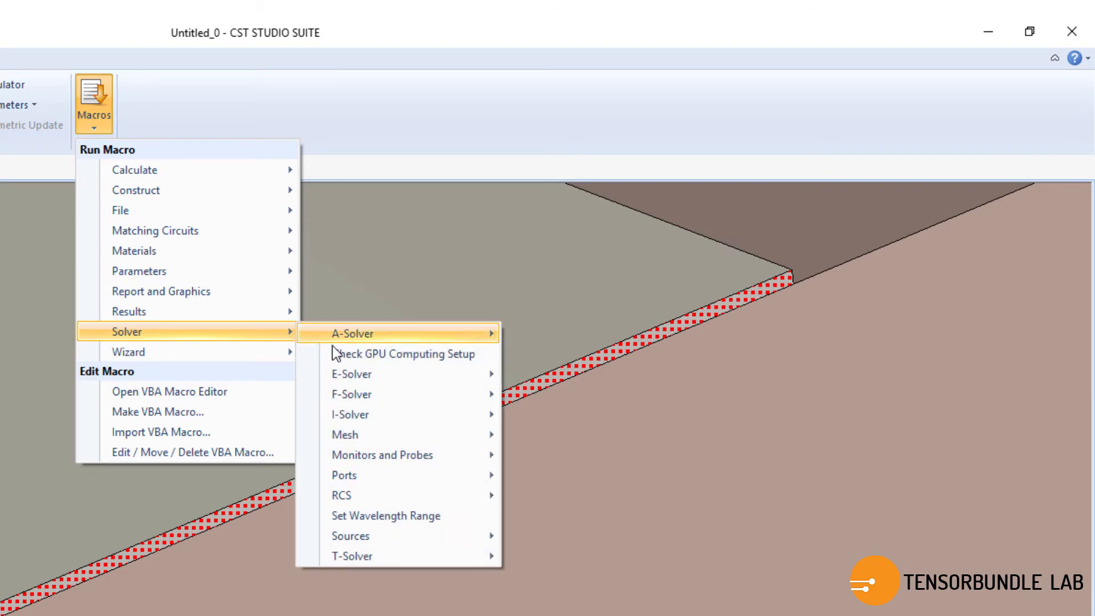
mouse_move(344, 474)
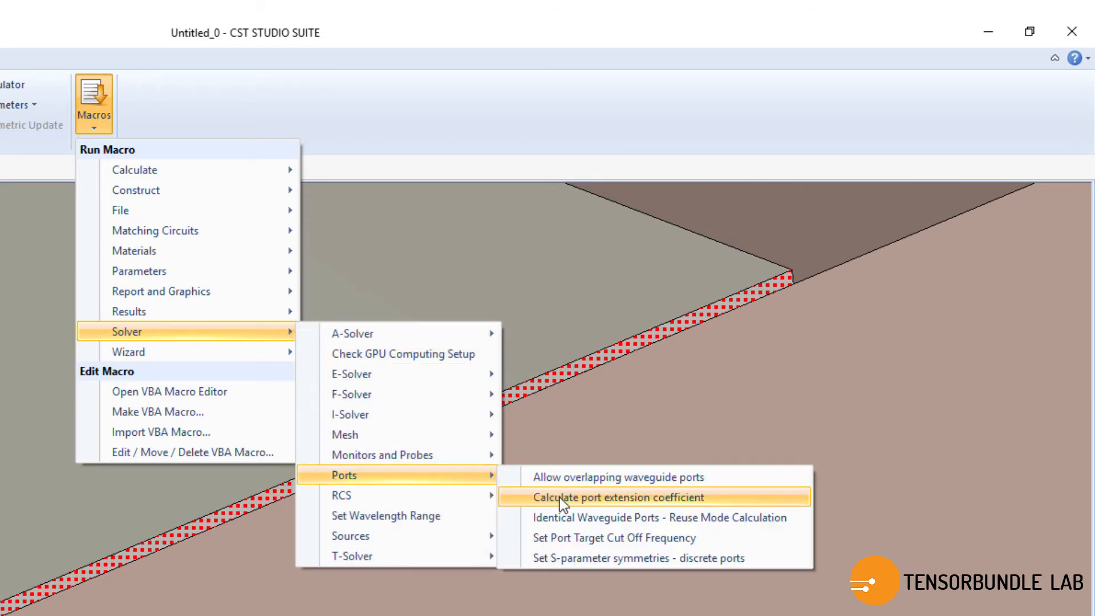
click(617, 498)
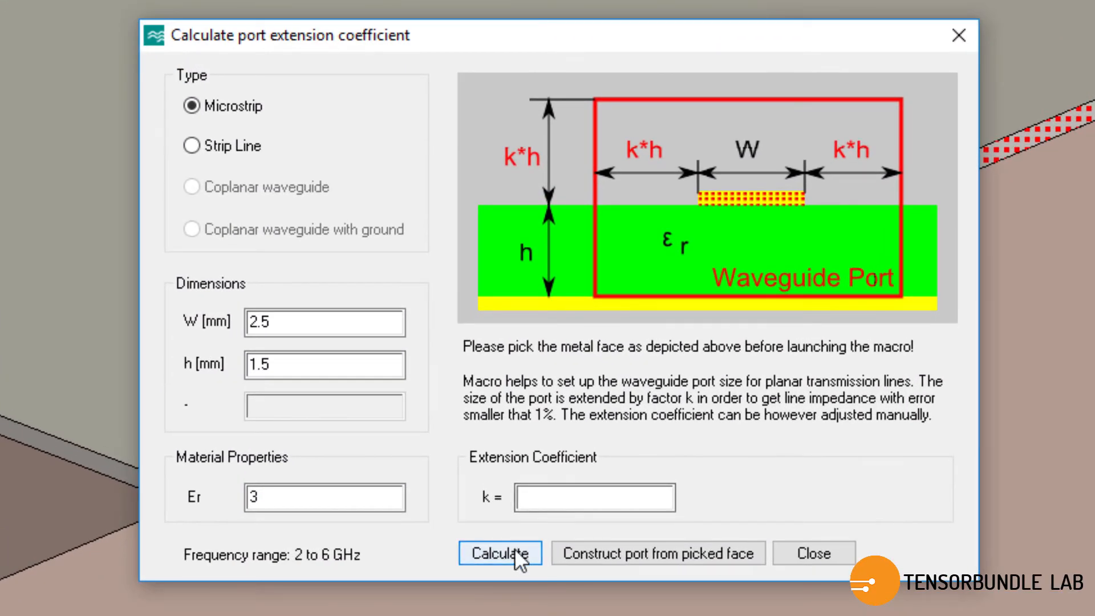
click(500, 553)
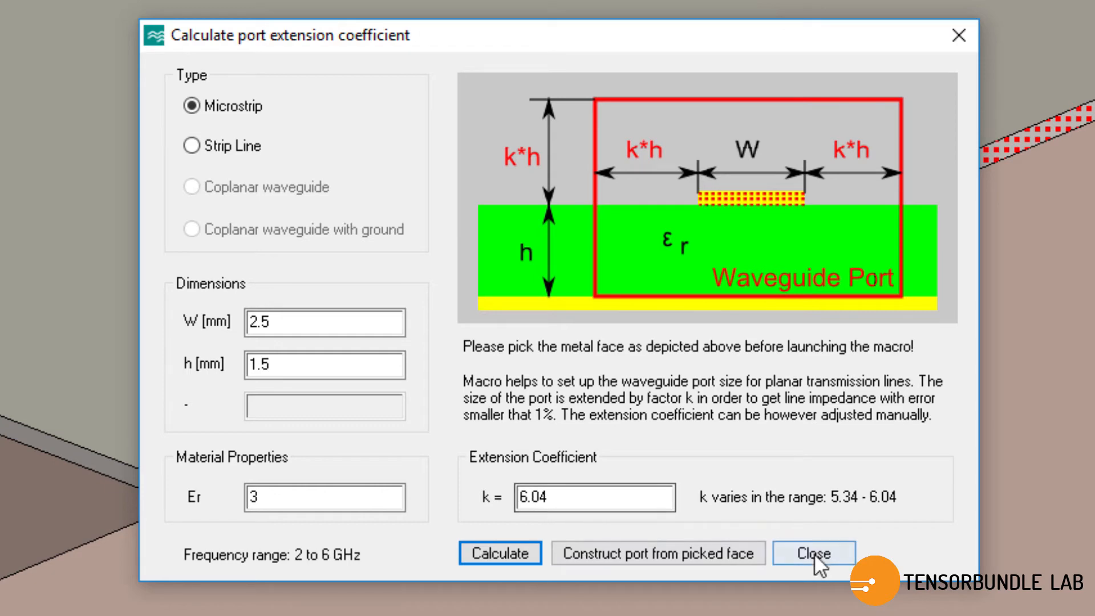
click(811, 553)
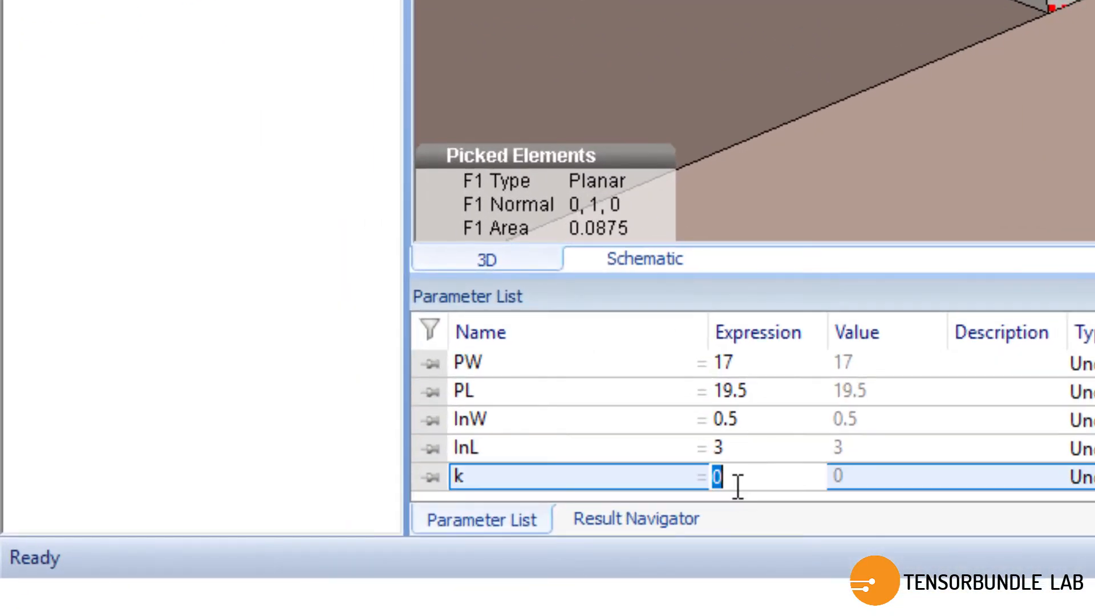
text(6.04)
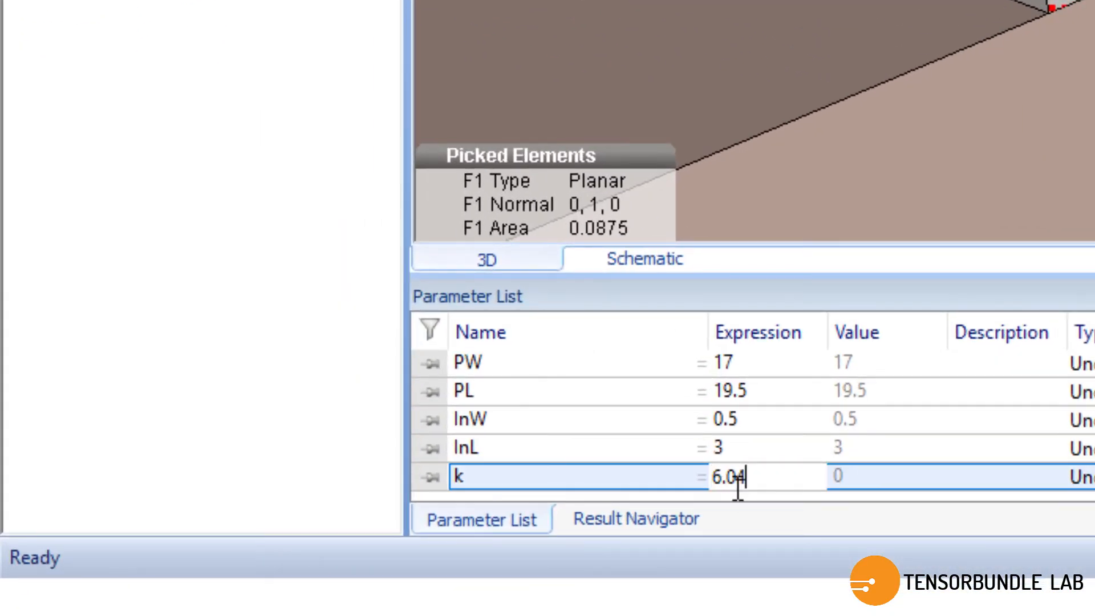
key(Return)
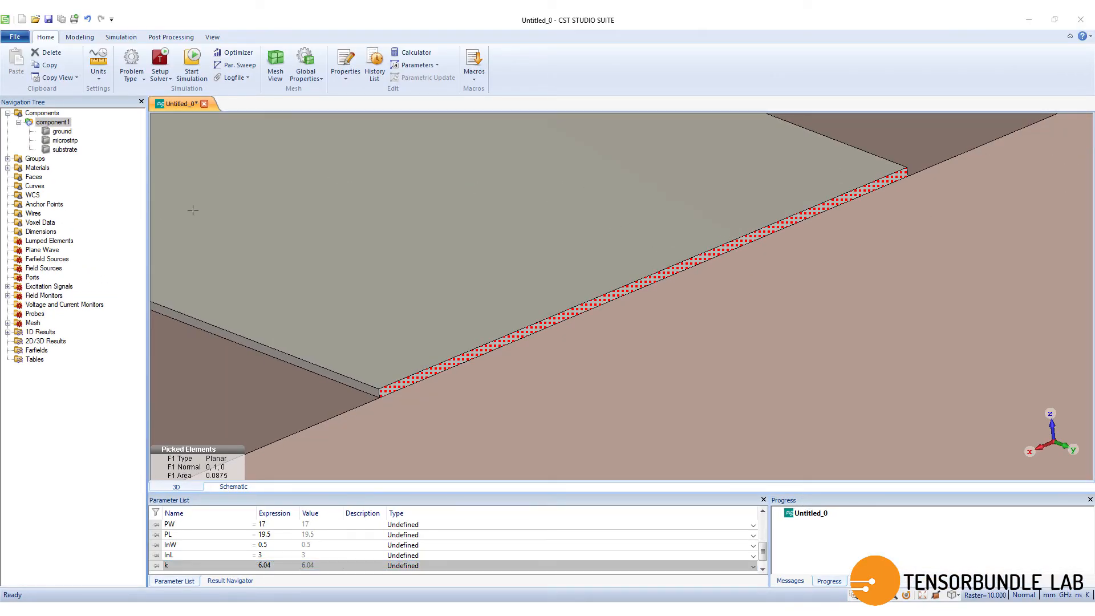
- Create waveguide port 1 on the picked face with k*SH extensions and Zmin SH
click(79, 37)
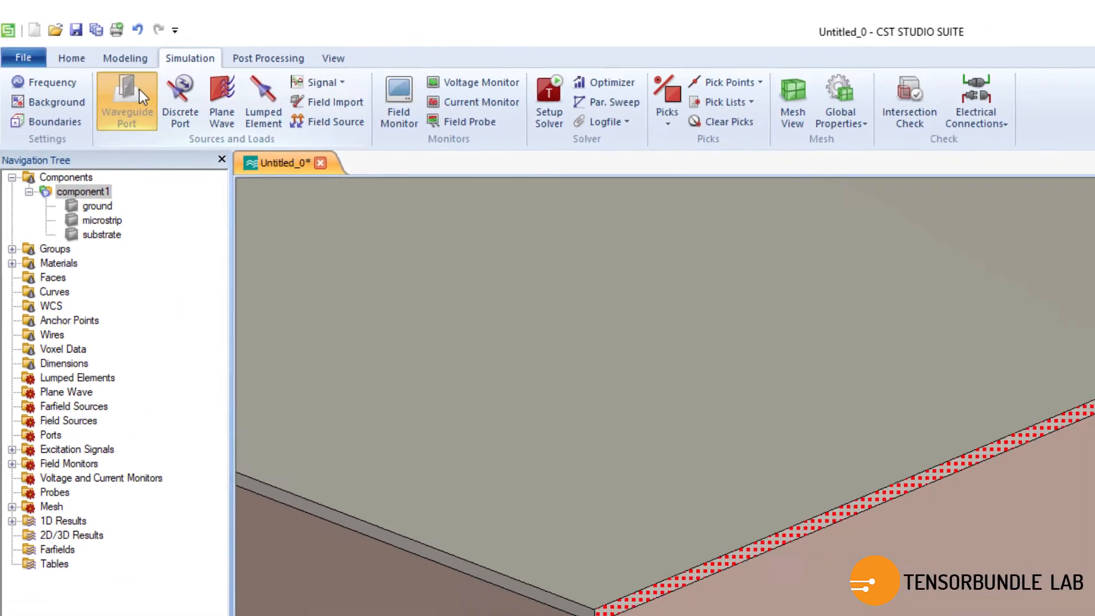
click(126, 100)
text(k)
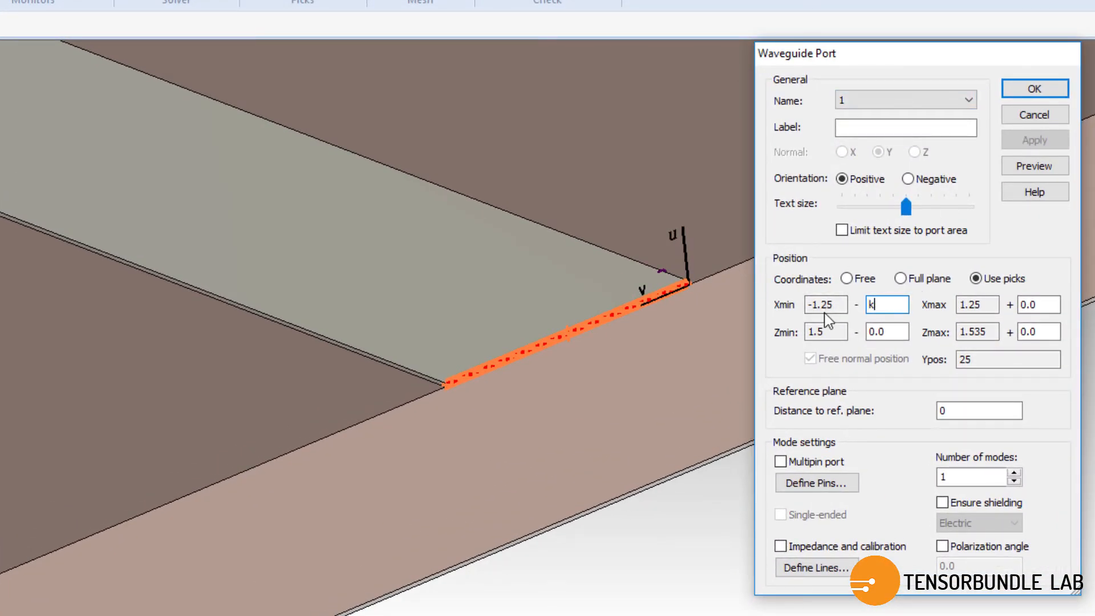
text(*)
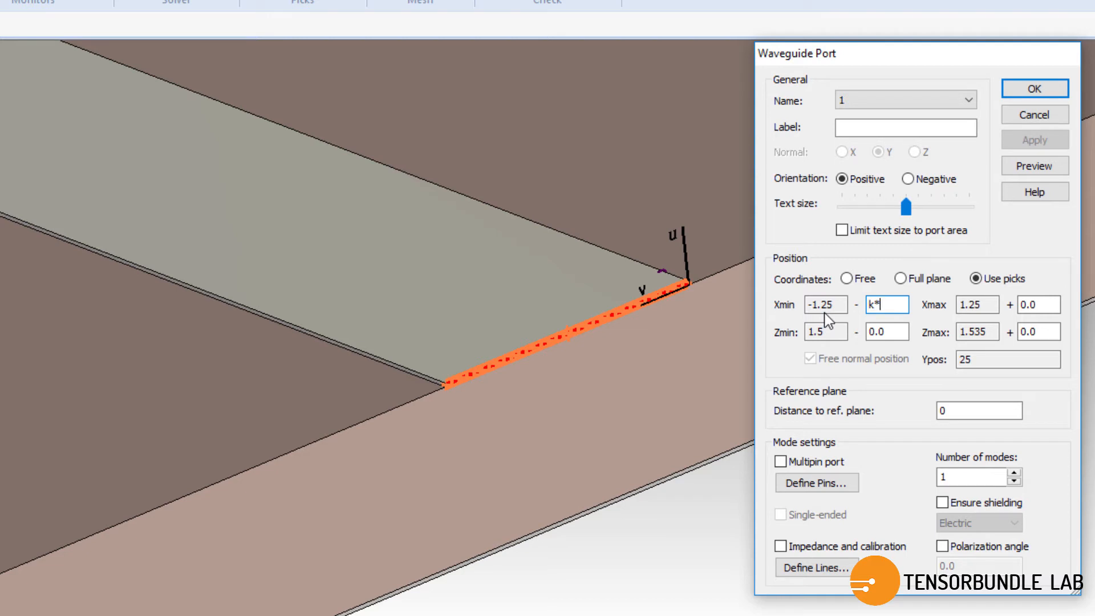
text(SH)
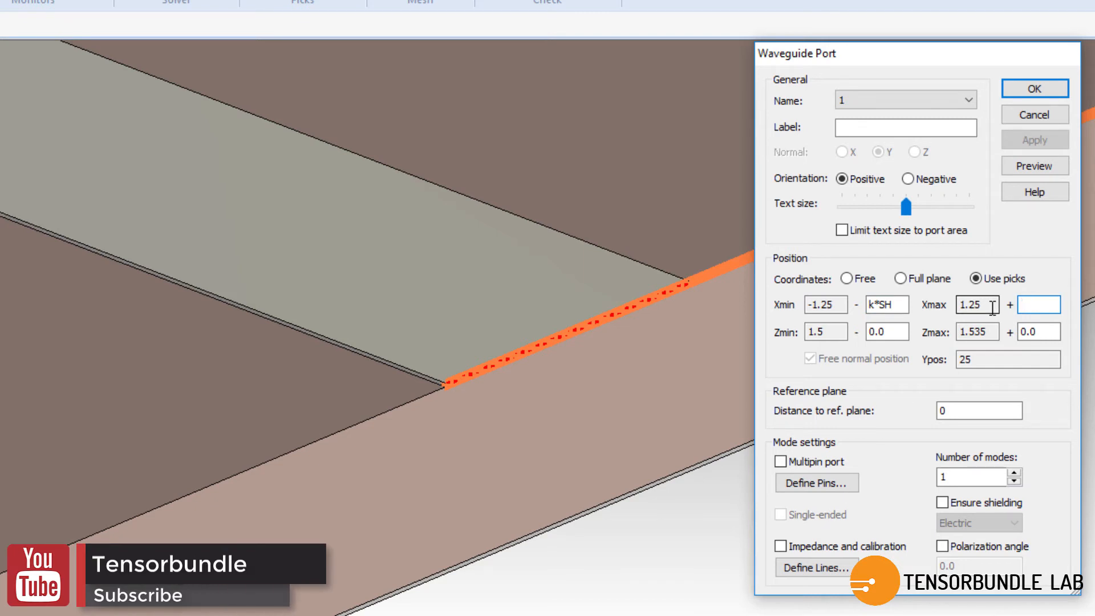
text(k*)
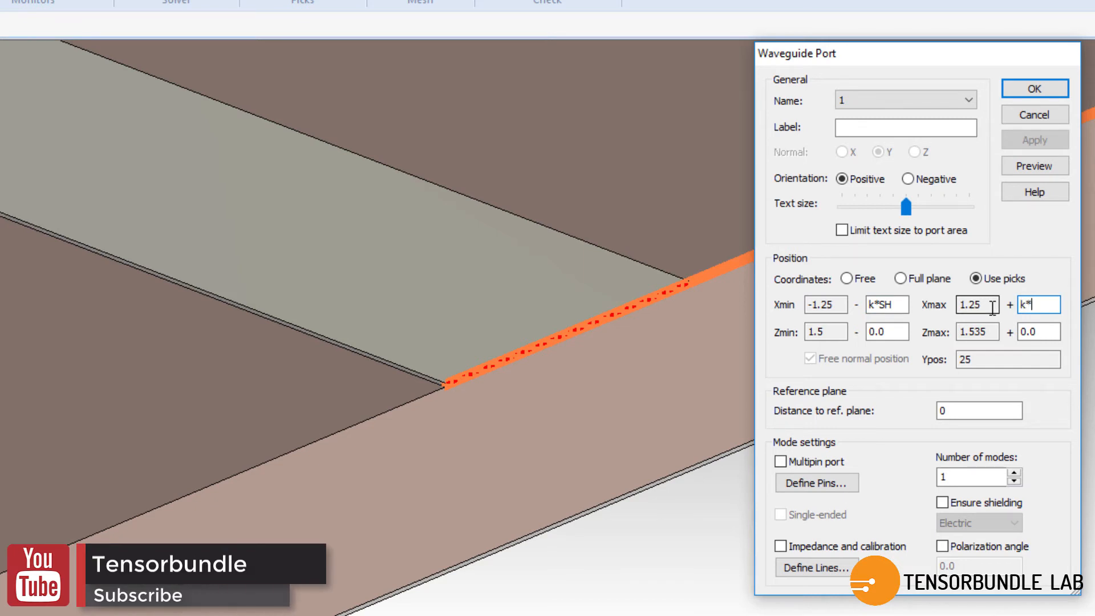
text(SH)
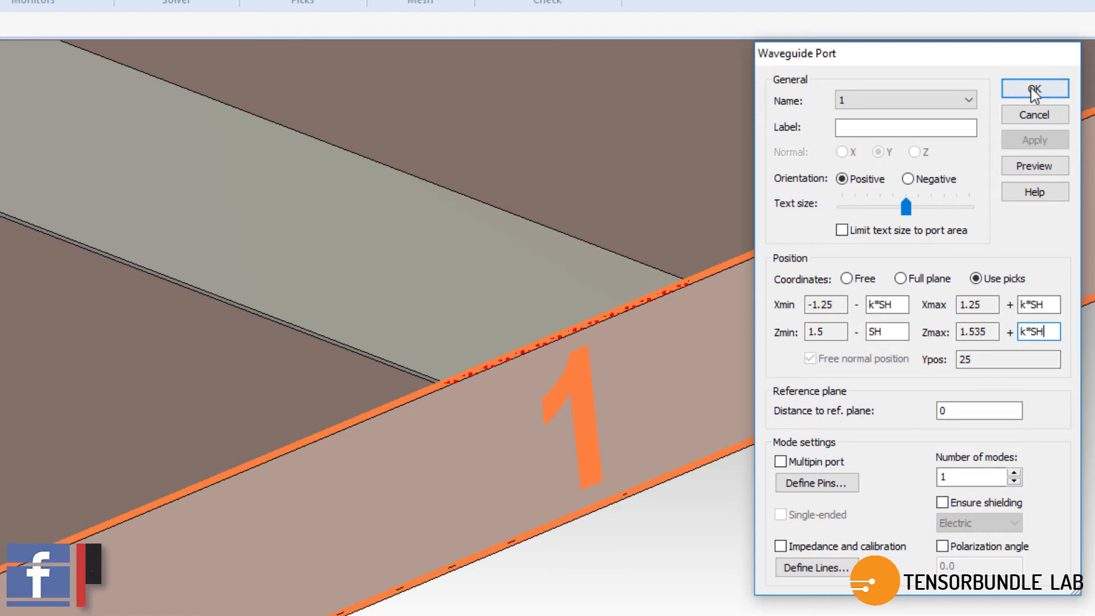
click(1033, 88)
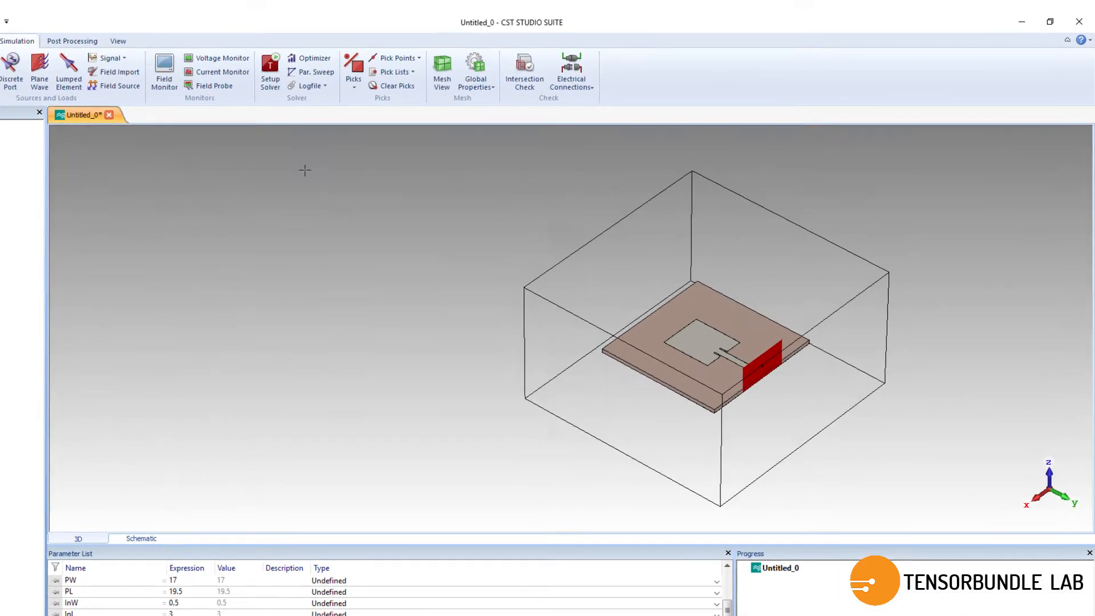
- Enable 50 Ohm S-parameter normalization and adaptive mesh refinement, then start the time domain solver
click(269, 72)
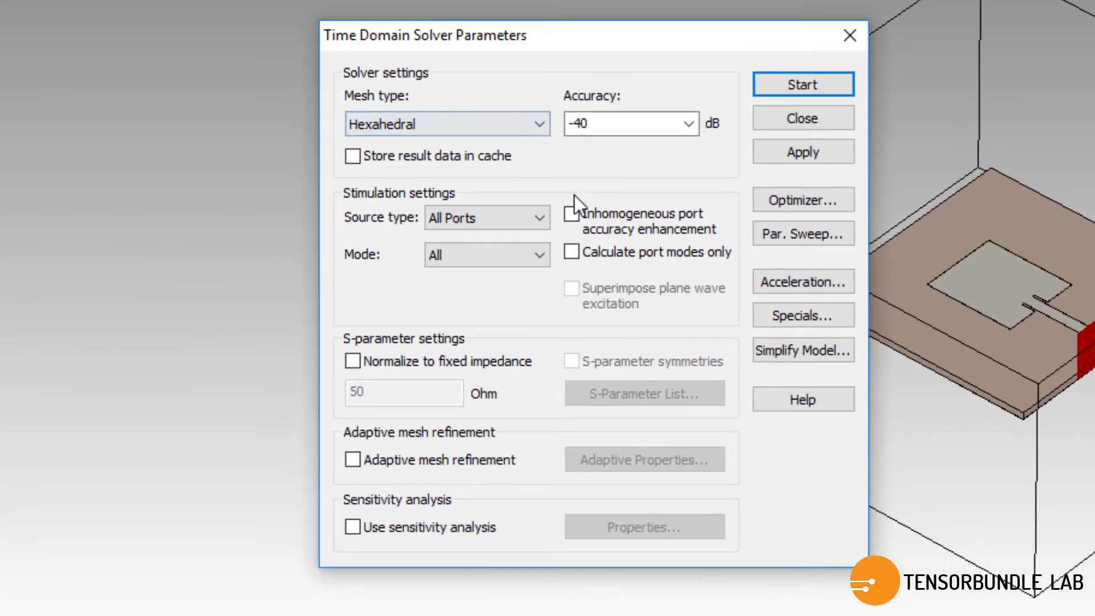
mouse_move(426, 364)
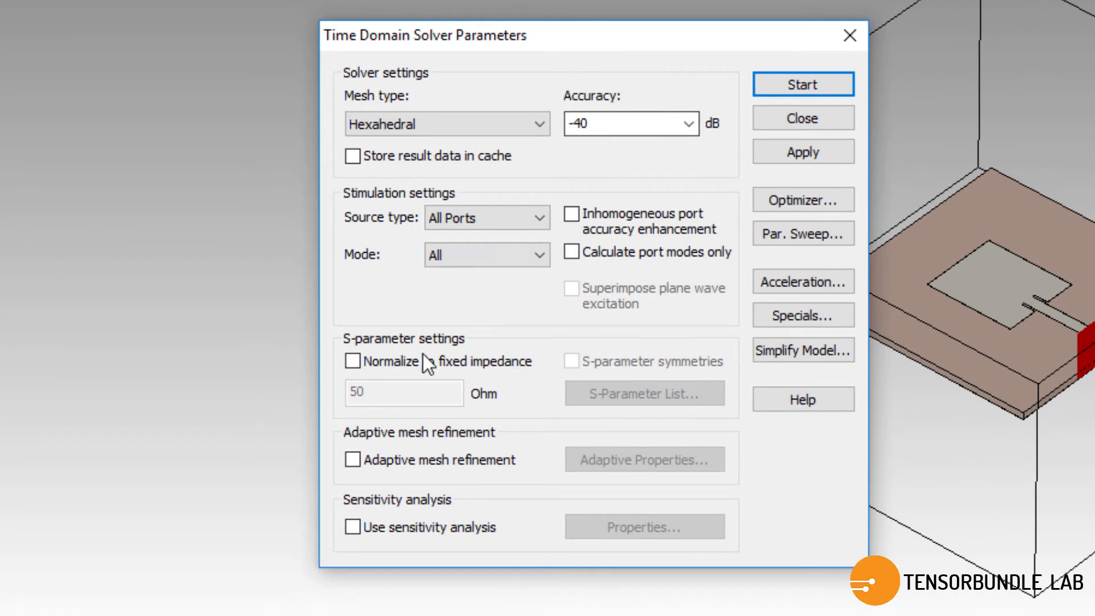
click(353, 361)
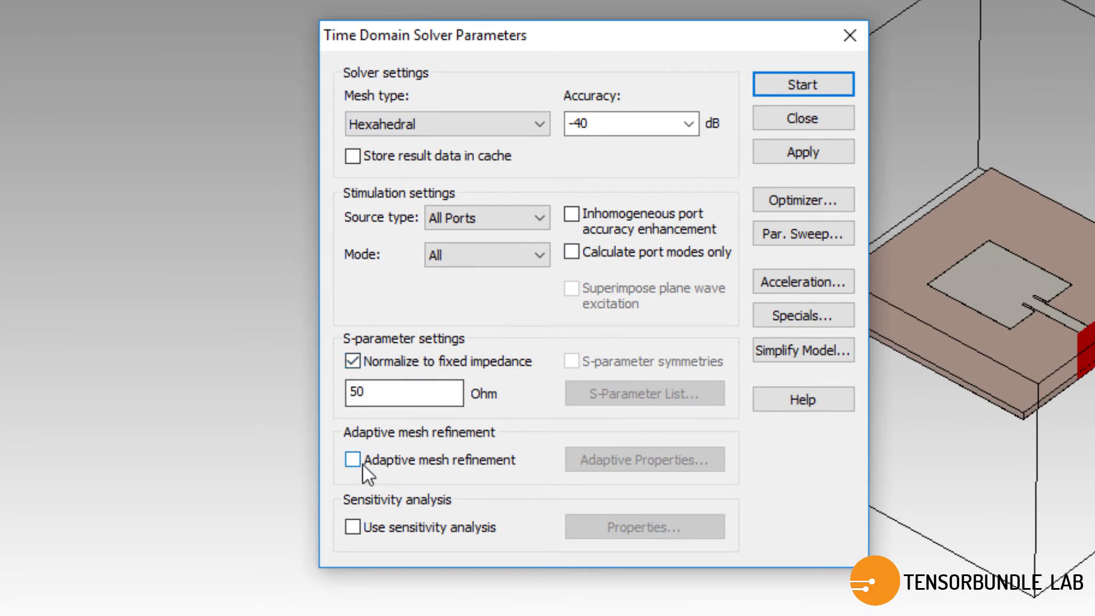
click(352, 460)
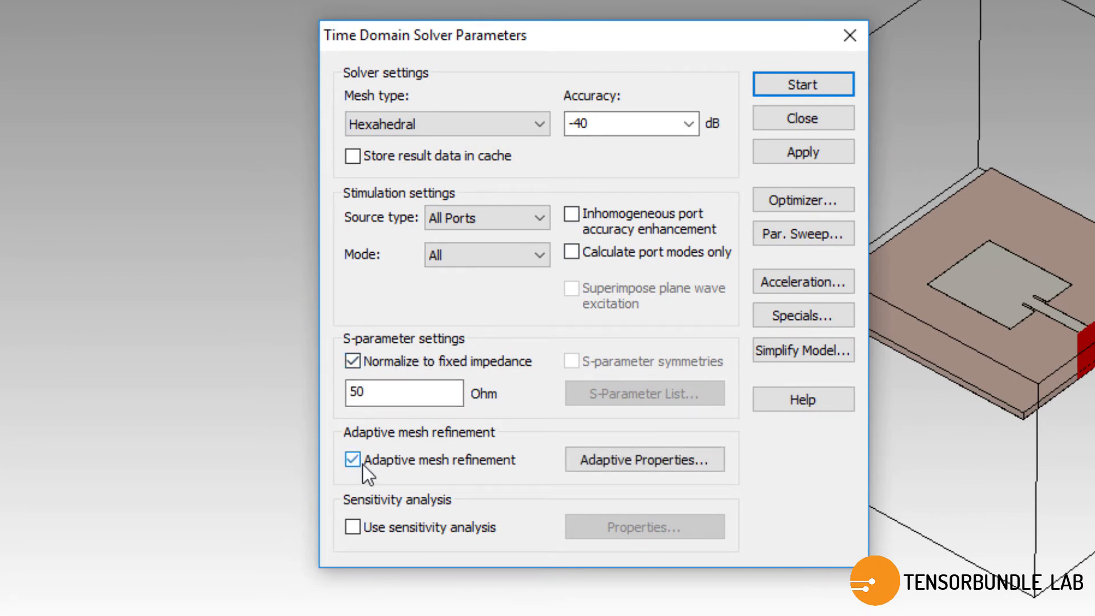
mouse_move(802, 84)
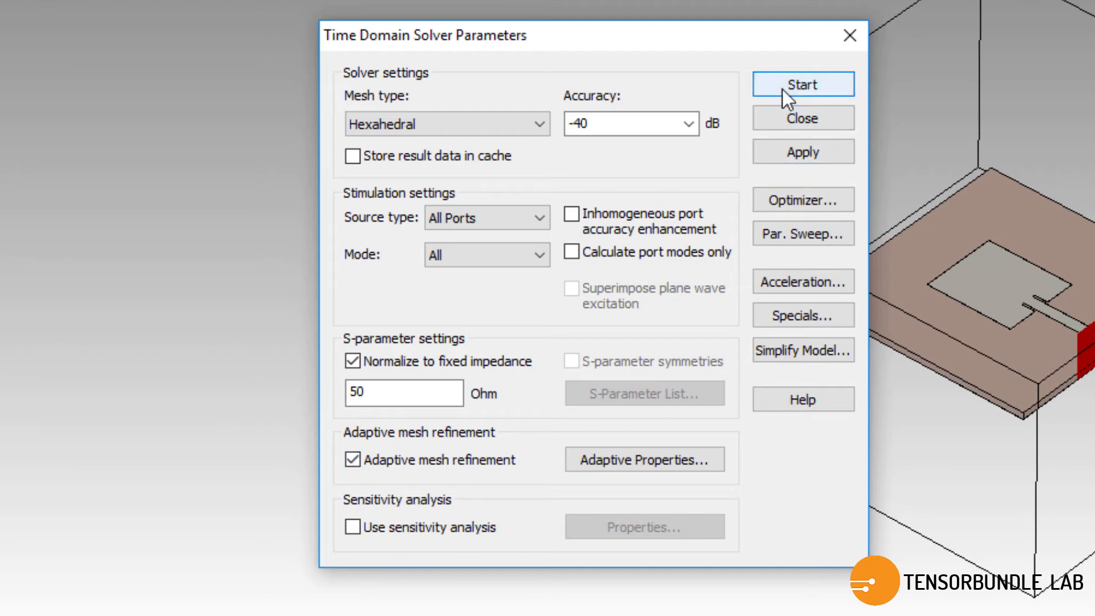
click(803, 84)
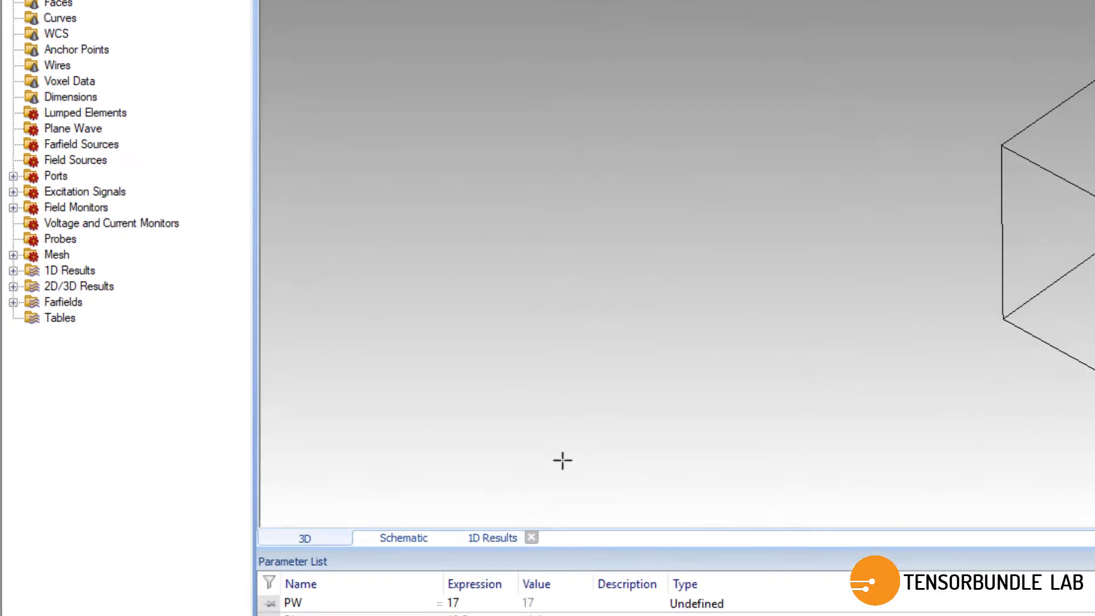
- Open the S11 plot, enable curve markers and mark the -10 dB crossings near 2.90 and 5.53 GHz
click(13, 270)
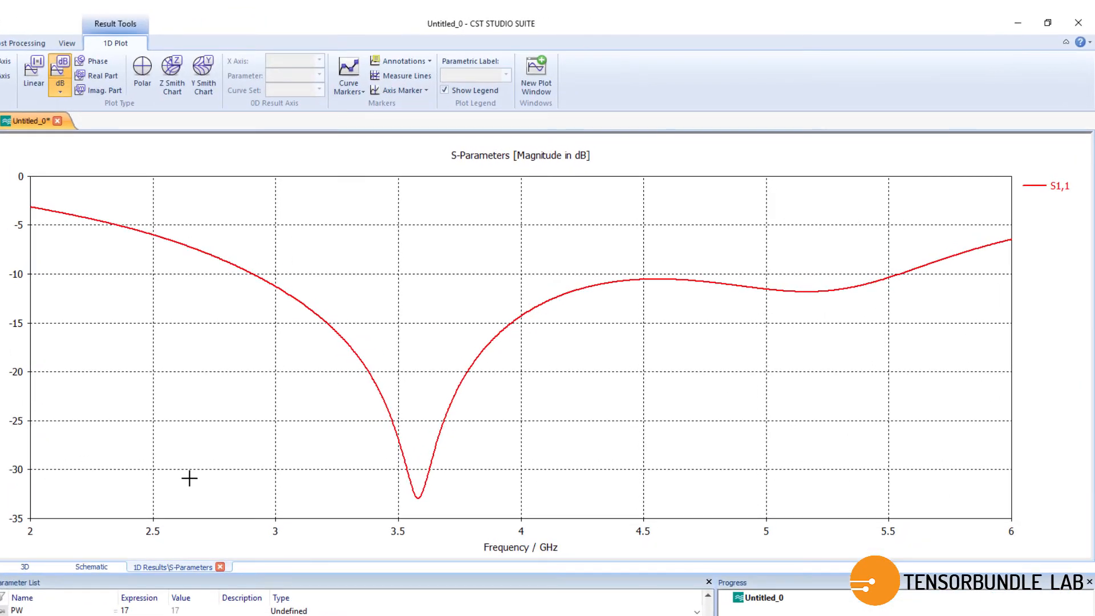
mouse_move(162, 410)
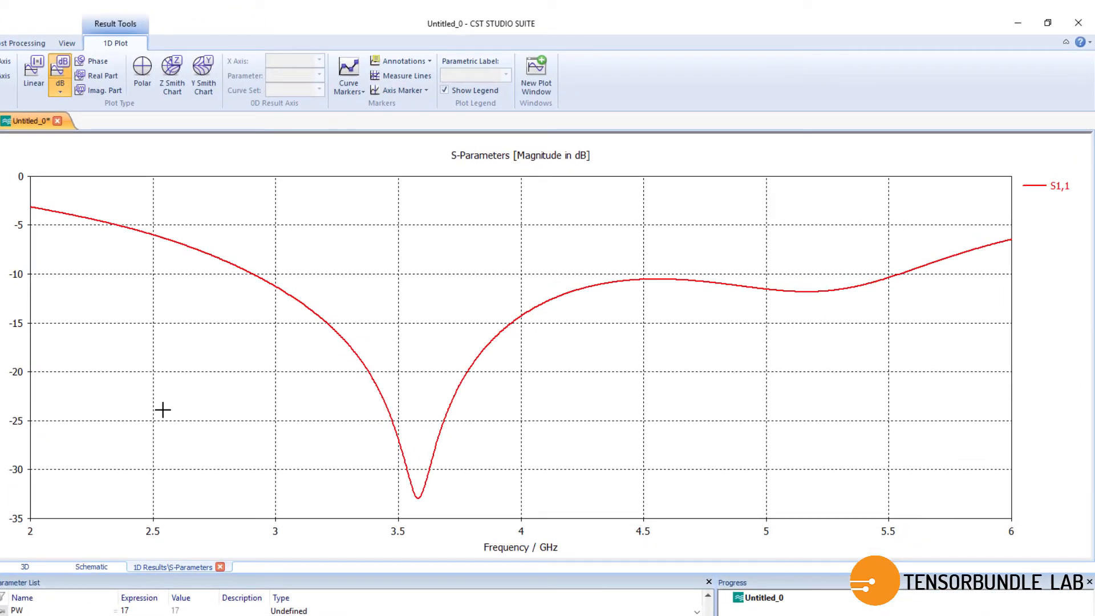
mouse_move(154, 401)
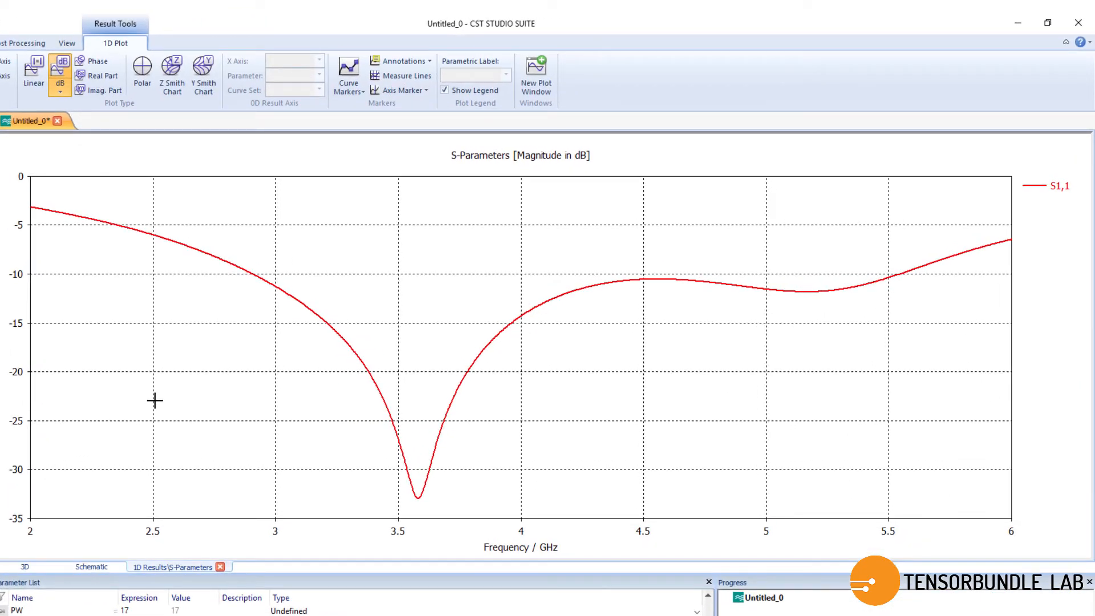
right_click(154, 401)
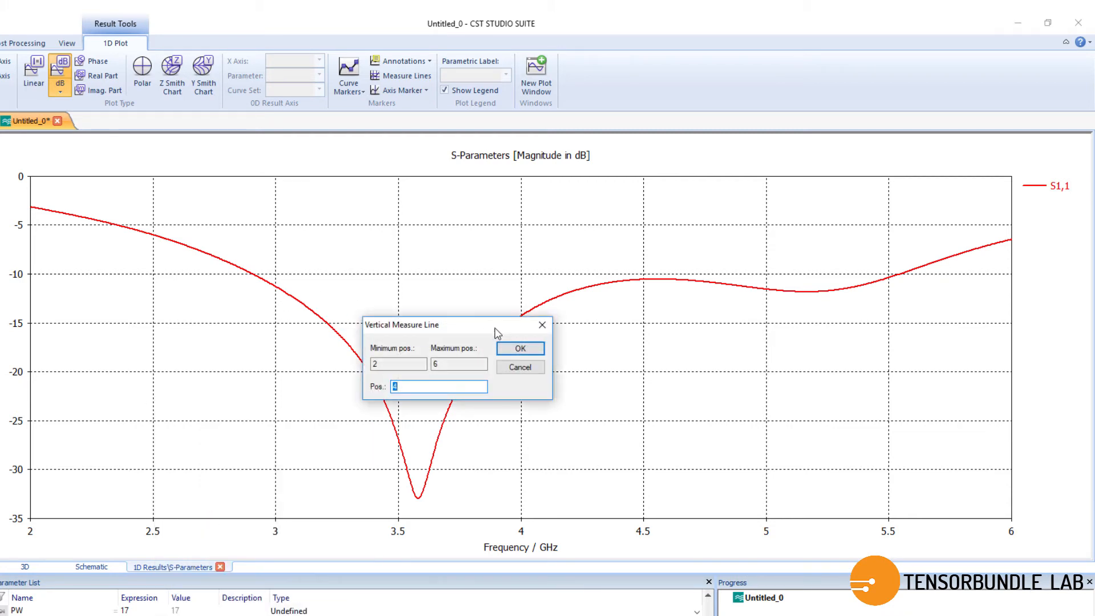
right_click(332, 250)
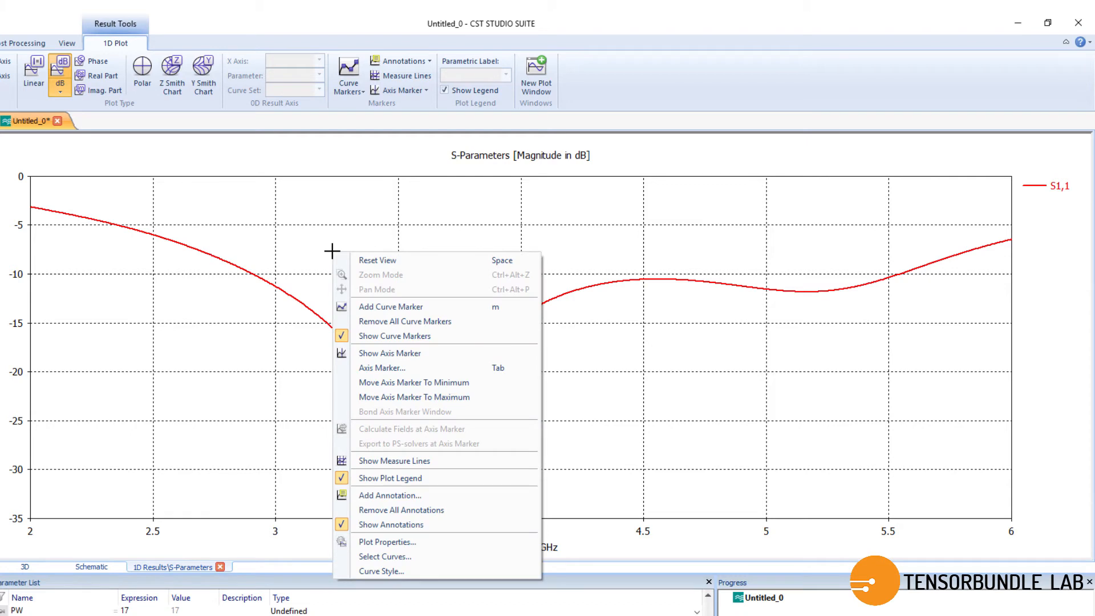
mouse_move(390, 307)
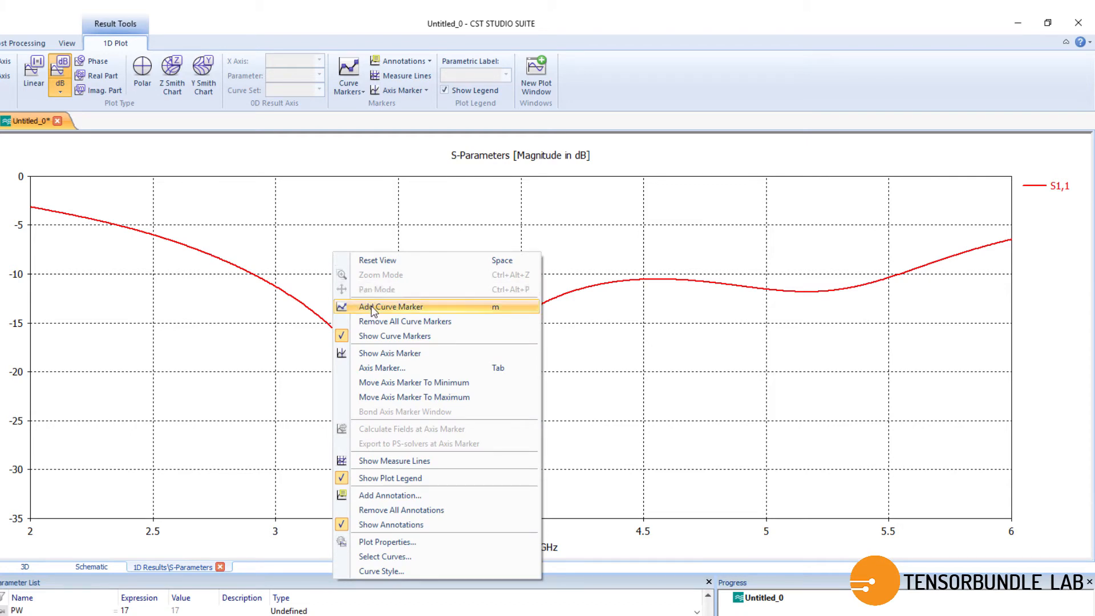
click(389, 306)
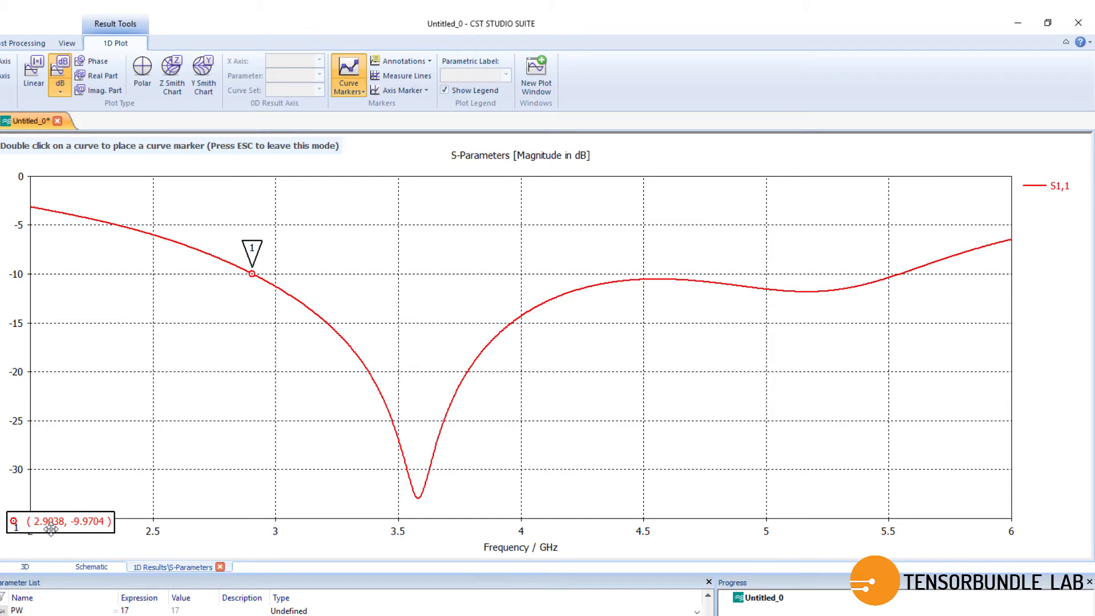
mouse_move(721, 234)
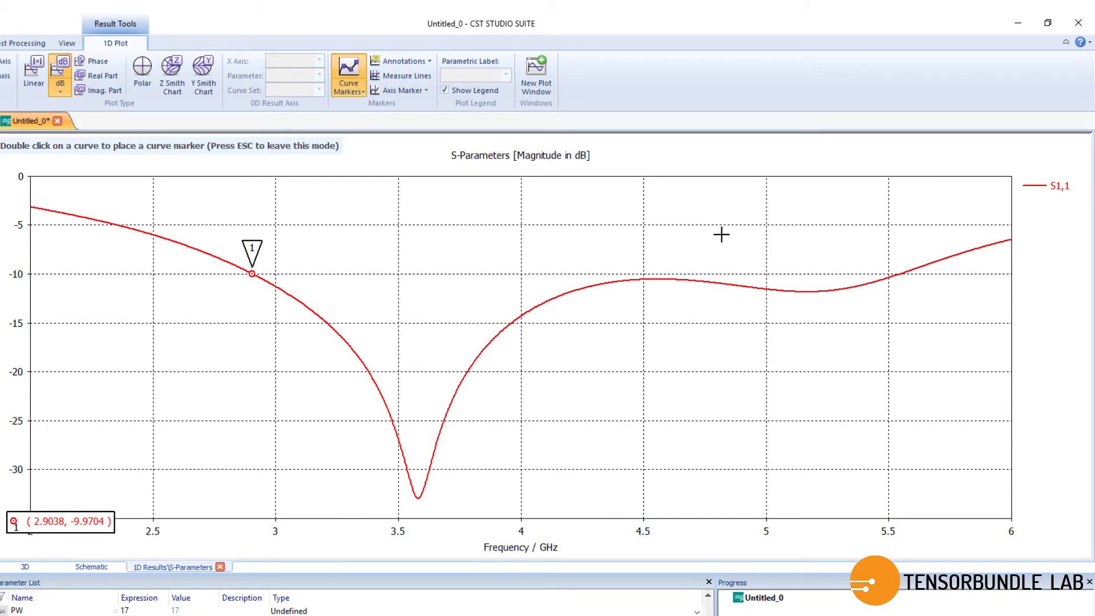
mouse_move(899, 280)
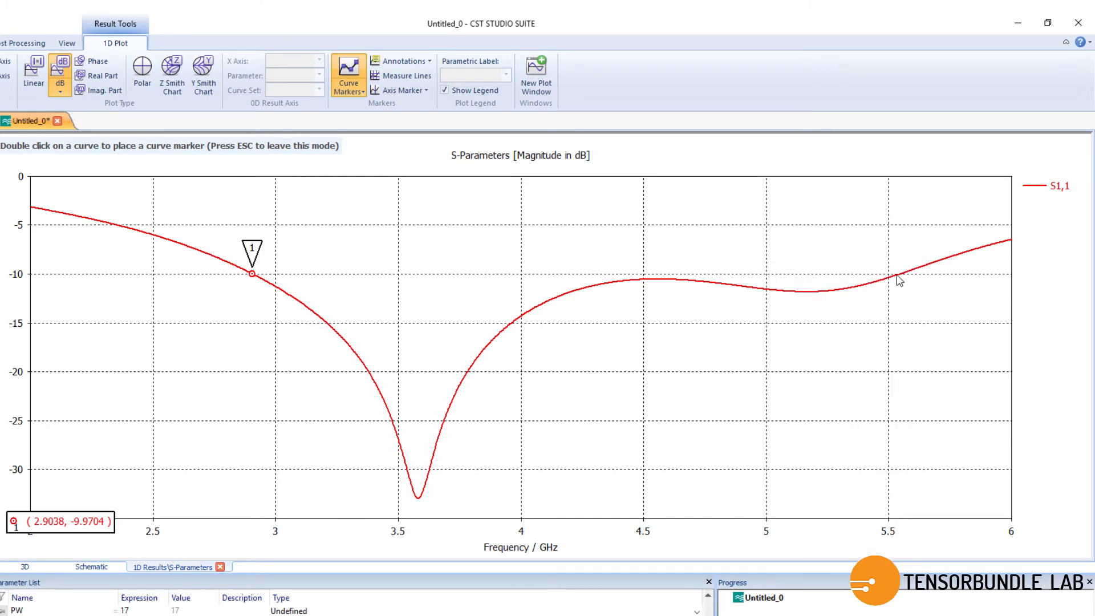
double_click(898, 273)
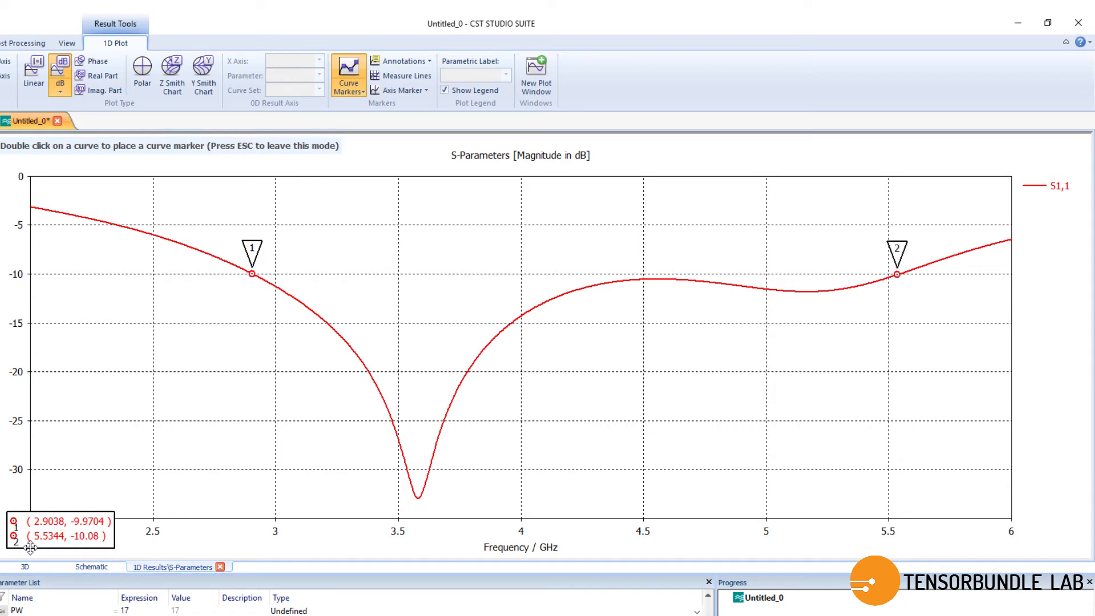
mouse_move(210, 489)
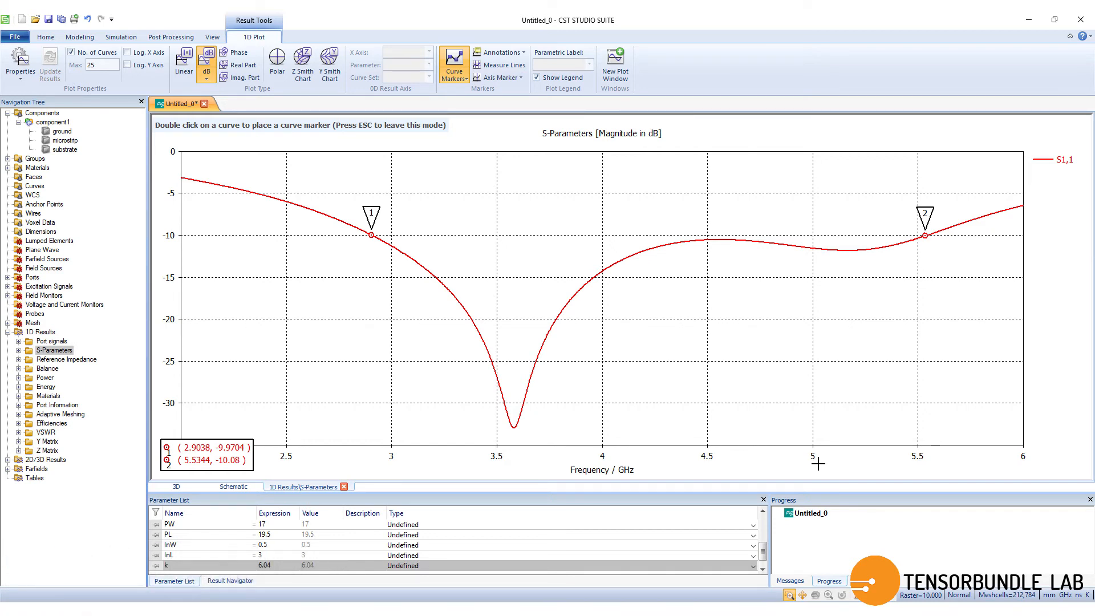
mouse_move(852, 478)
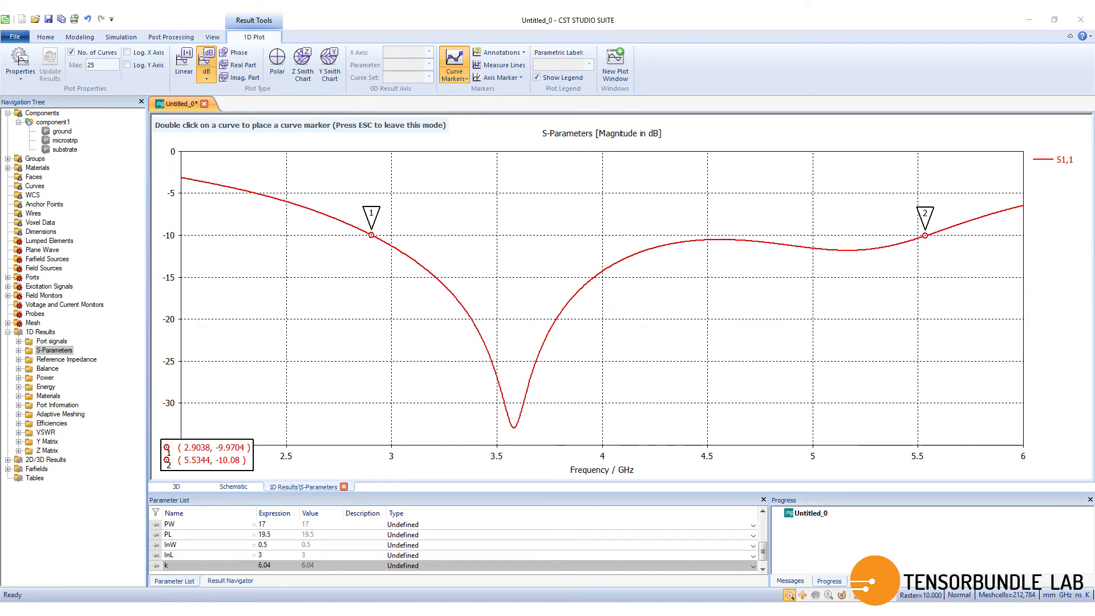
mouse_move(877, 427)
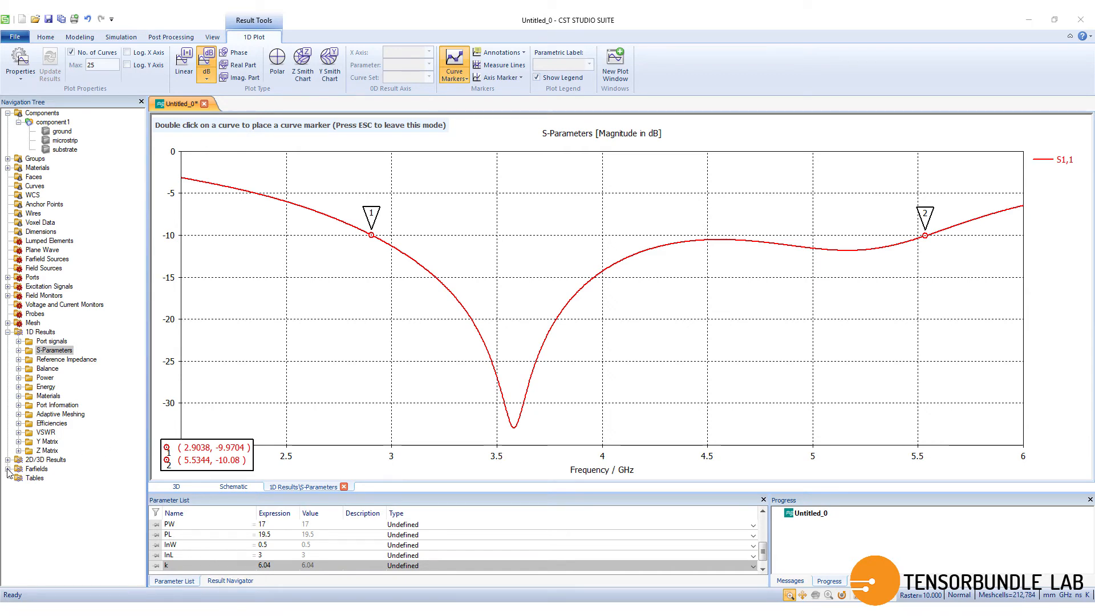
- Display the 4 GHz and 5 GHz farfield patterns with the antenna structure shown
click(7, 469)
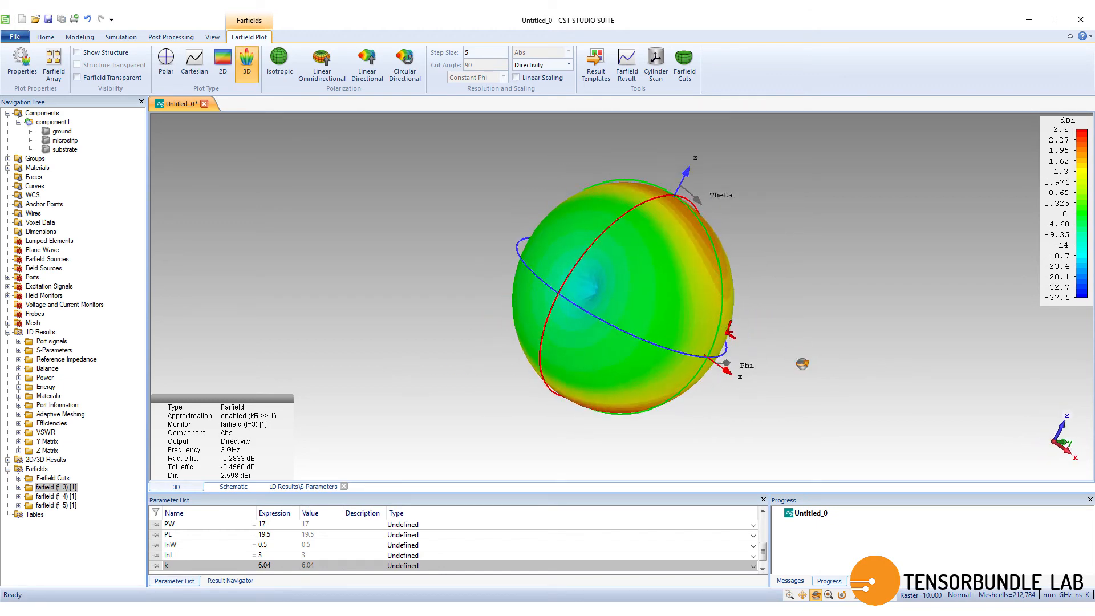
click(54, 496)
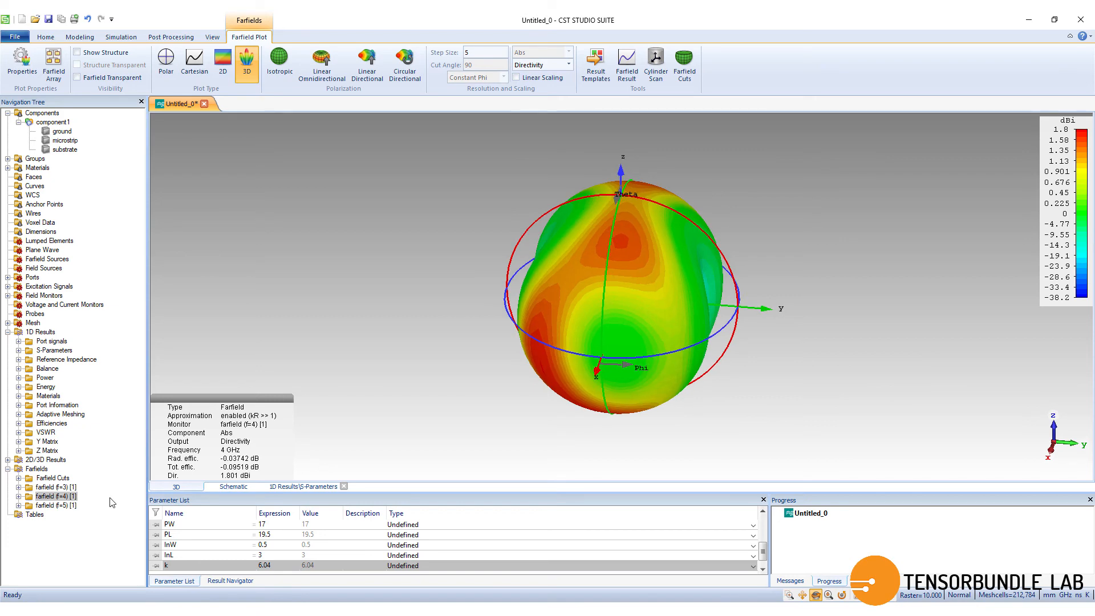
click(52, 505)
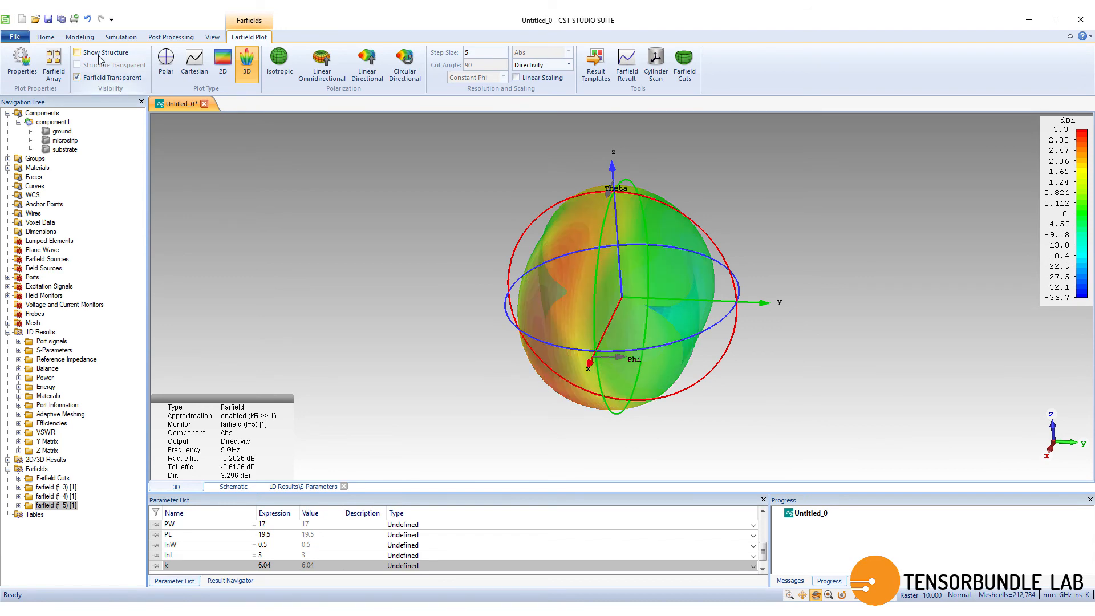
click(77, 52)
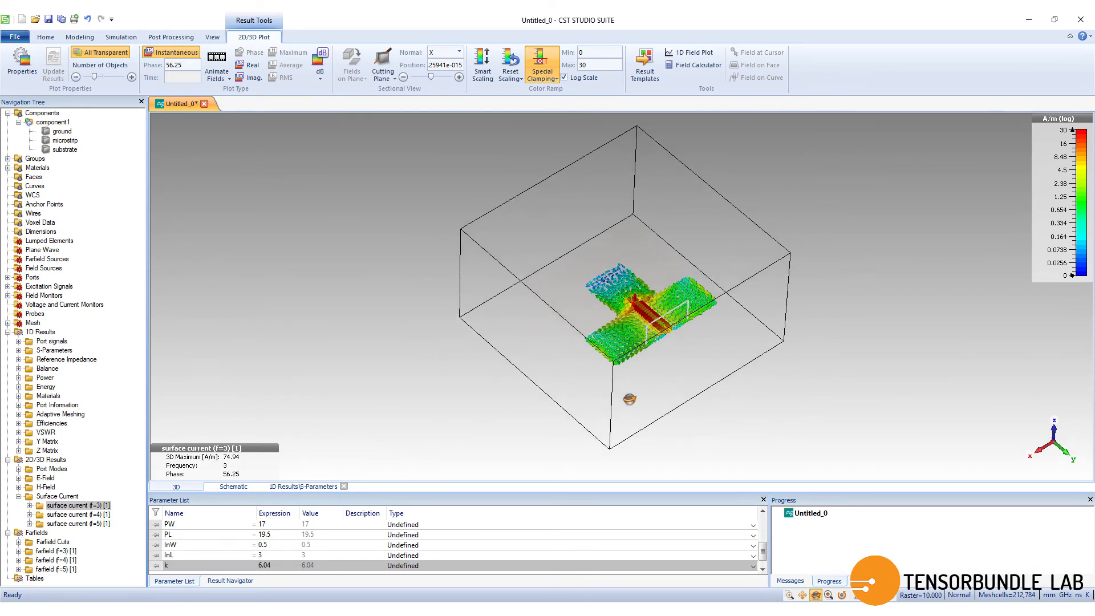
- Hide the bounding box and raise the number of surface current arrows
click(212, 37)
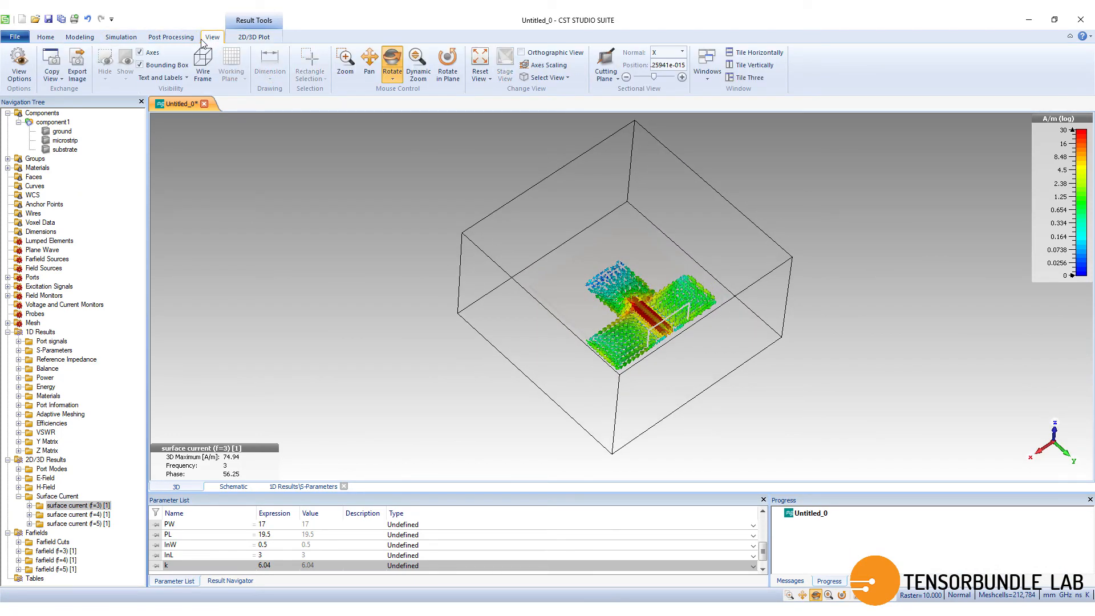
click(140, 64)
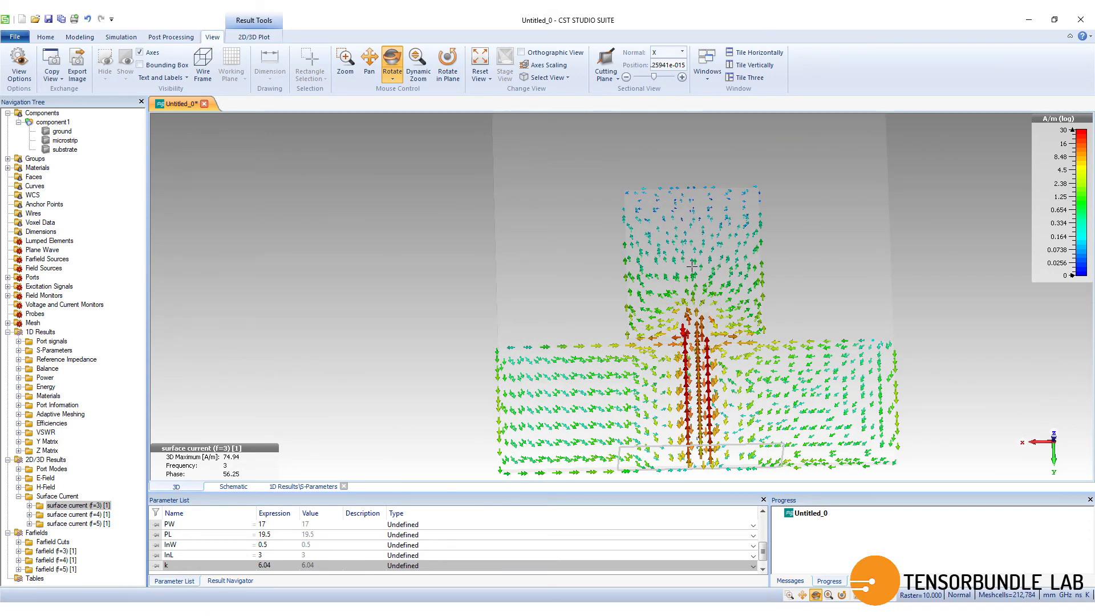
click(253, 37)
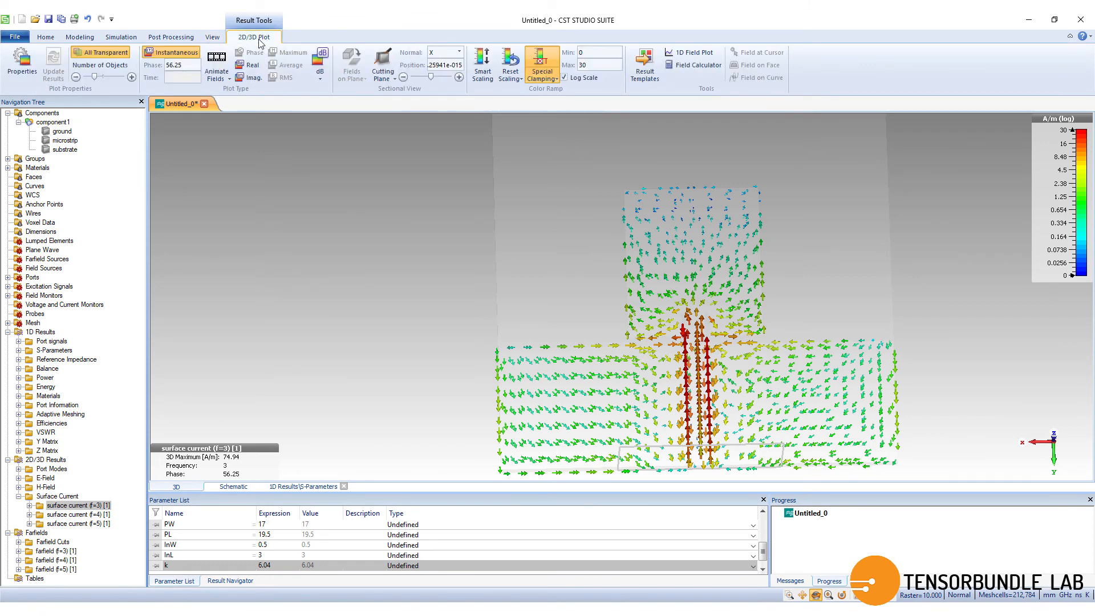
mouse_move(96, 77)
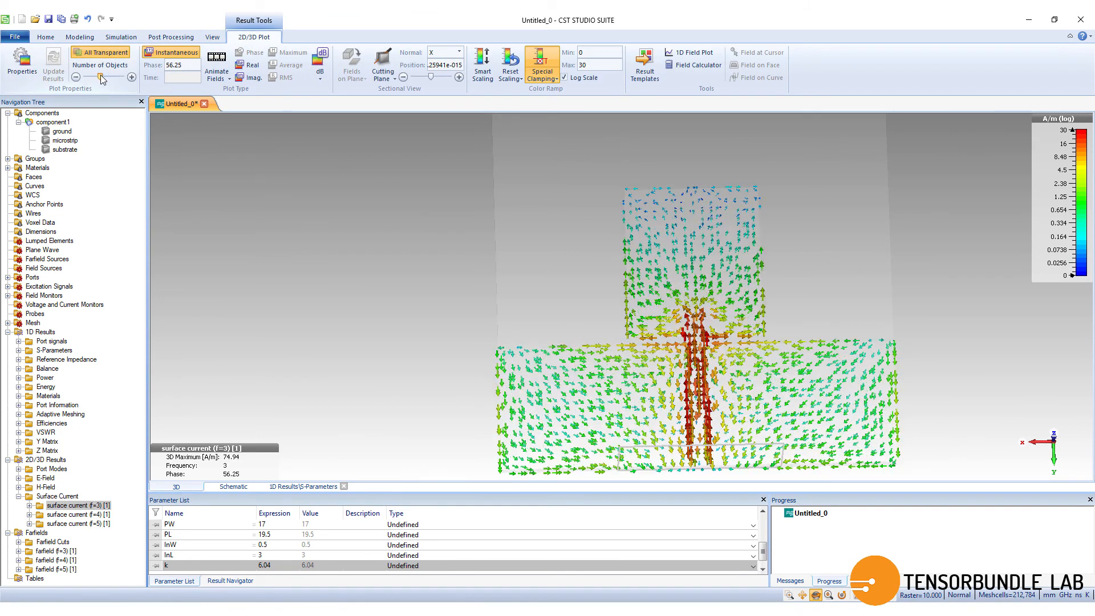
click(482, 62)
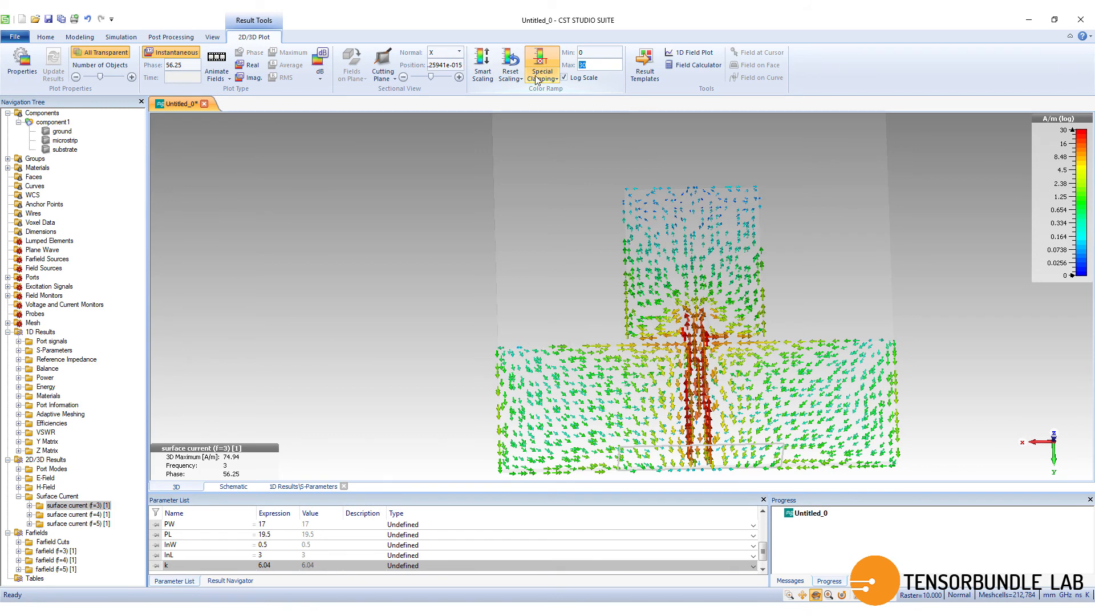
mouse_move(233, 115)
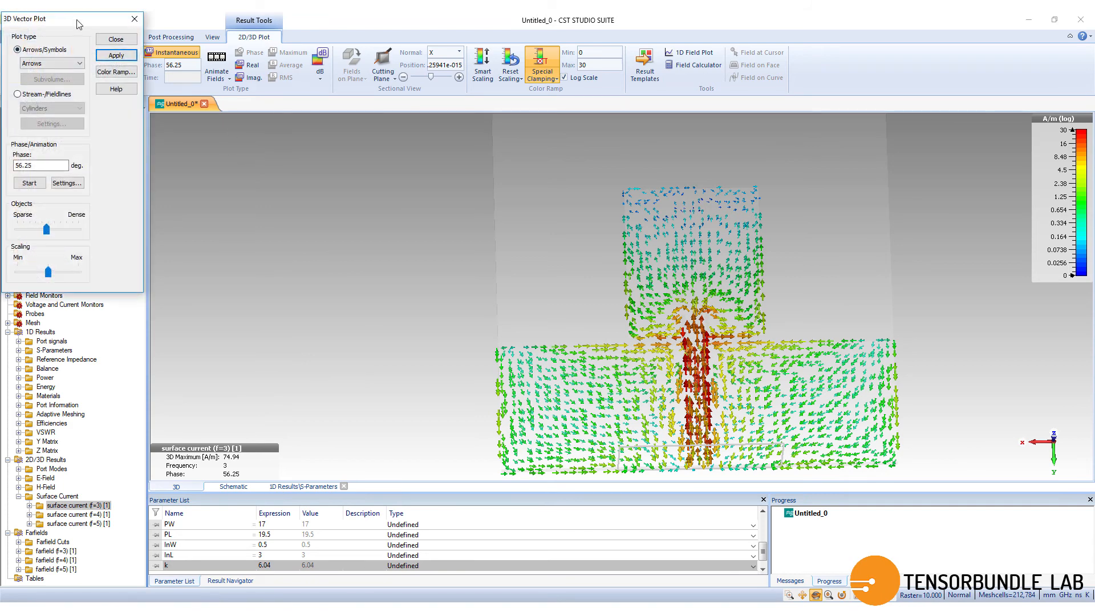
- Switch the surface current vector symbols to thin arrows
click(50, 63)
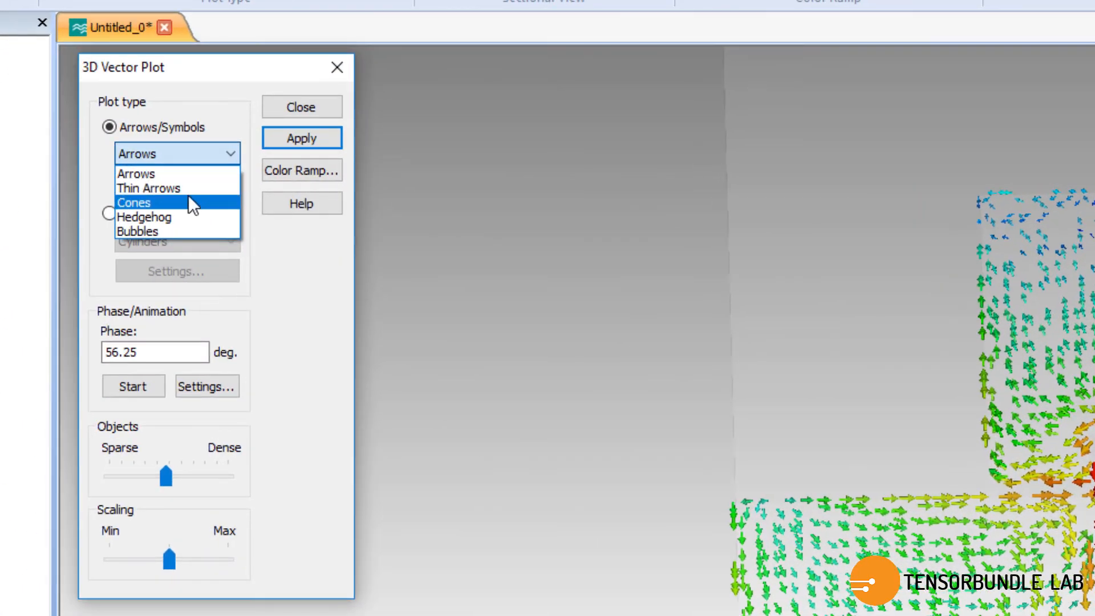
click(149, 188)
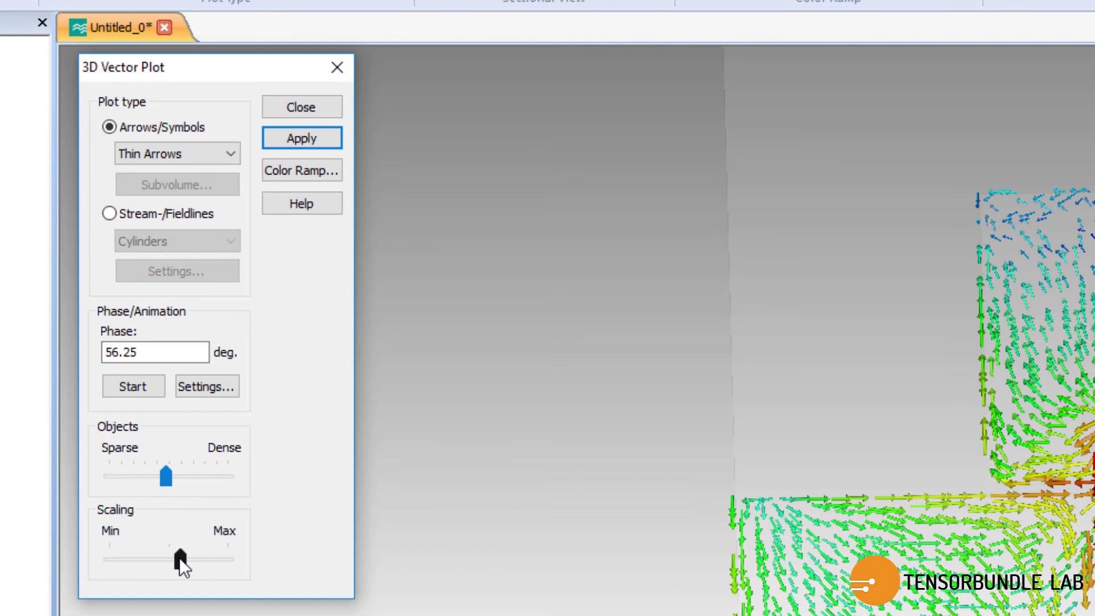
mouse_move(187, 562)
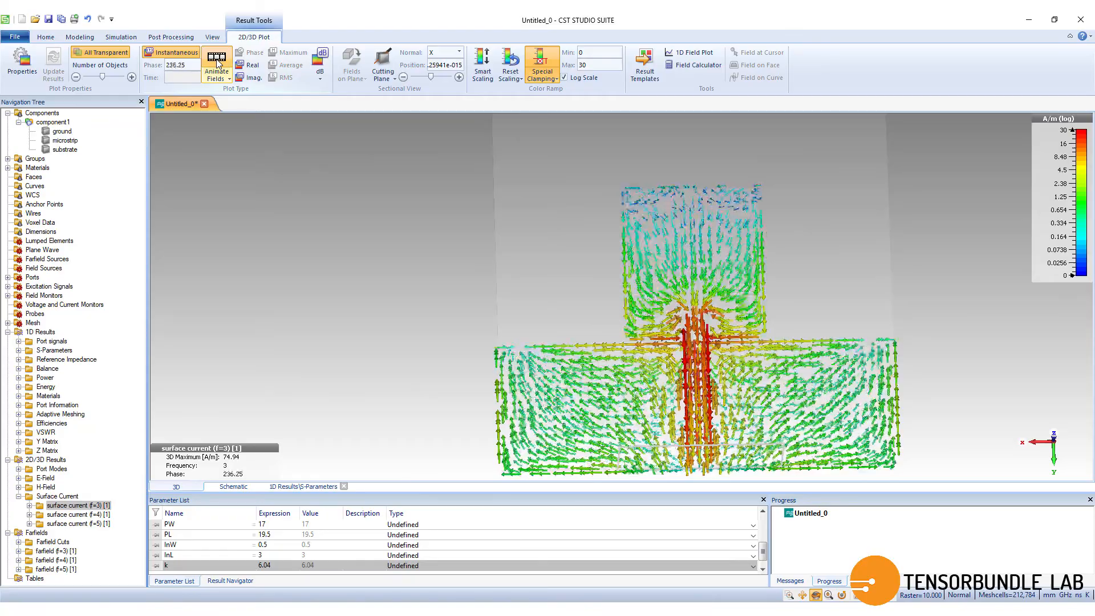
- Animate the currents and view the 4 and 5 GHz surface currents before returning to 3 GHz
click(215, 65)
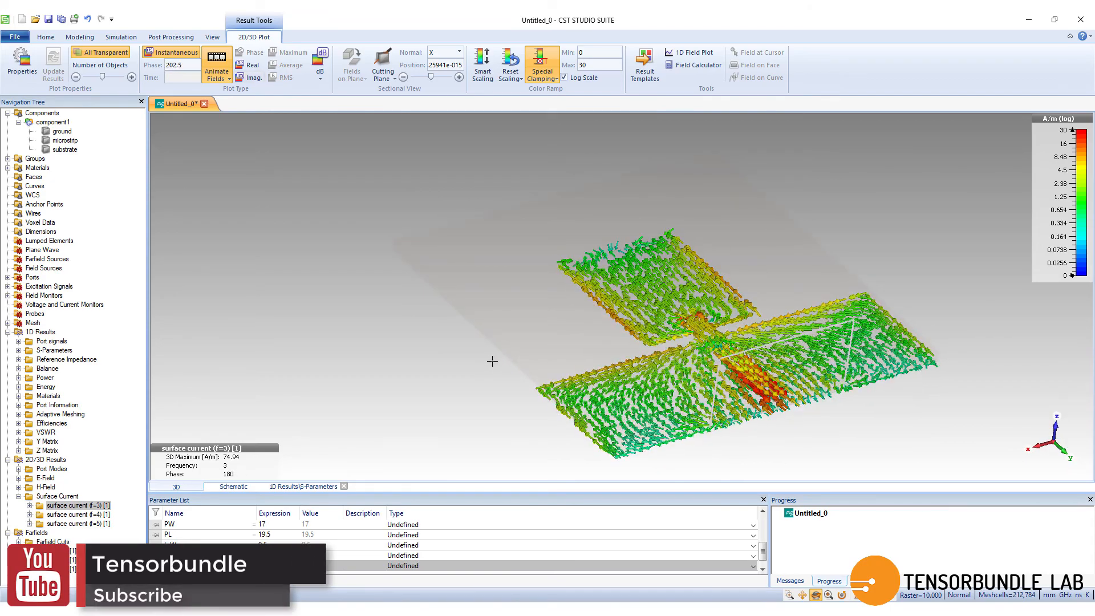
click(70, 514)
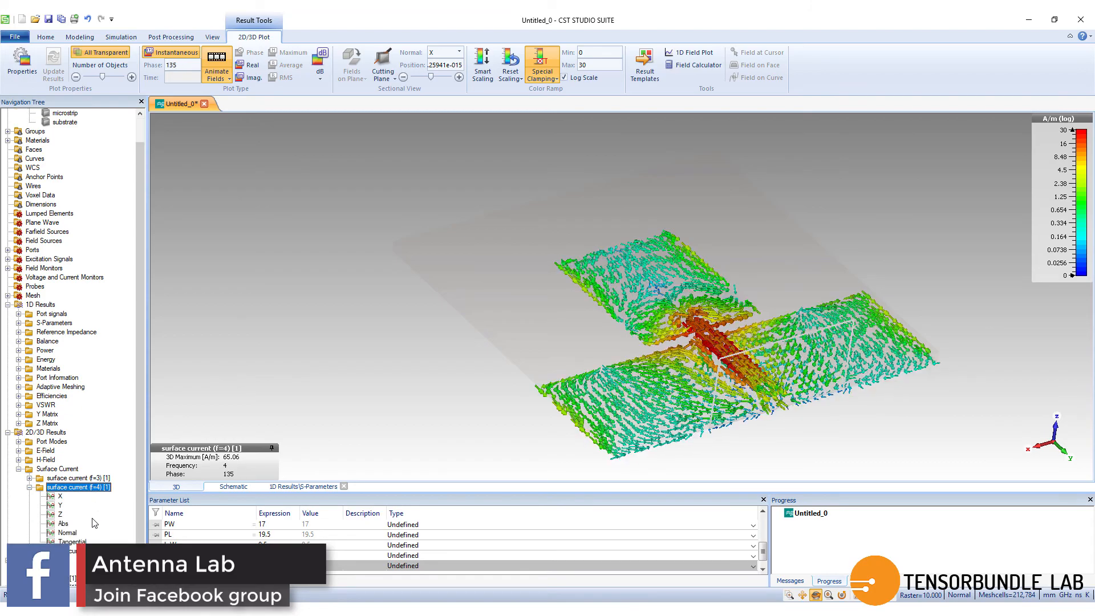
click(79, 523)
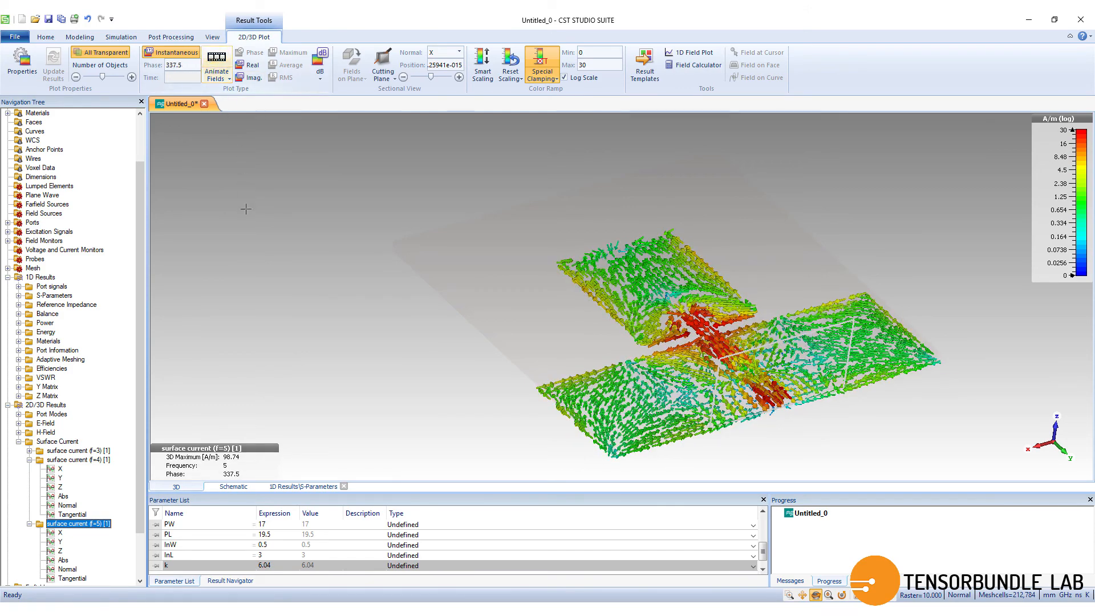
click(7, 532)
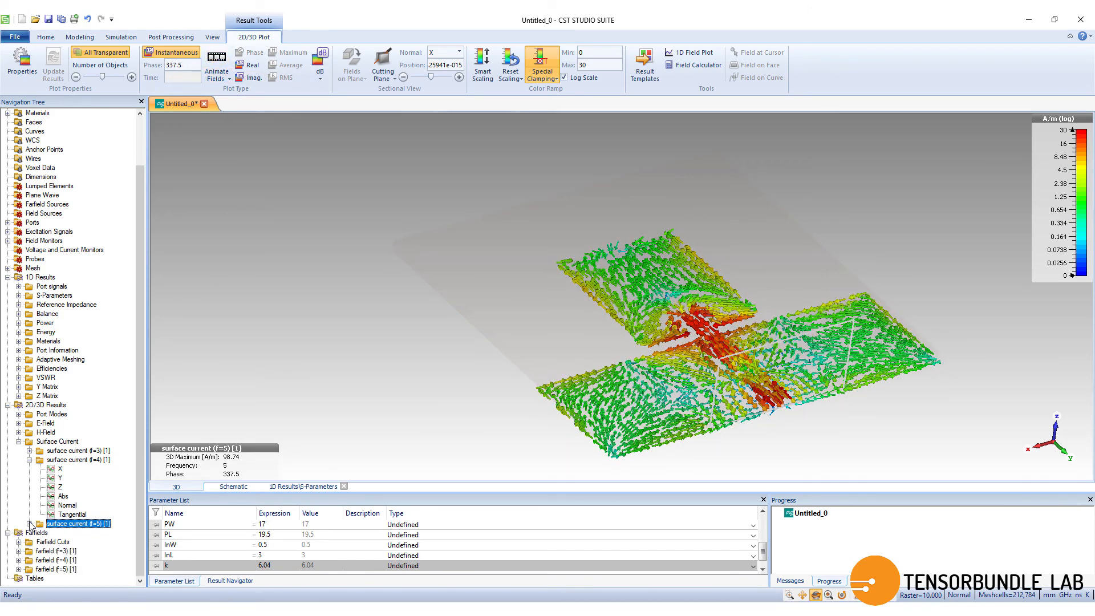
click(79, 514)
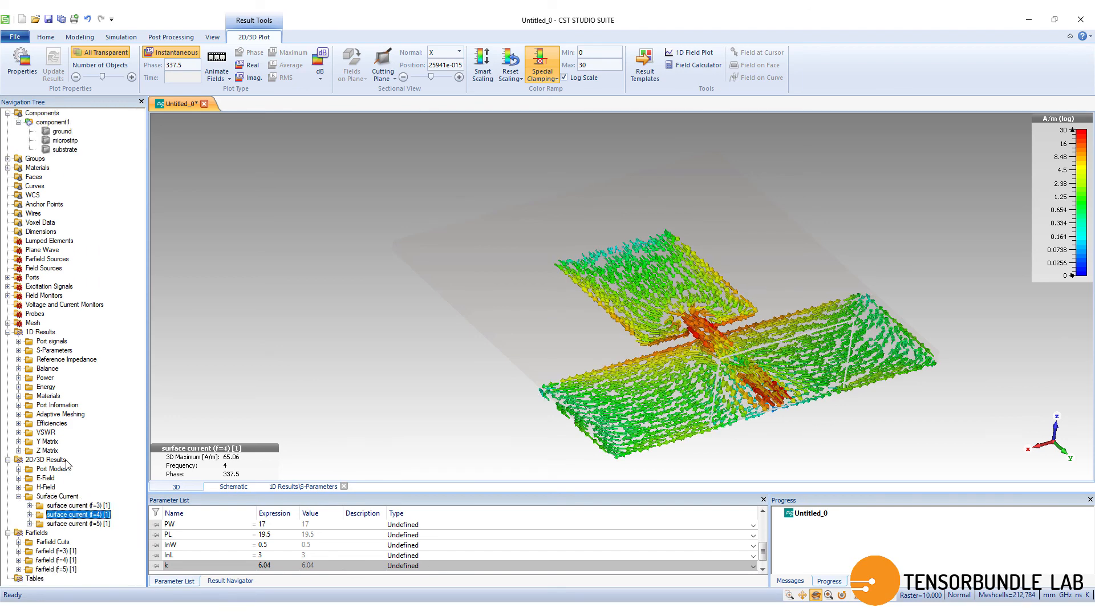
click(77, 505)
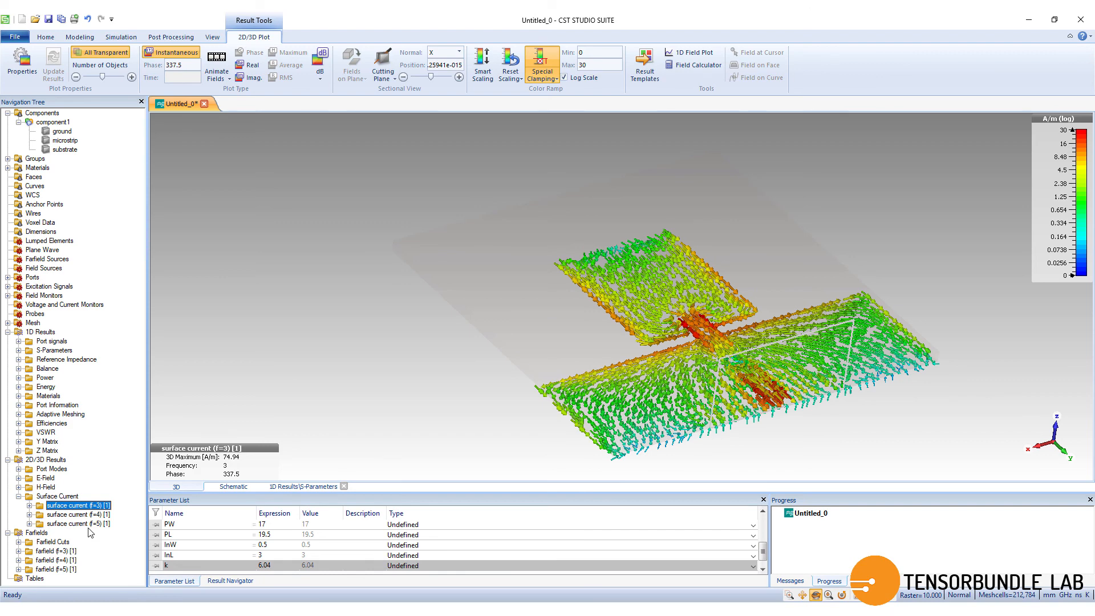
mouse_move(298, 449)
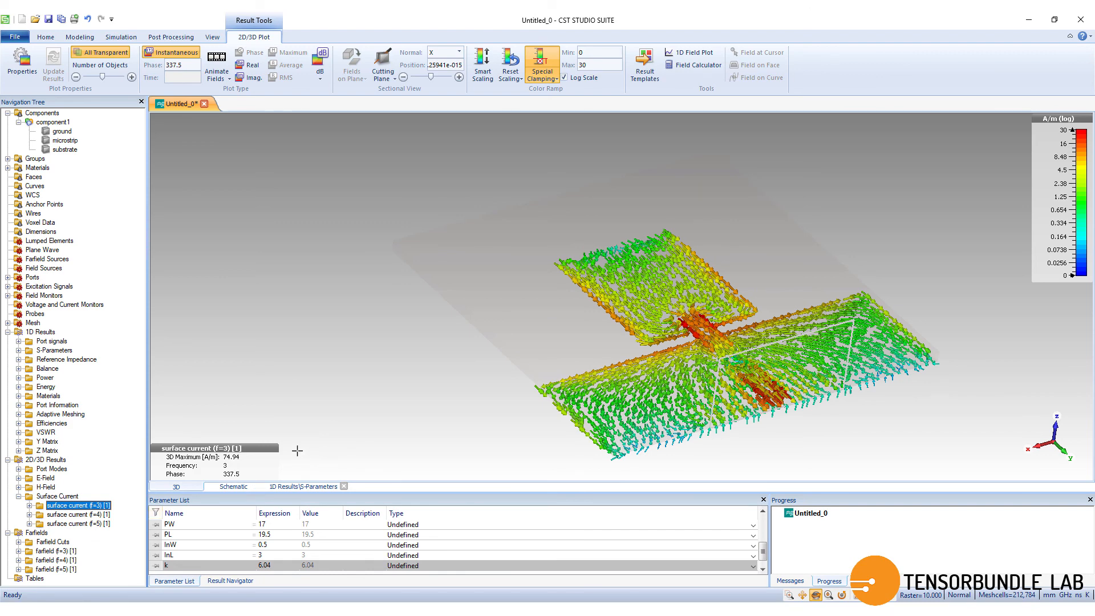
mouse_move(292, 419)
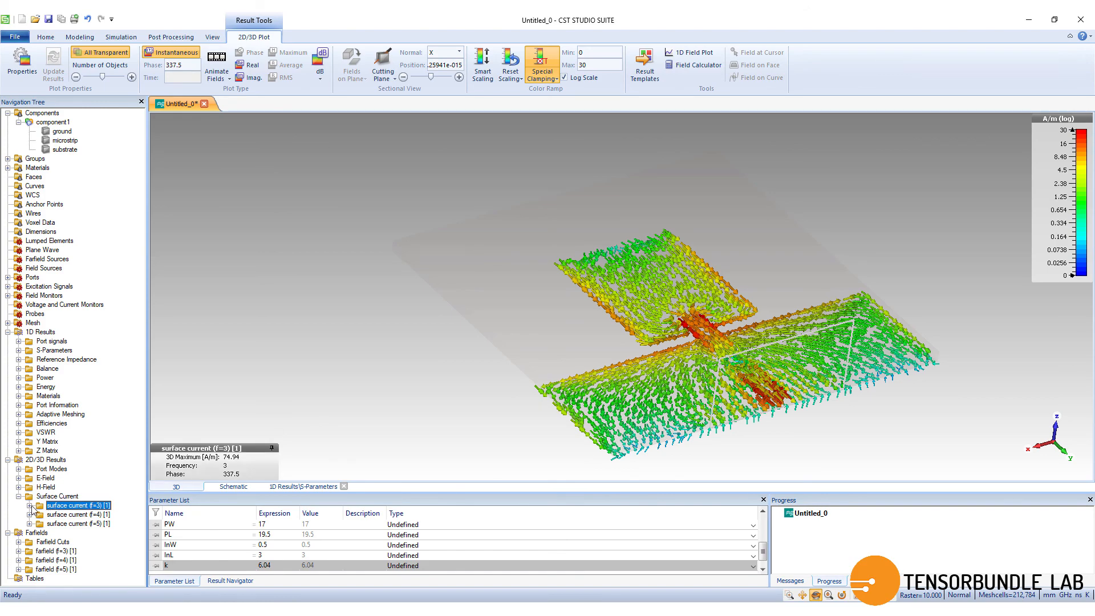
- Display the Abs surface current colour maps for f=3, then f=4 GHz results
click(34, 505)
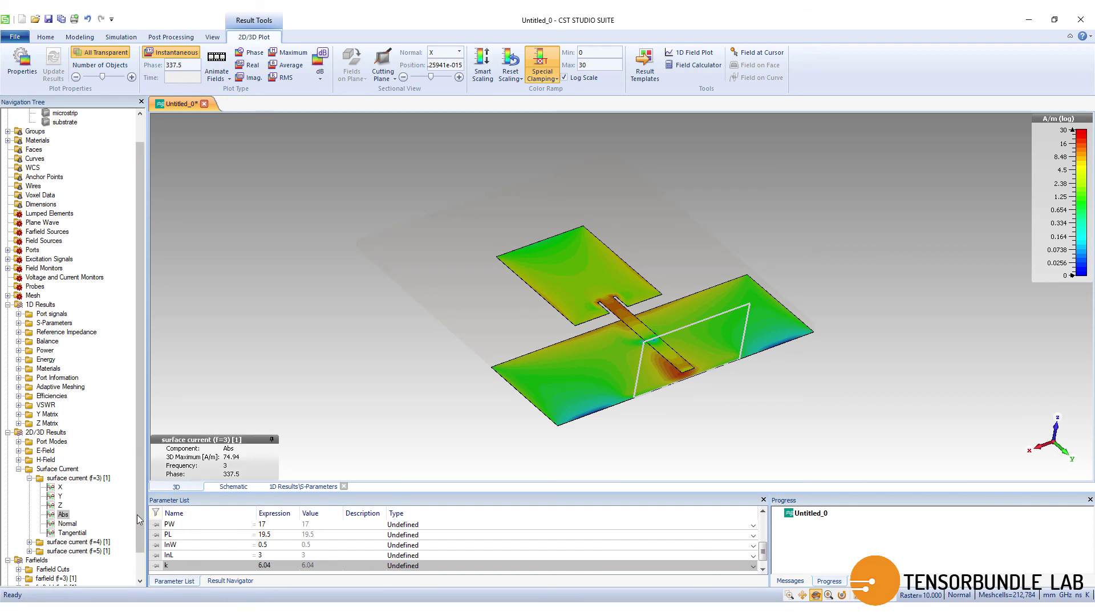
scroll(up, 3)
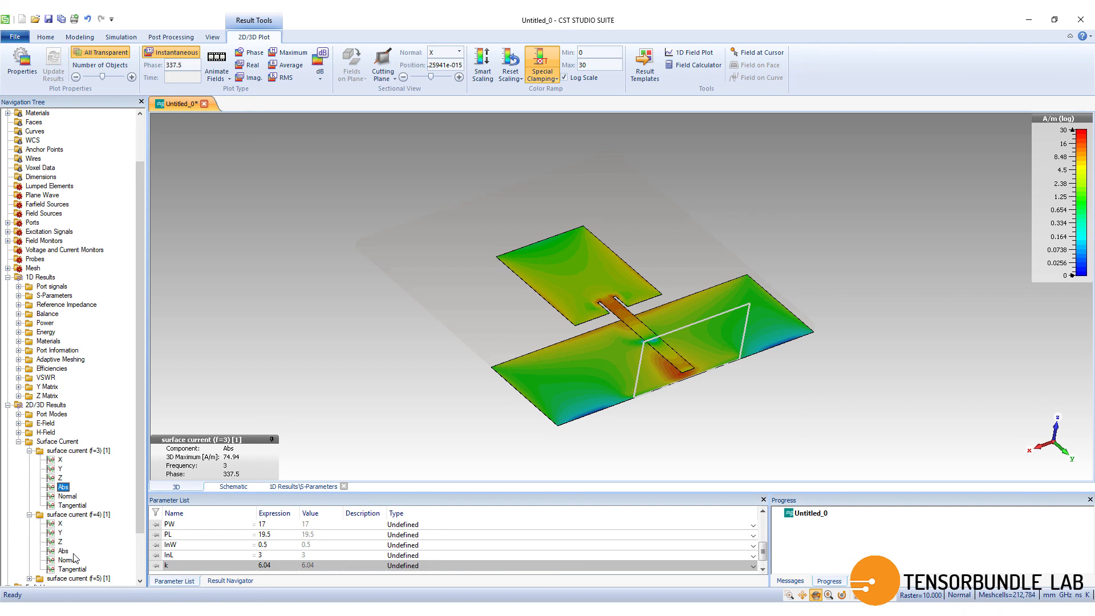
click(63, 551)
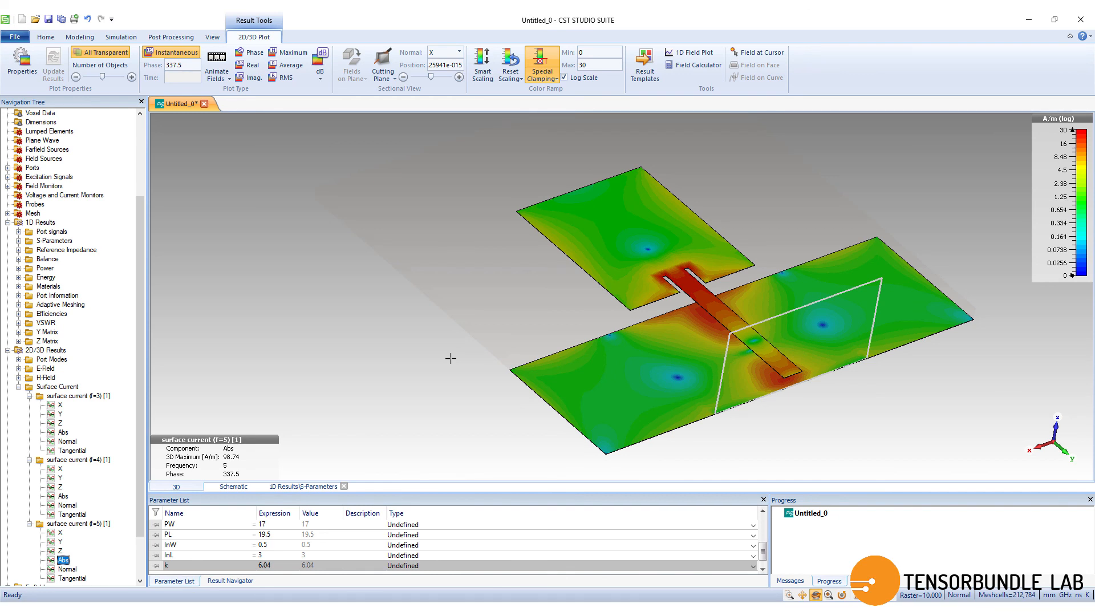
mouse_move(197, 352)
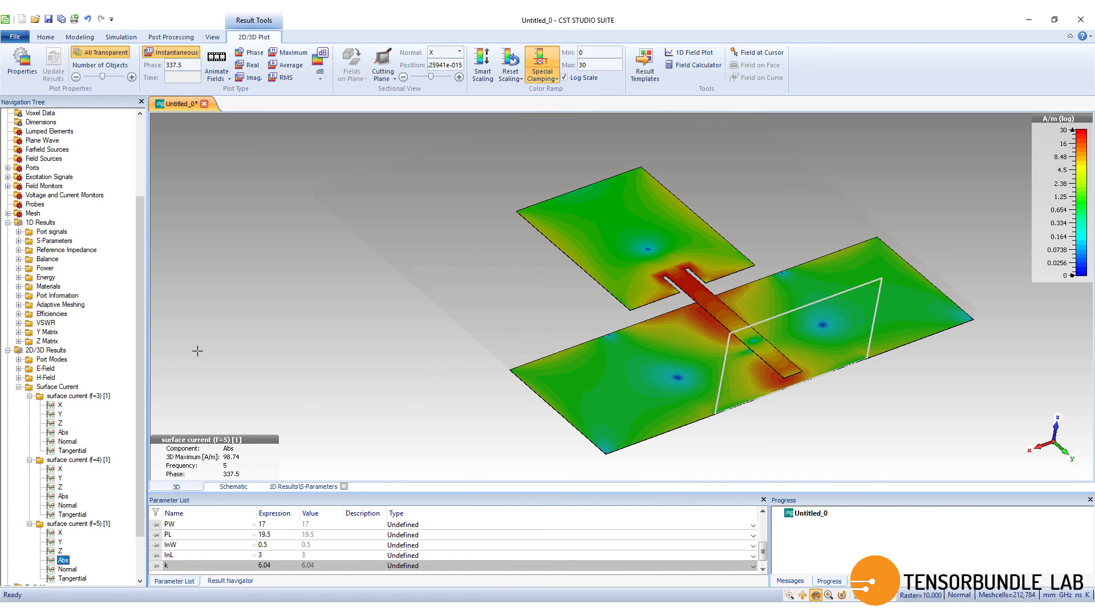